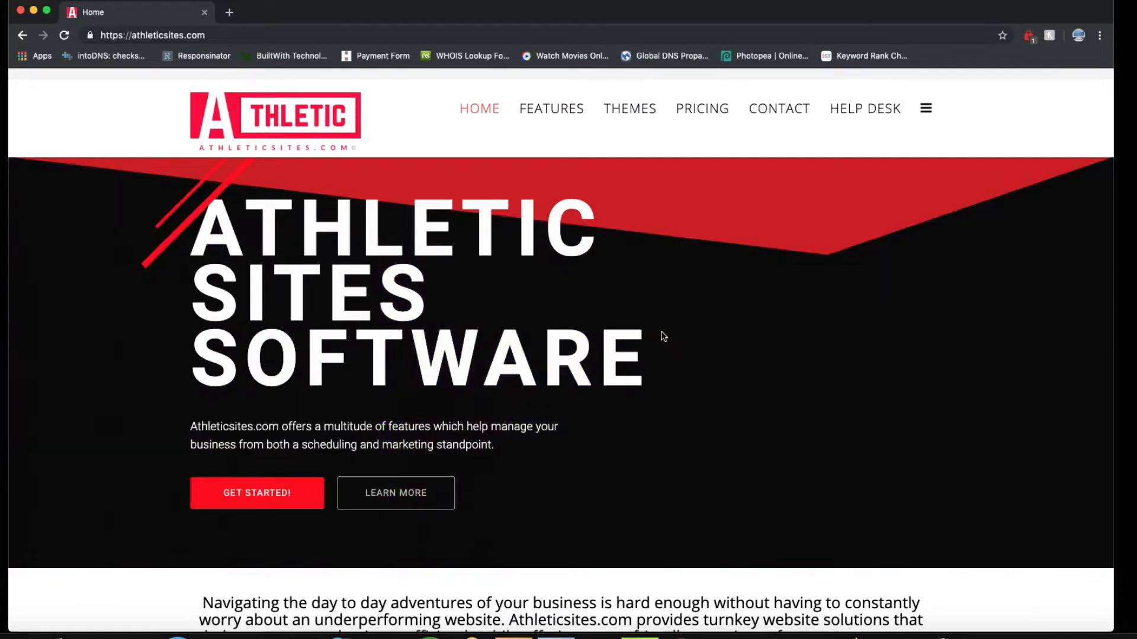
Scroll past the pricing plans to the $59-a-month hosting offer and athletic site banner.
scroll("down", 3)
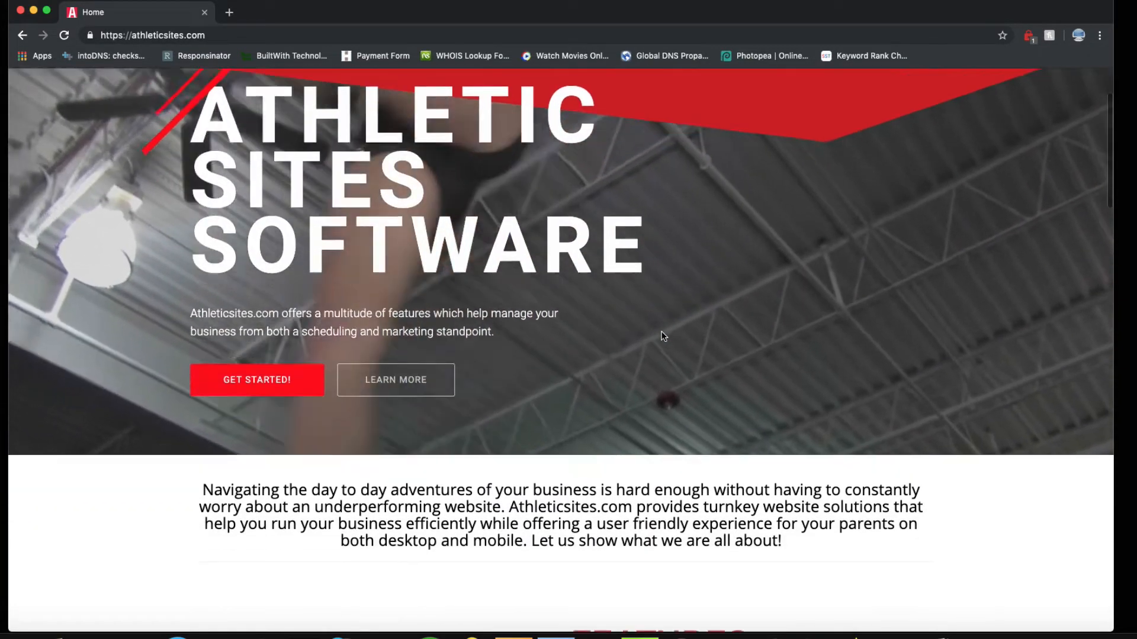
scroll("down", 3)
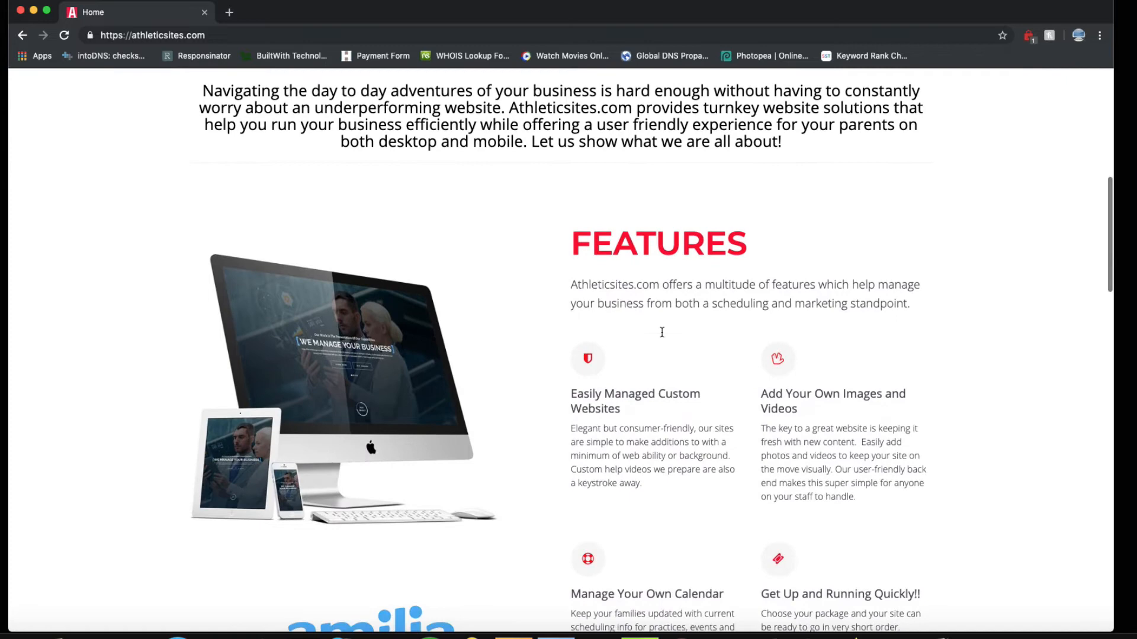
scroll("down", 3)
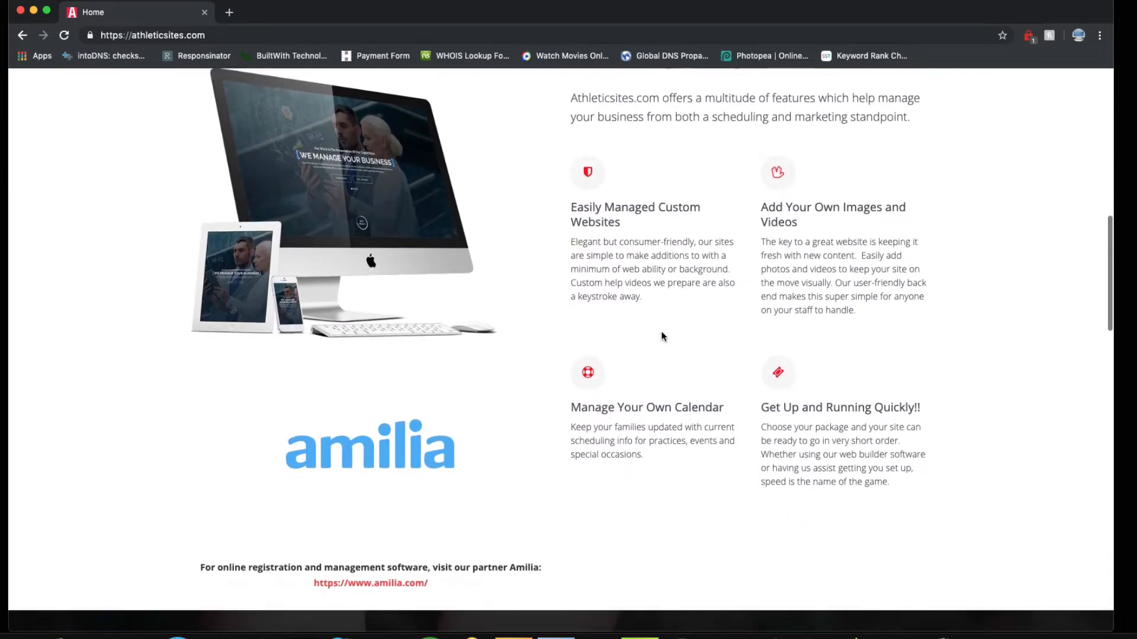
scroll("down", 3)
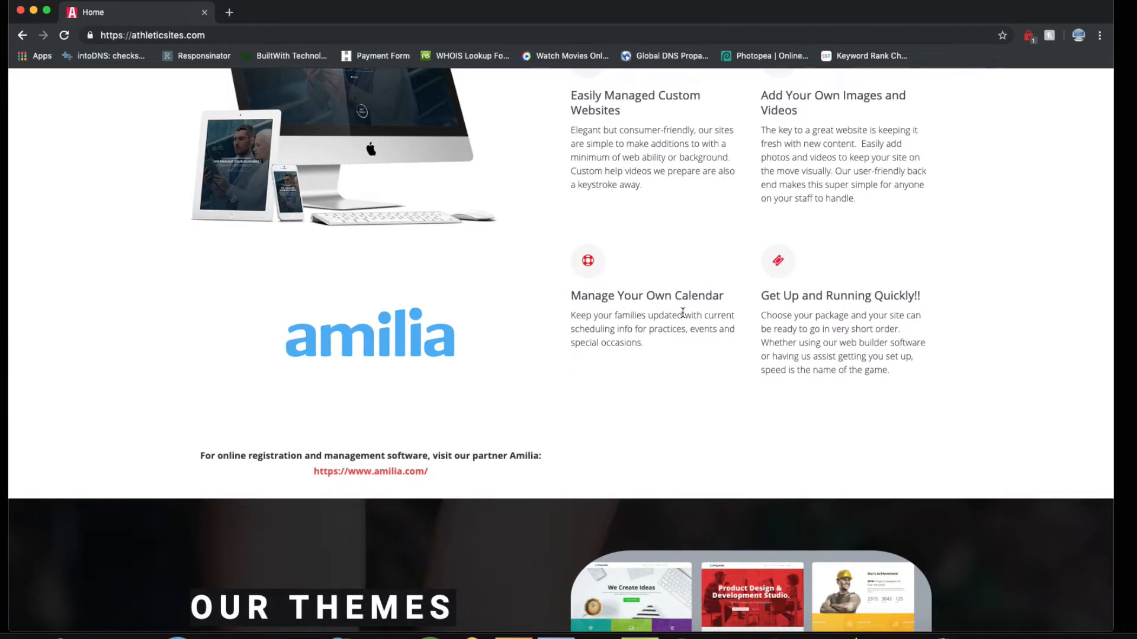
scroll("down", 3)
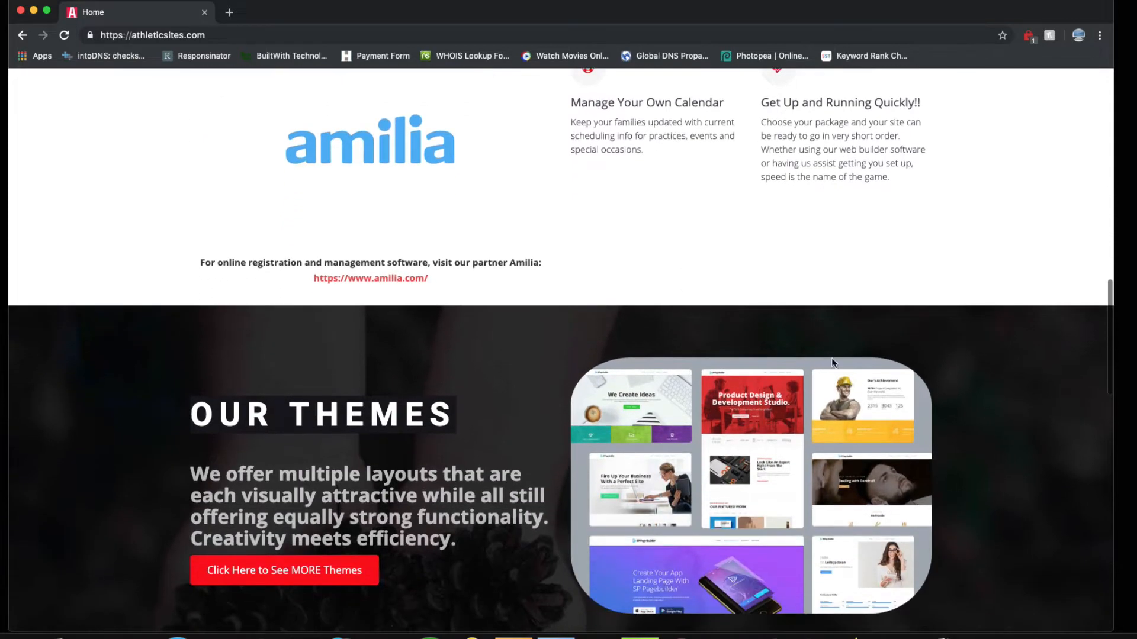
scroll("down", 3)
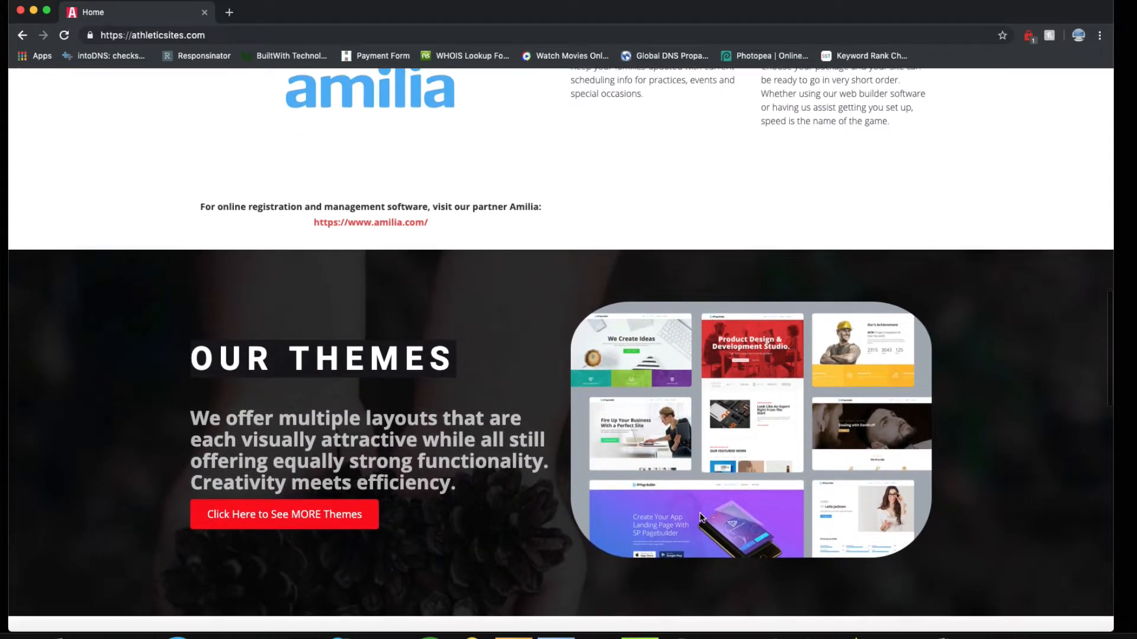
scroll("down", 3)
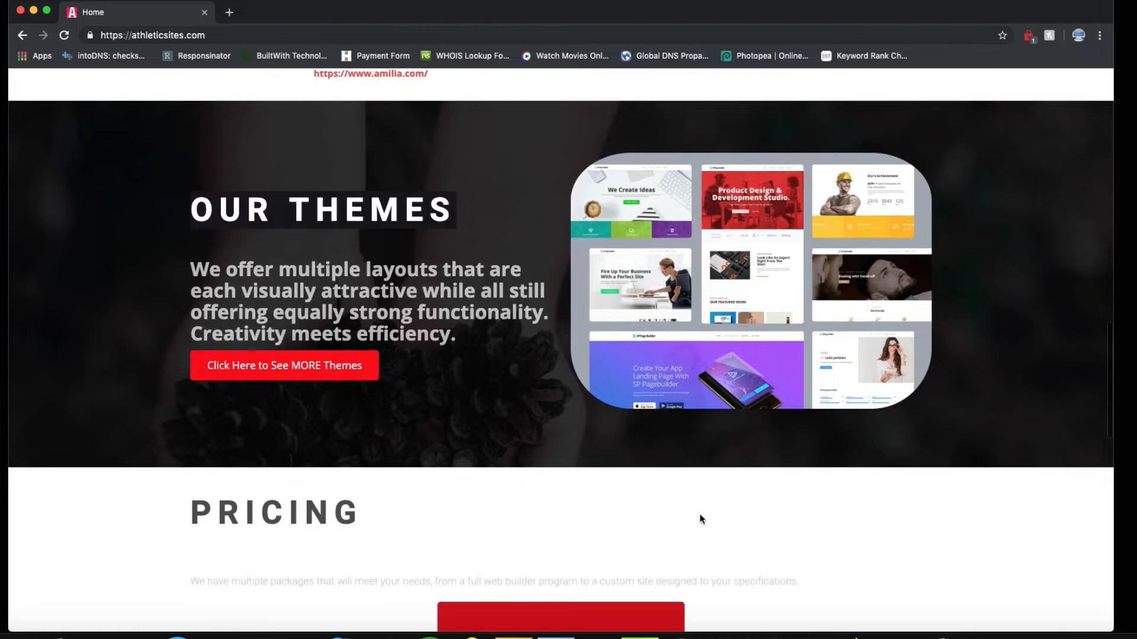
scroll("down", 3)
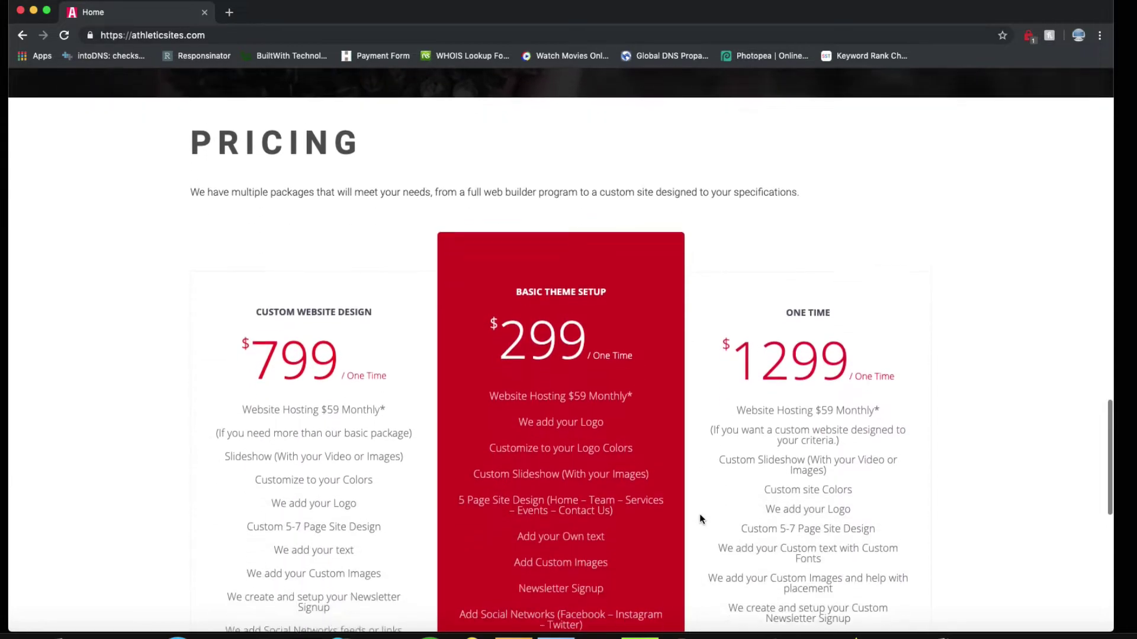
scroll("up", 3)
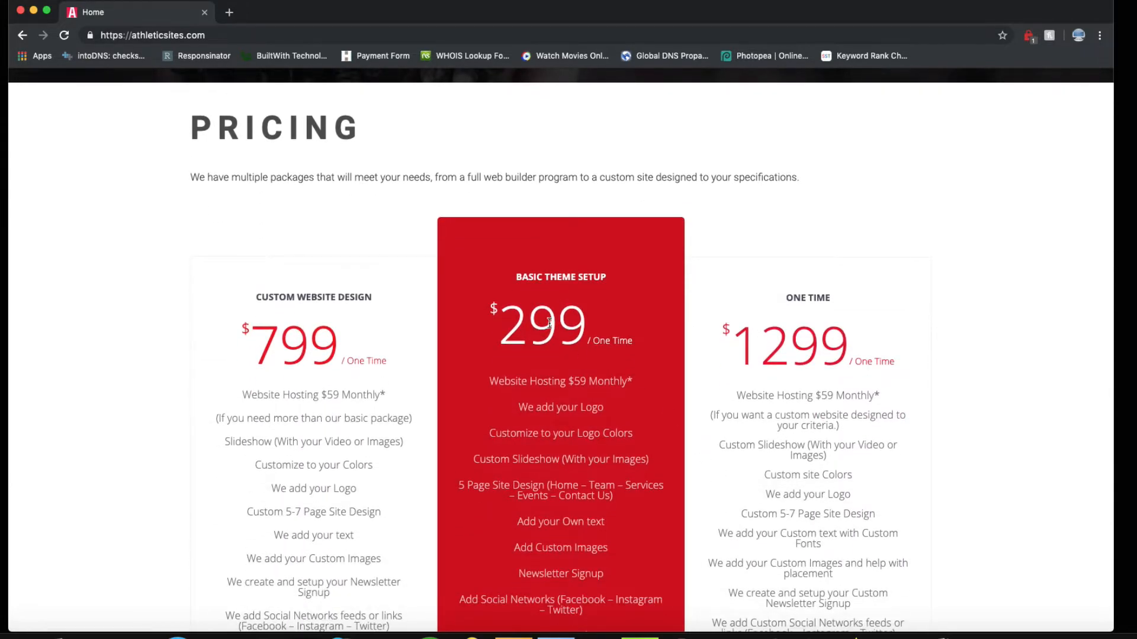
mouse_move(509, 327)
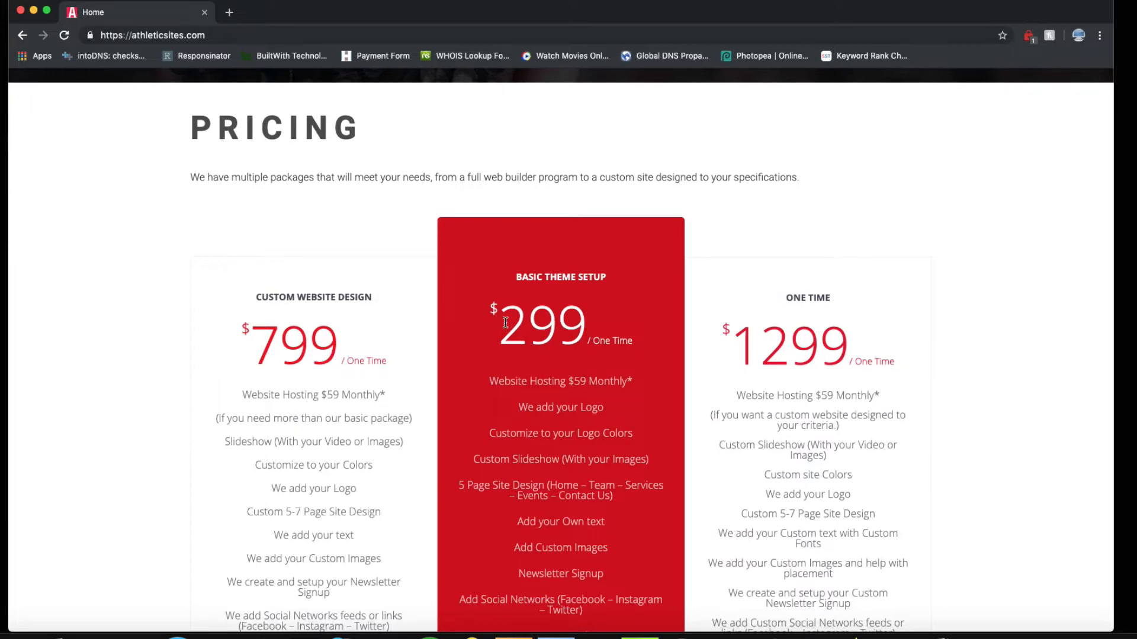
scroll("down", 3)
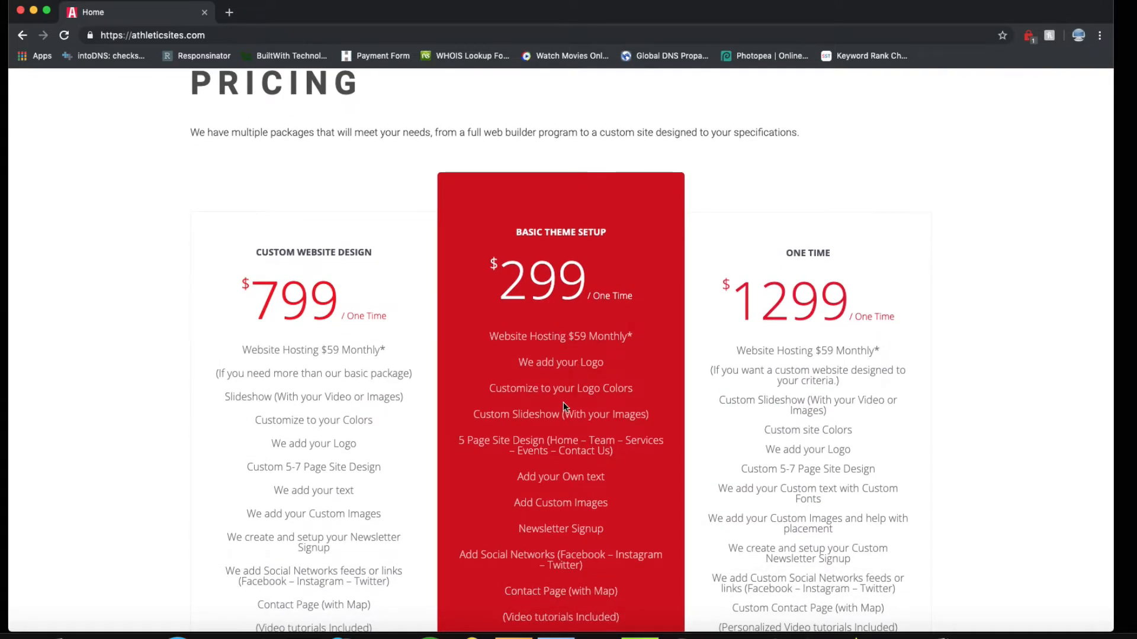
scroll("down", 3)
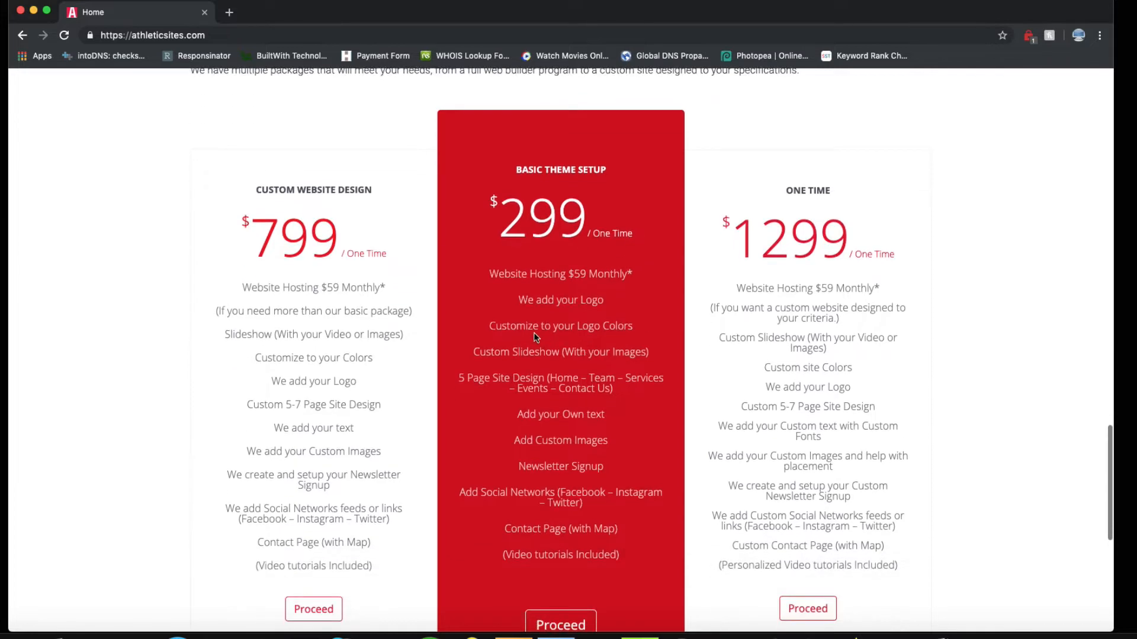
mouse_move(553, 343)
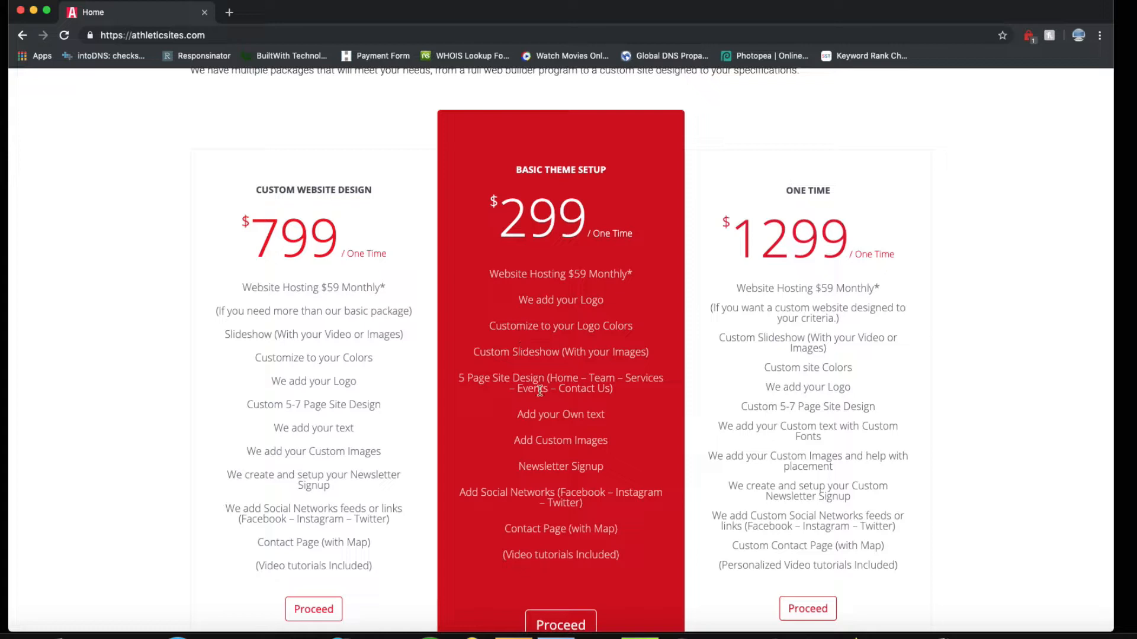
scroll("up", 3)
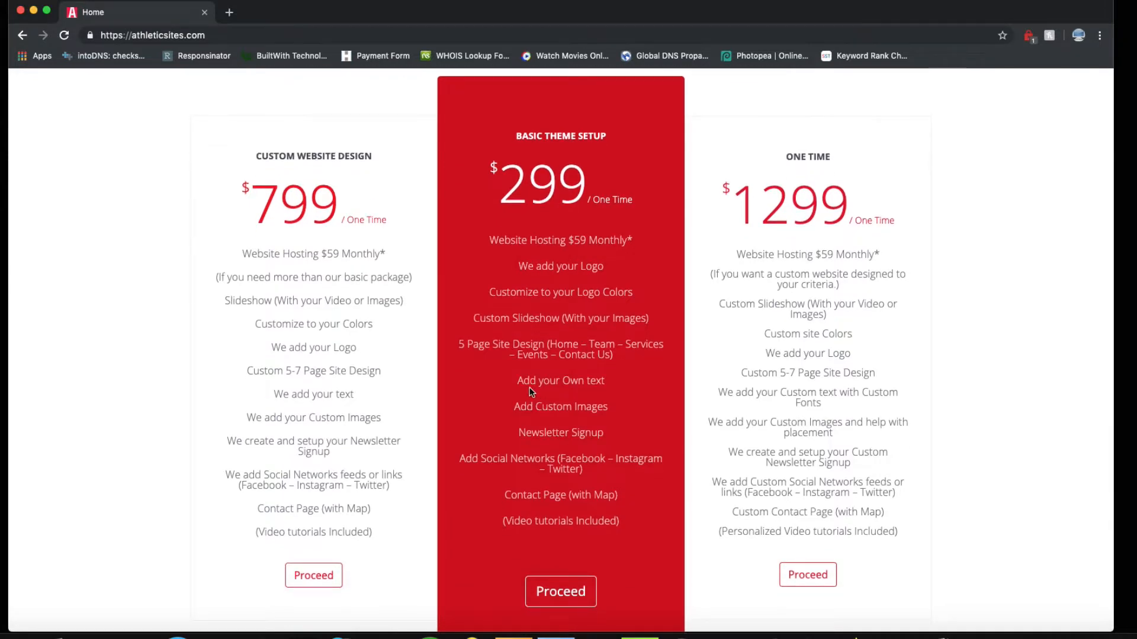
mouse_move(567, 393)
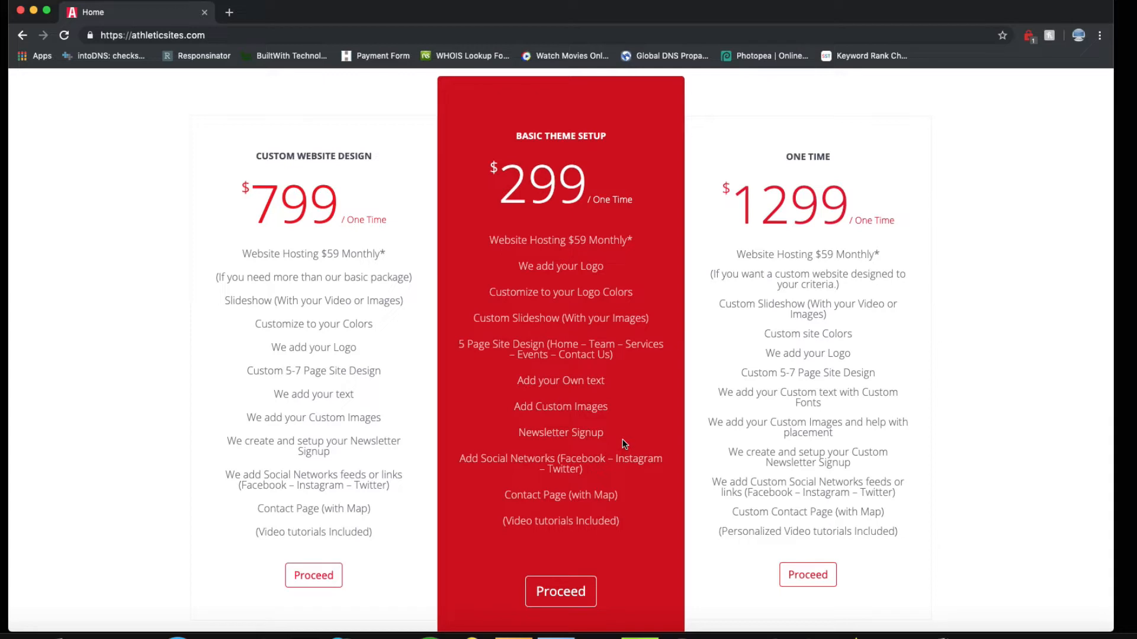
mouse_move(548, 462)
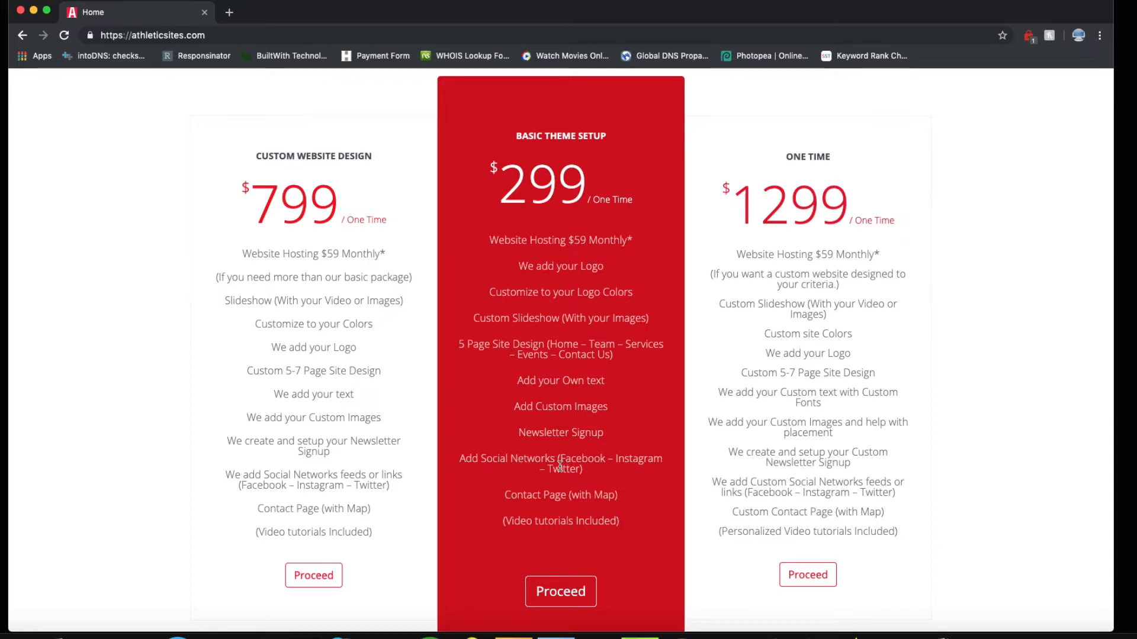
mouse_move(560, 494)
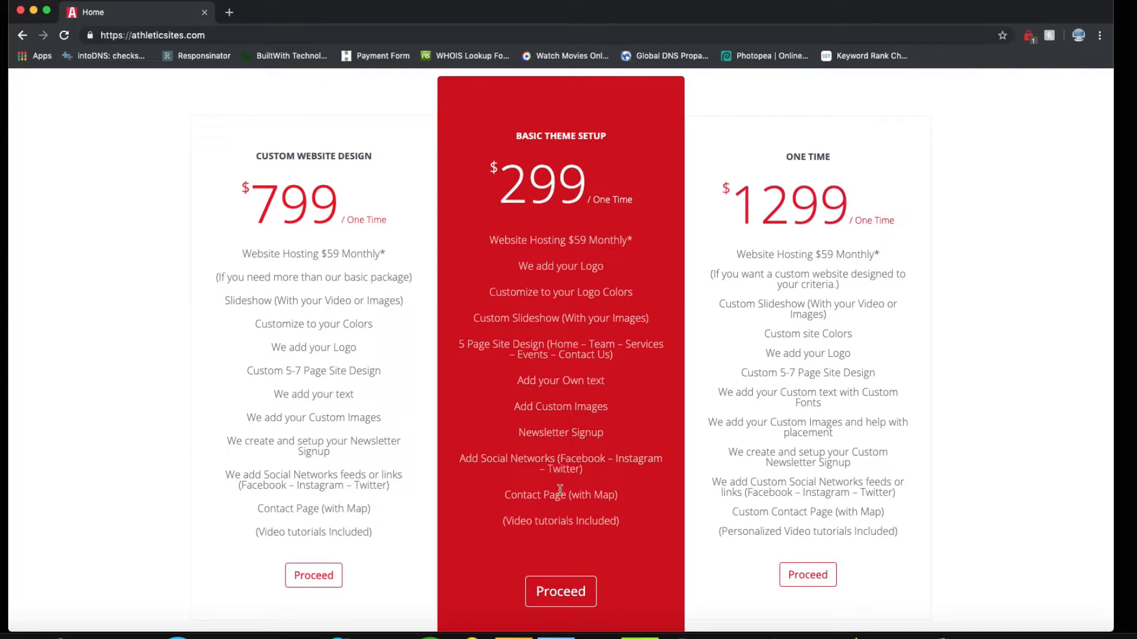
mouse_move(561, 517)
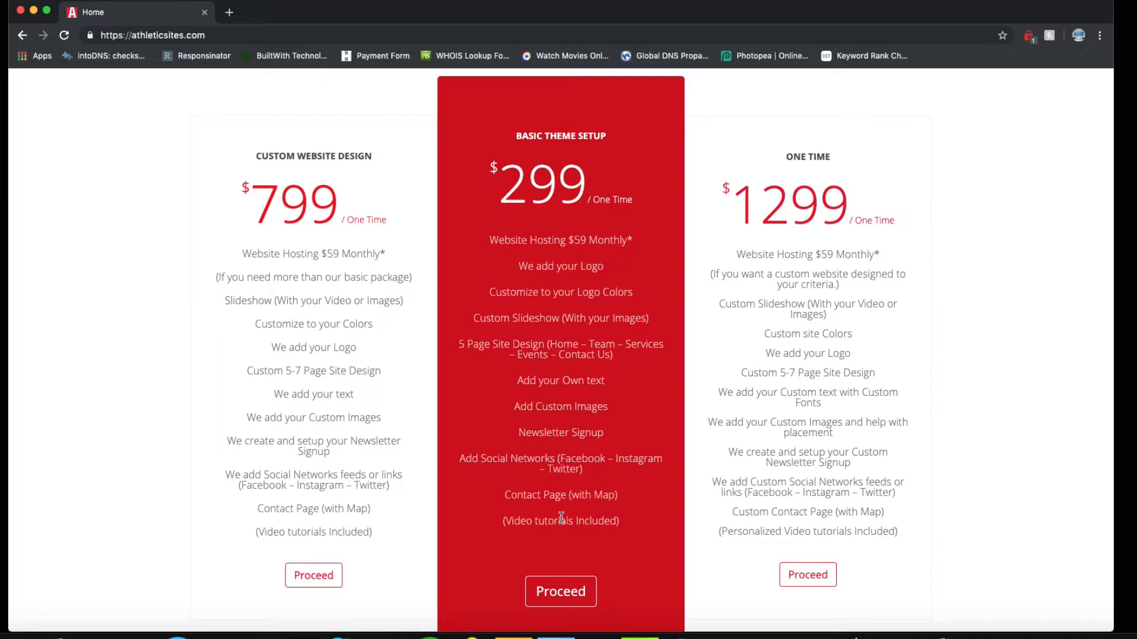
mouse_move(325, 249)
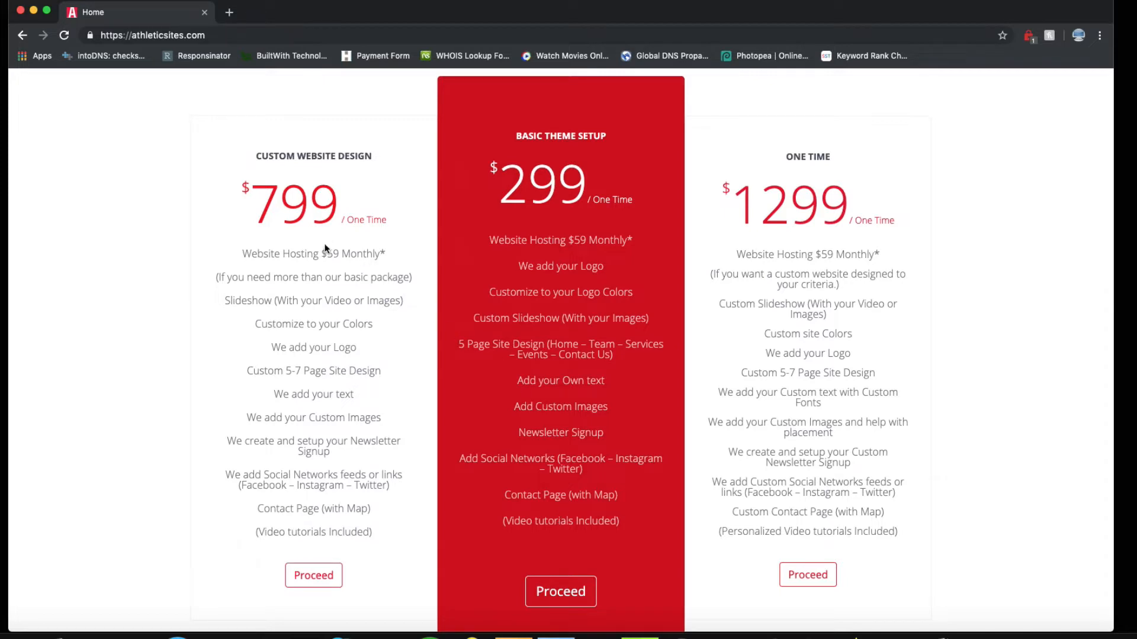
mouse_move(797, 319)
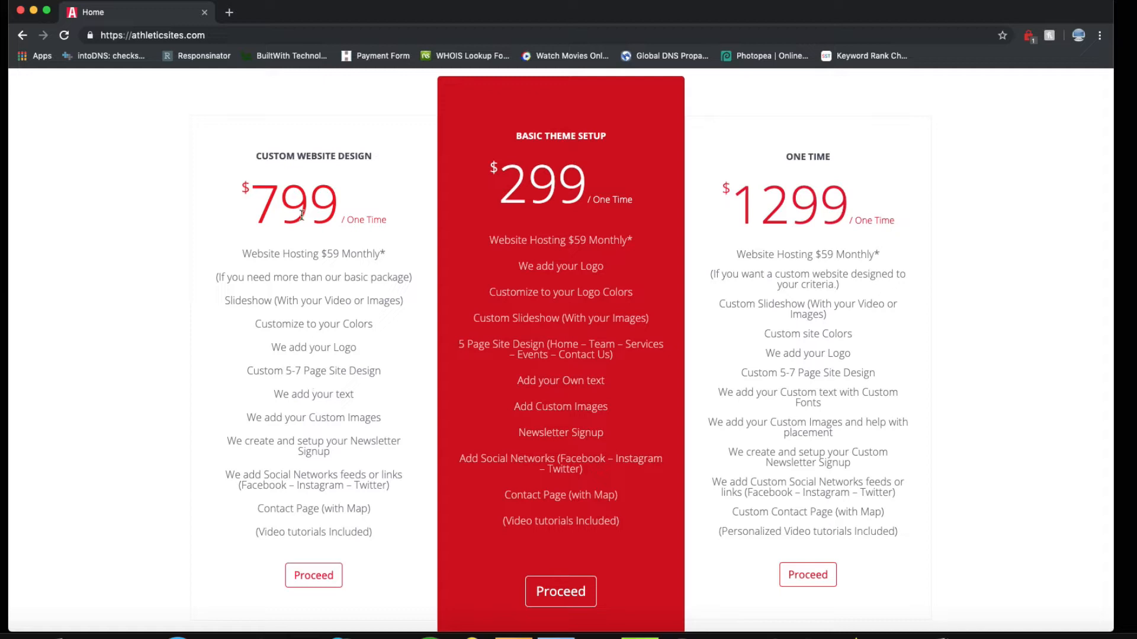
mouse_move(303, 293)
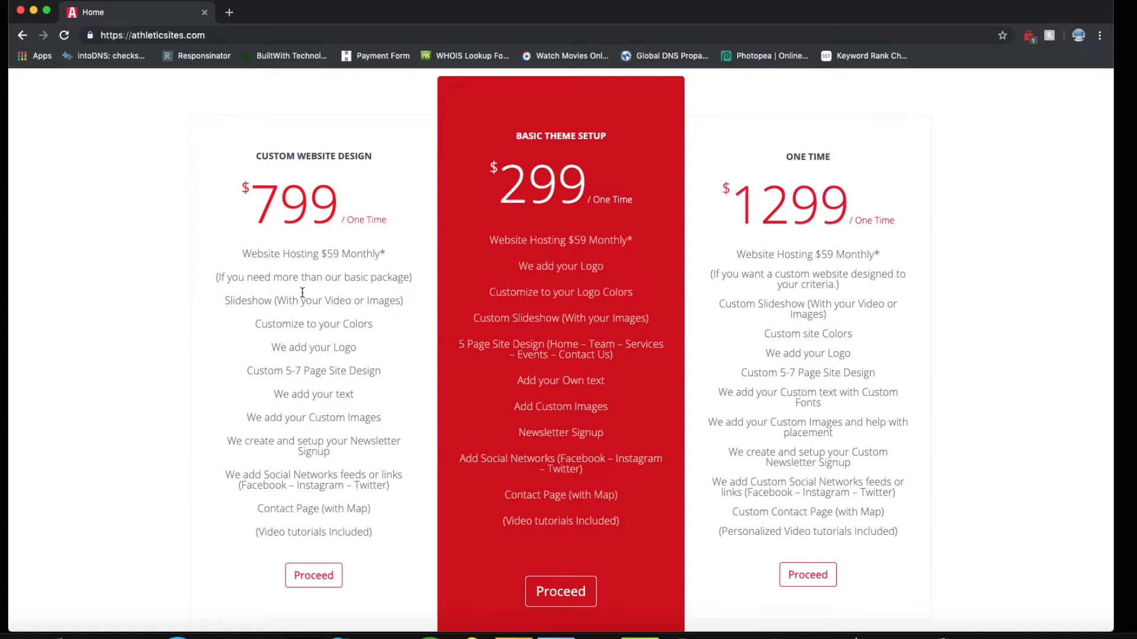
mouse_move(378, 377)
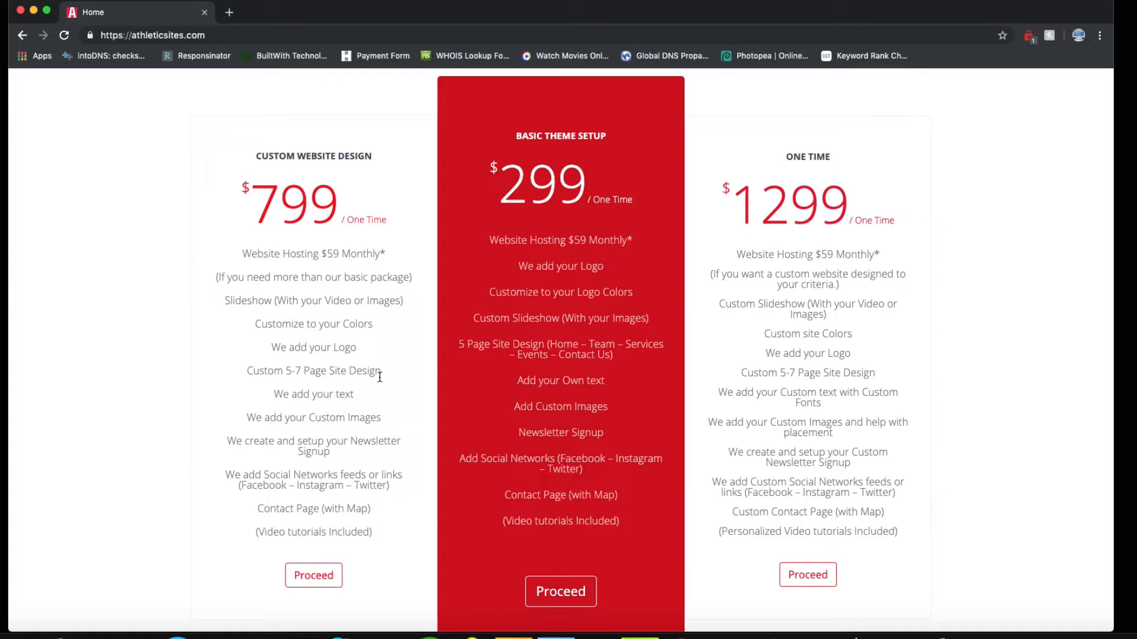
mouse_move(552, 177)
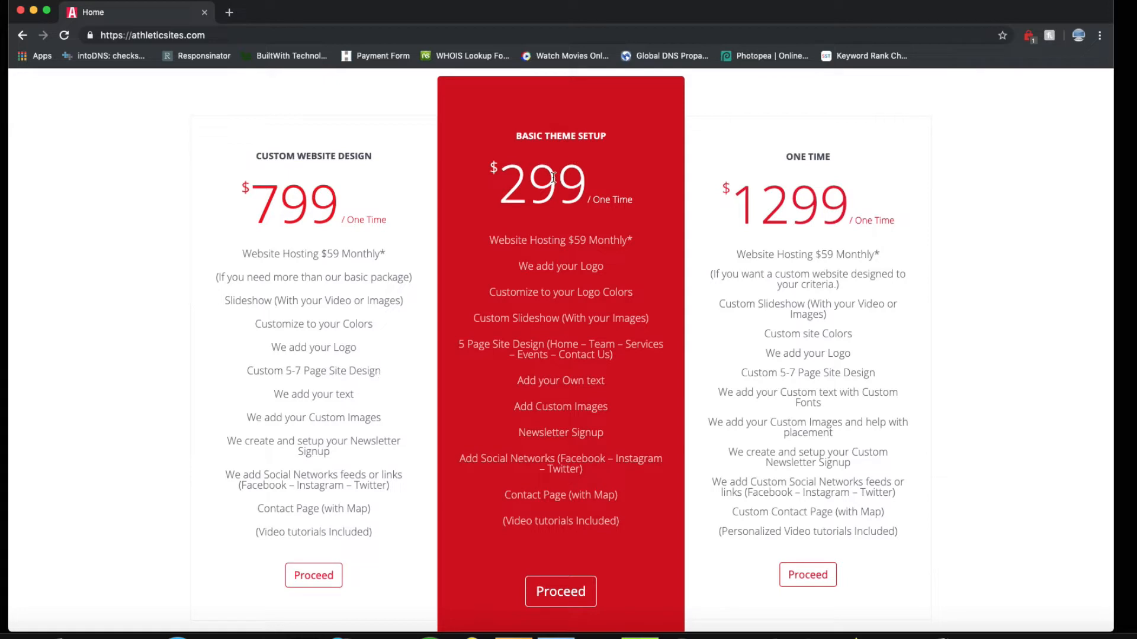
mouse_move(306, 221)
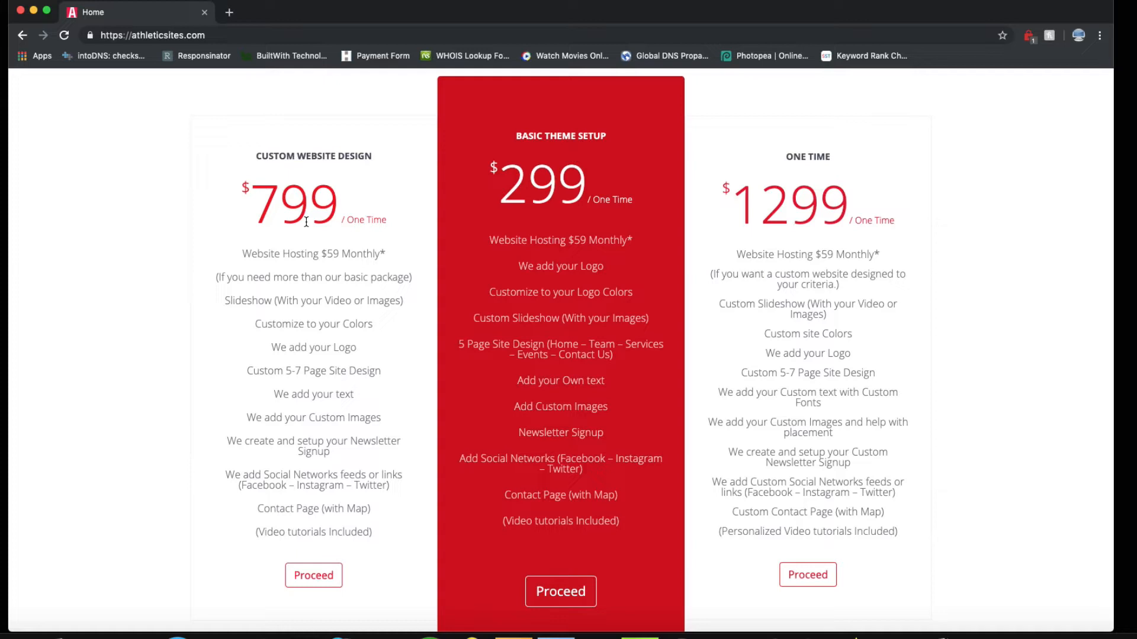
mouse_move(313, 304)
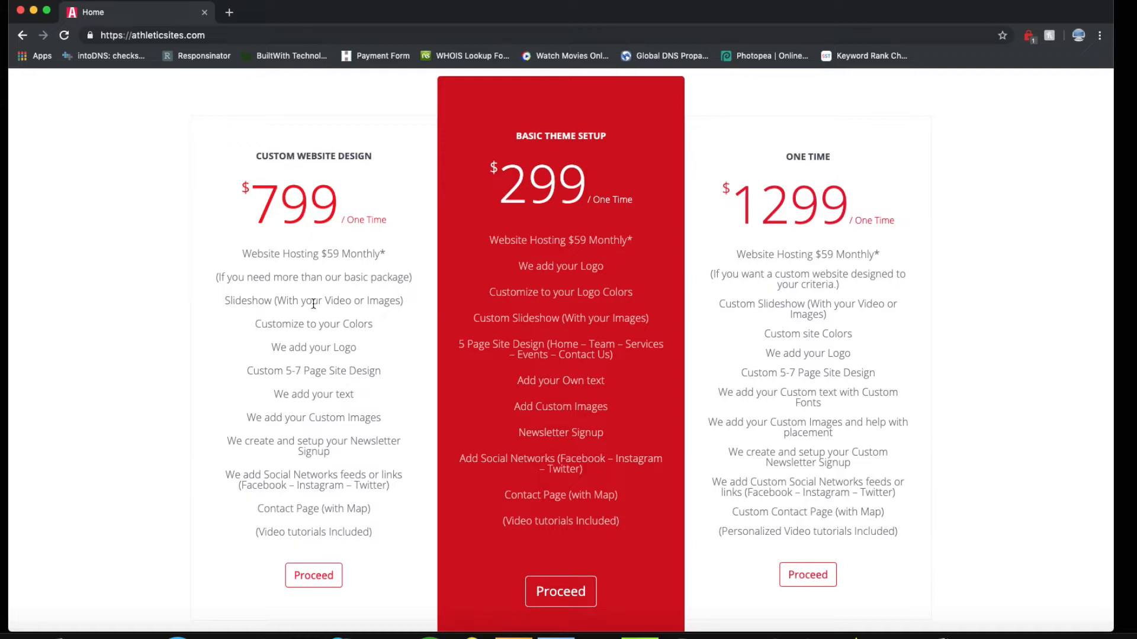
mouse_move(320, 389)
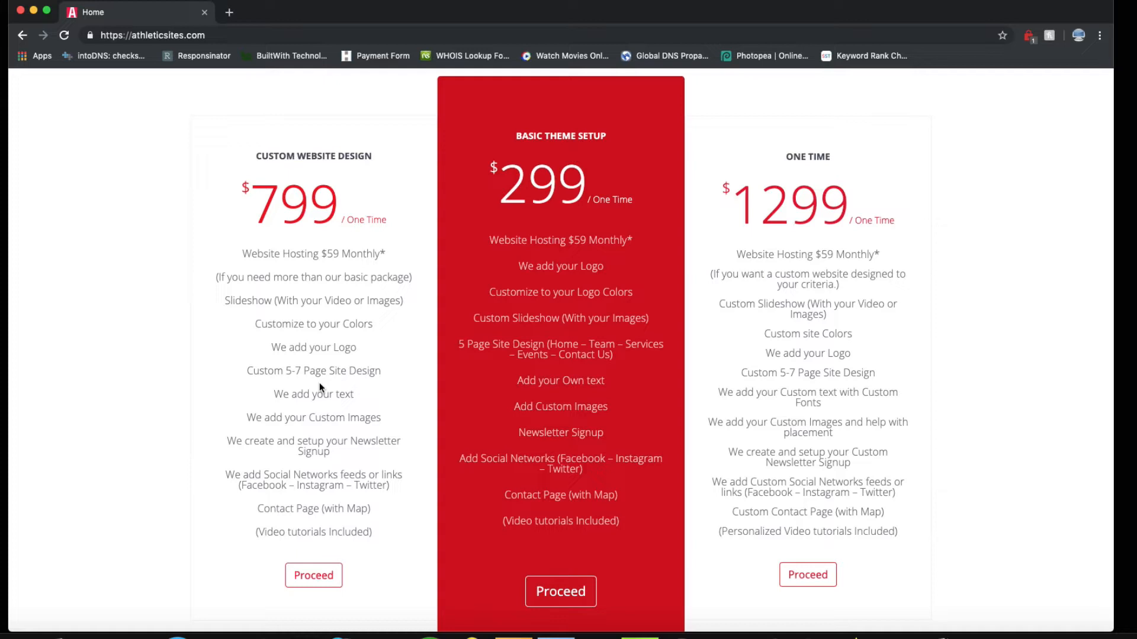
mouse_move(320, 412)
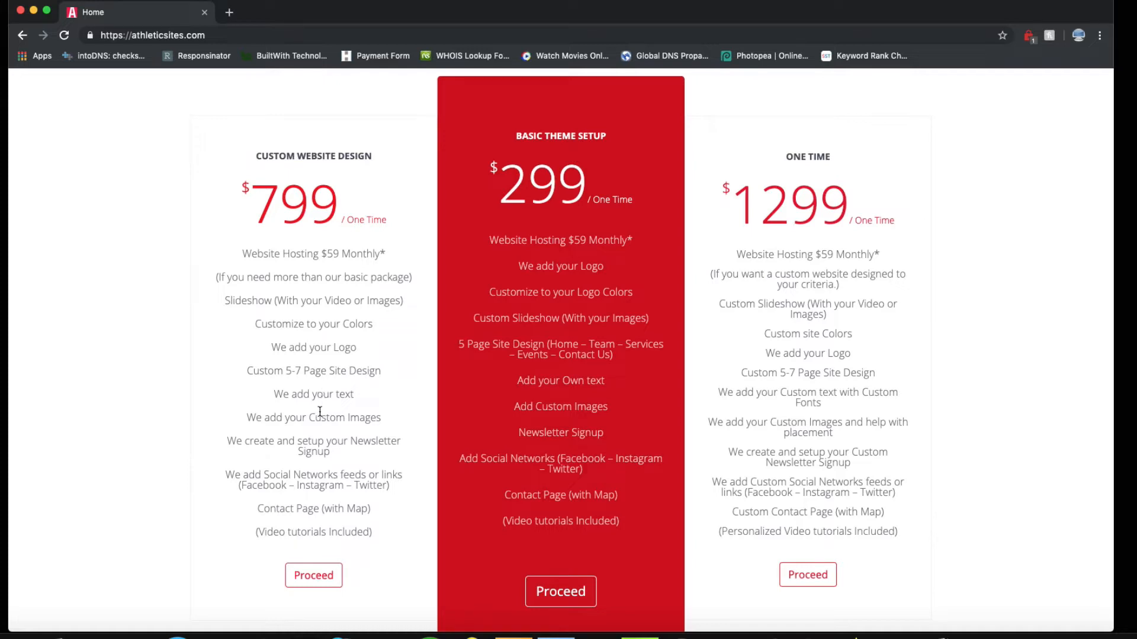
mouse_move(317, 346)
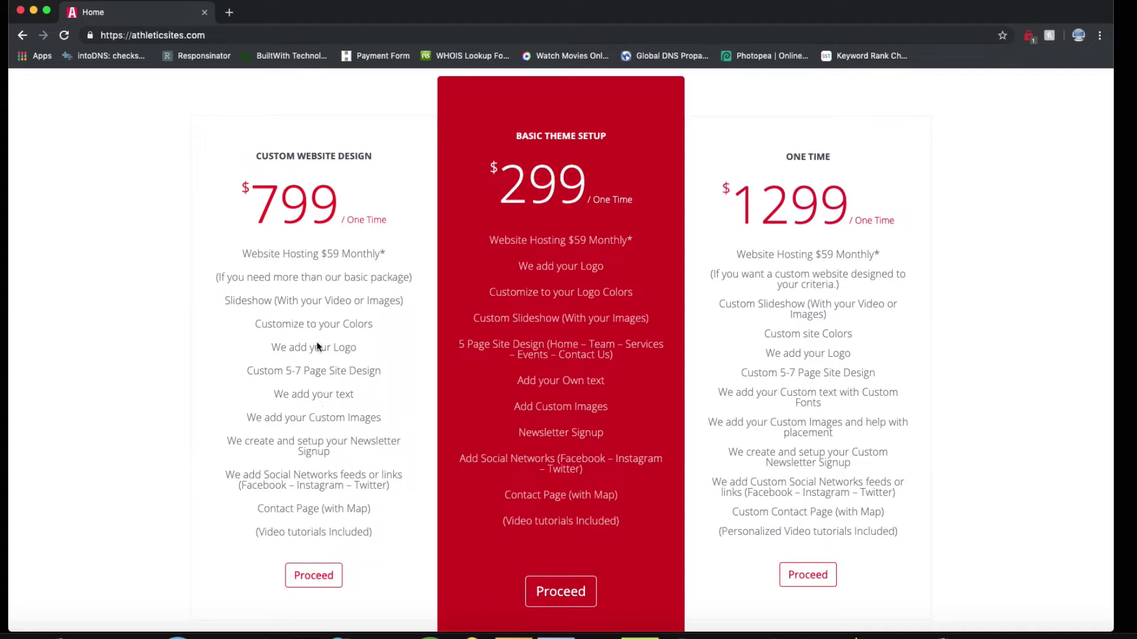
mouse_move(314, 430)
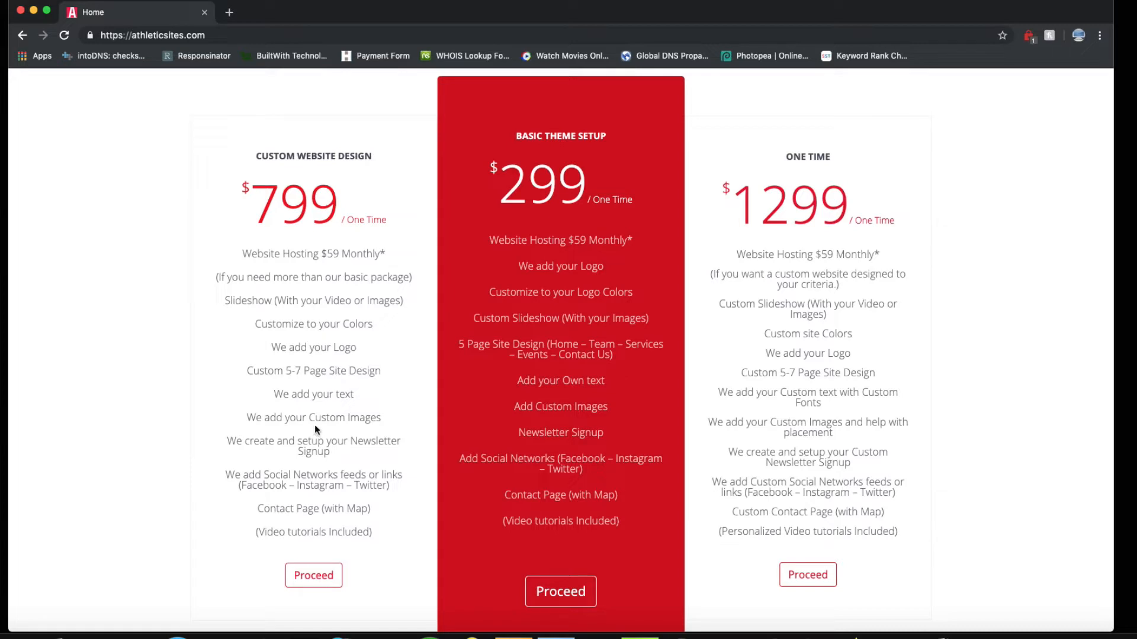
mouse_move(313, 419)
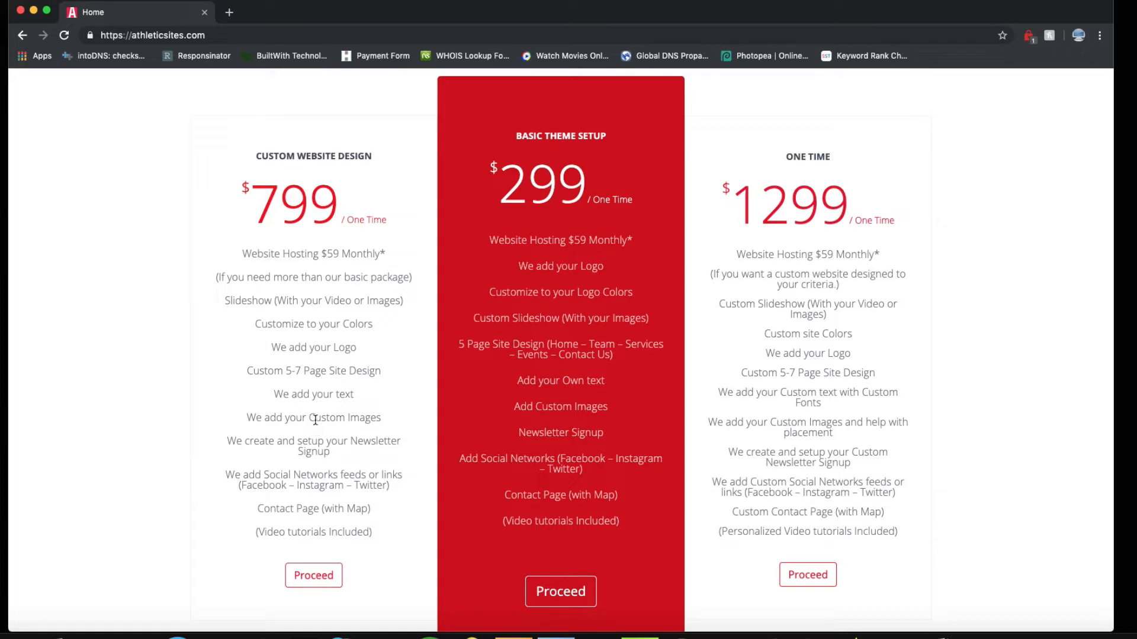
mouse_move(504, 494)
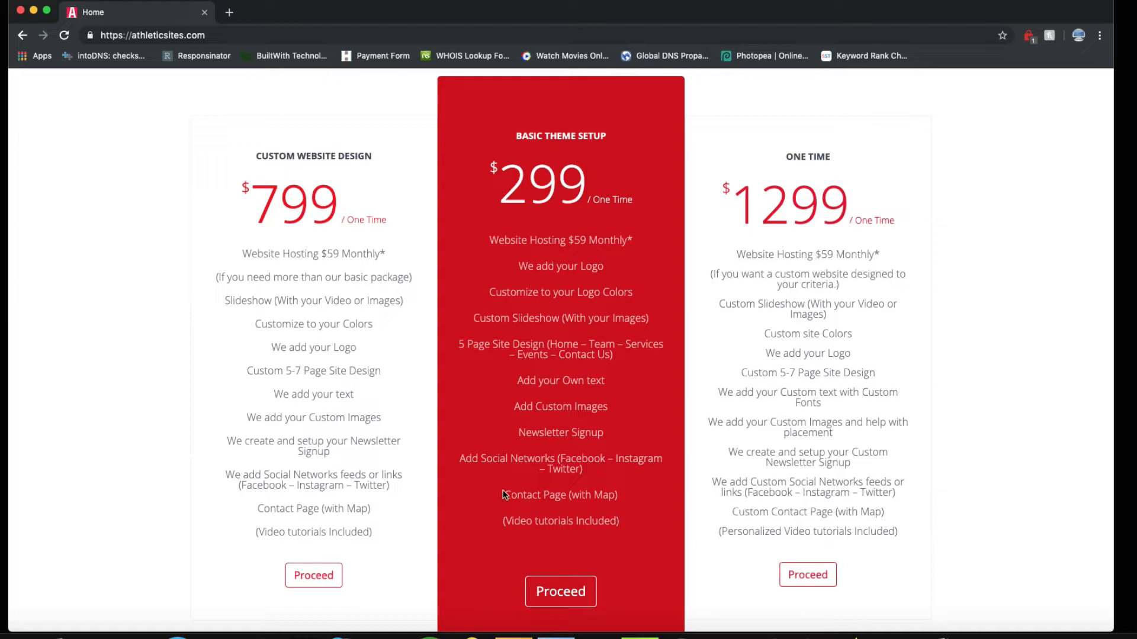
mouse_move(554, 501)
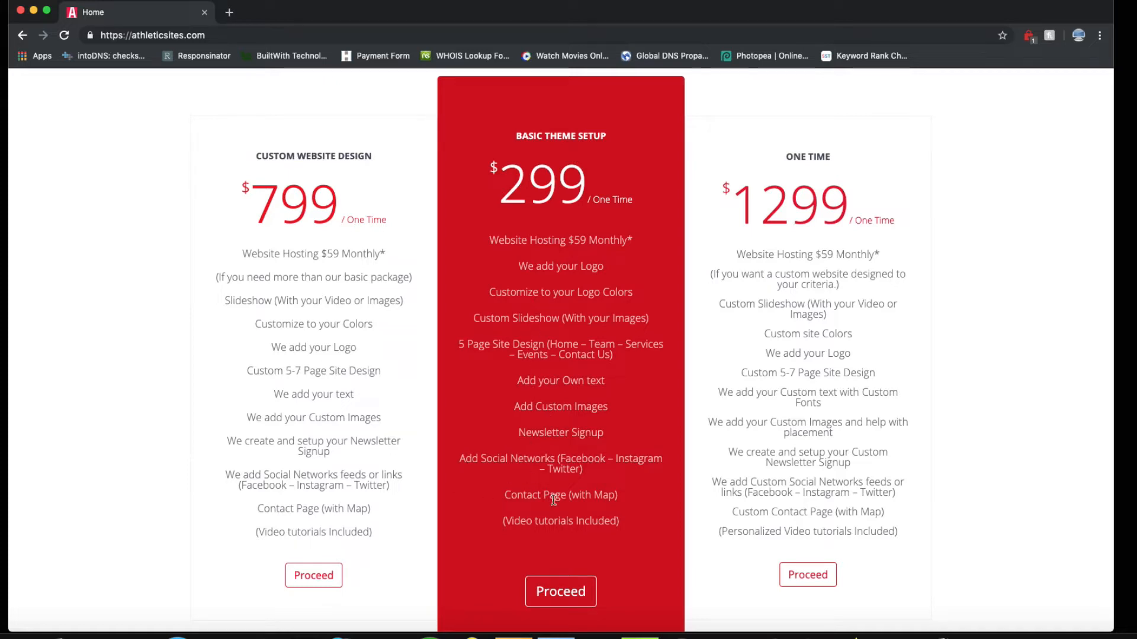
mouse_move(551, 485)
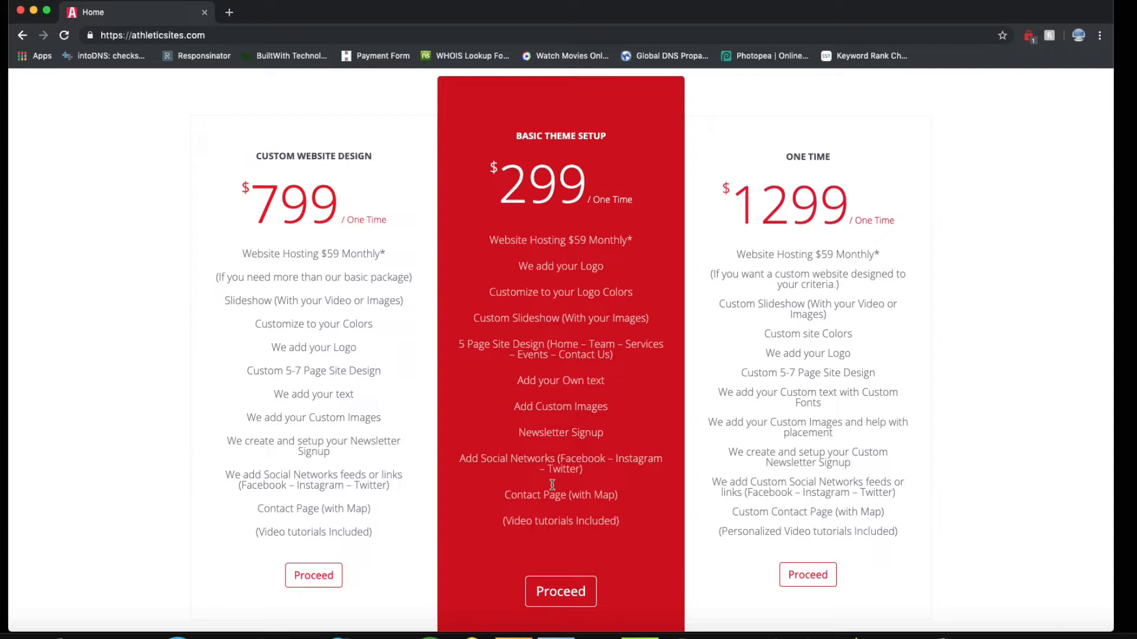
mouse_move(729, 343)
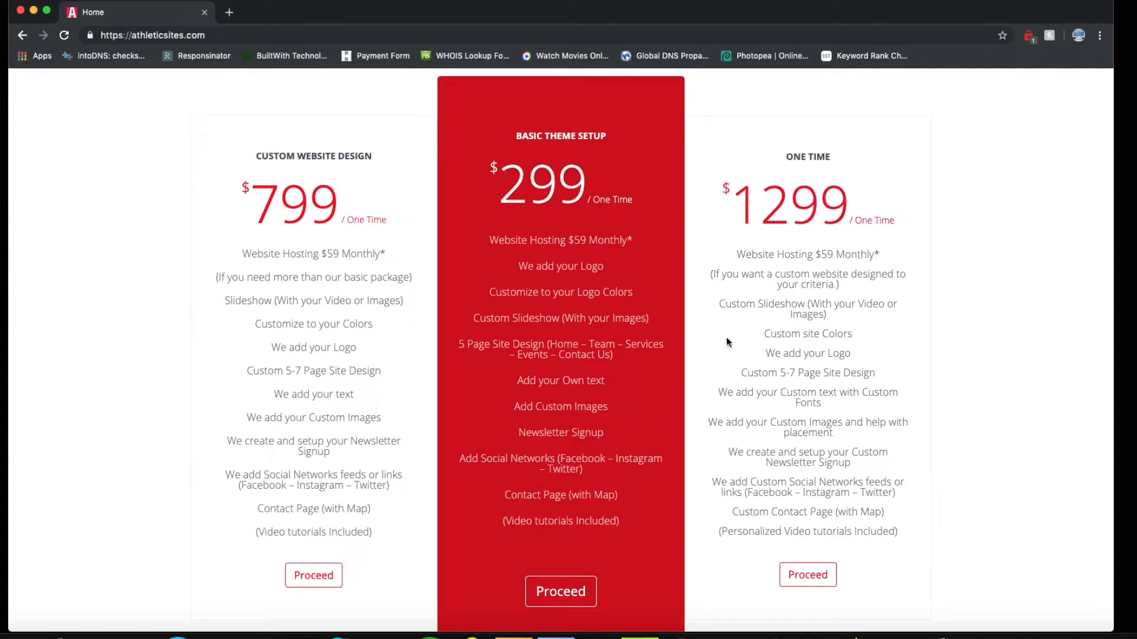
mouse_move(777, 218)
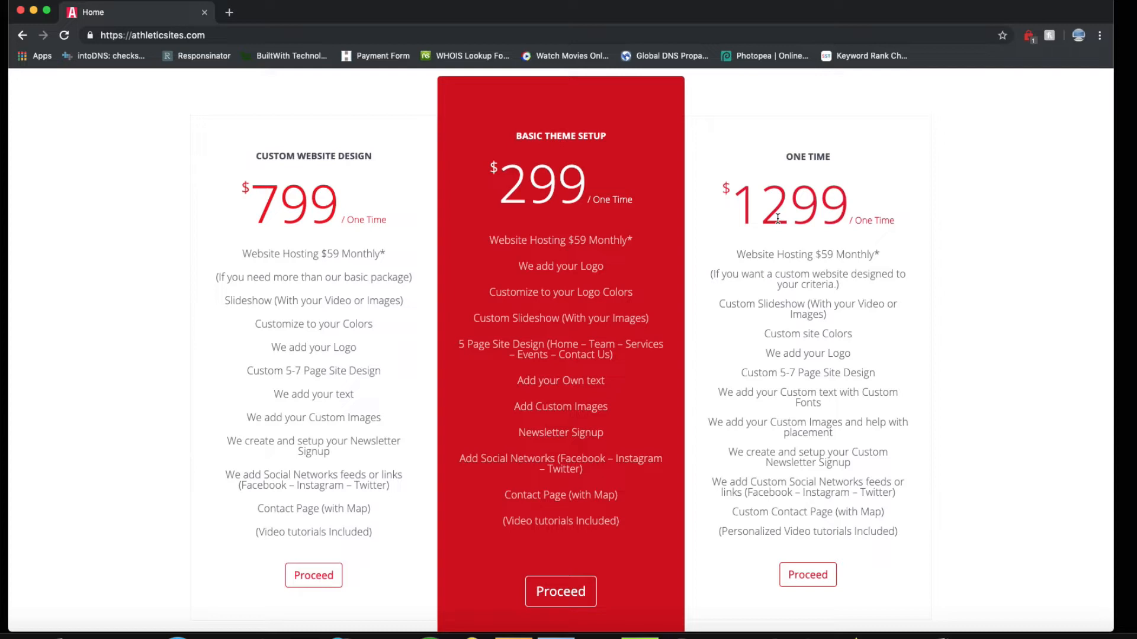
mouse_move(764, 250)
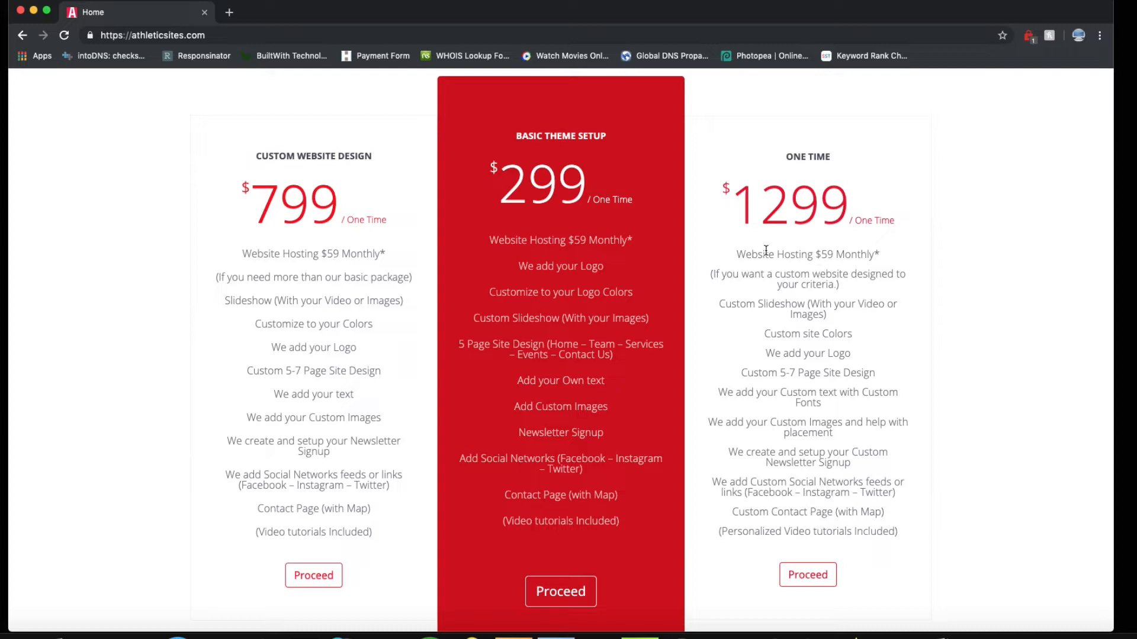
scroll("down", 3)
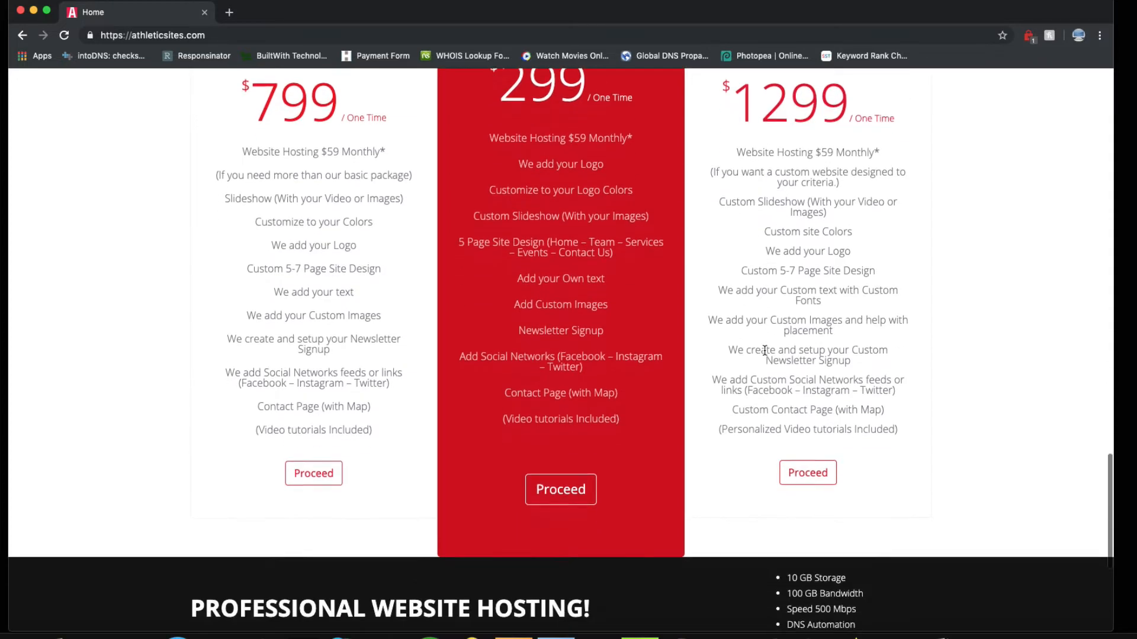
scroll("down", 3)
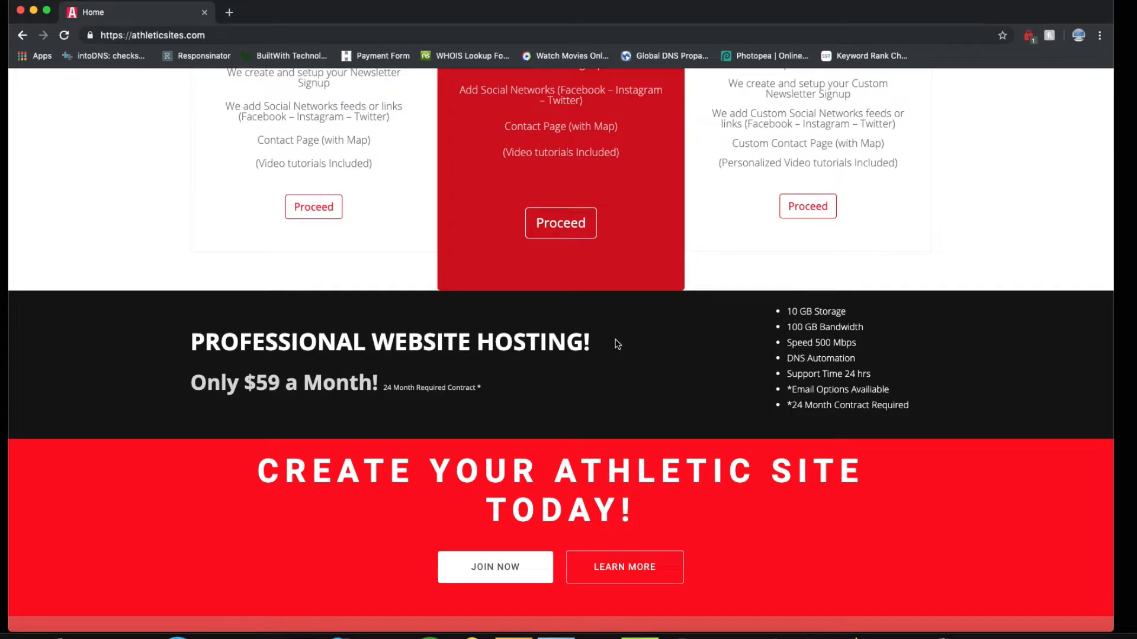
scroll("down", 3)
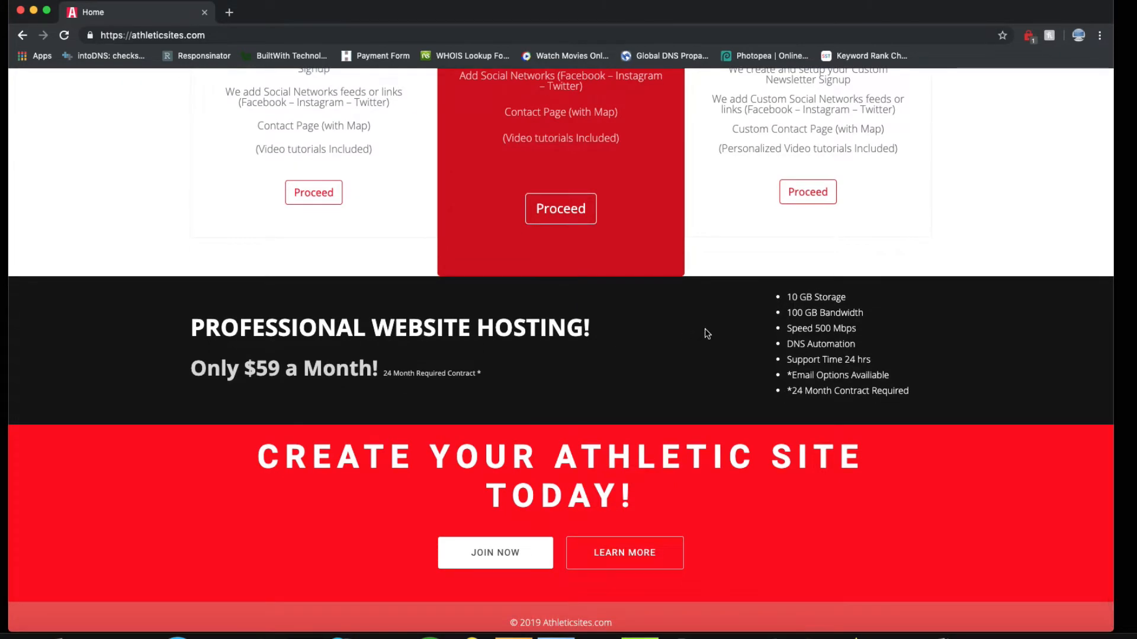
mouse_move(794, 315)
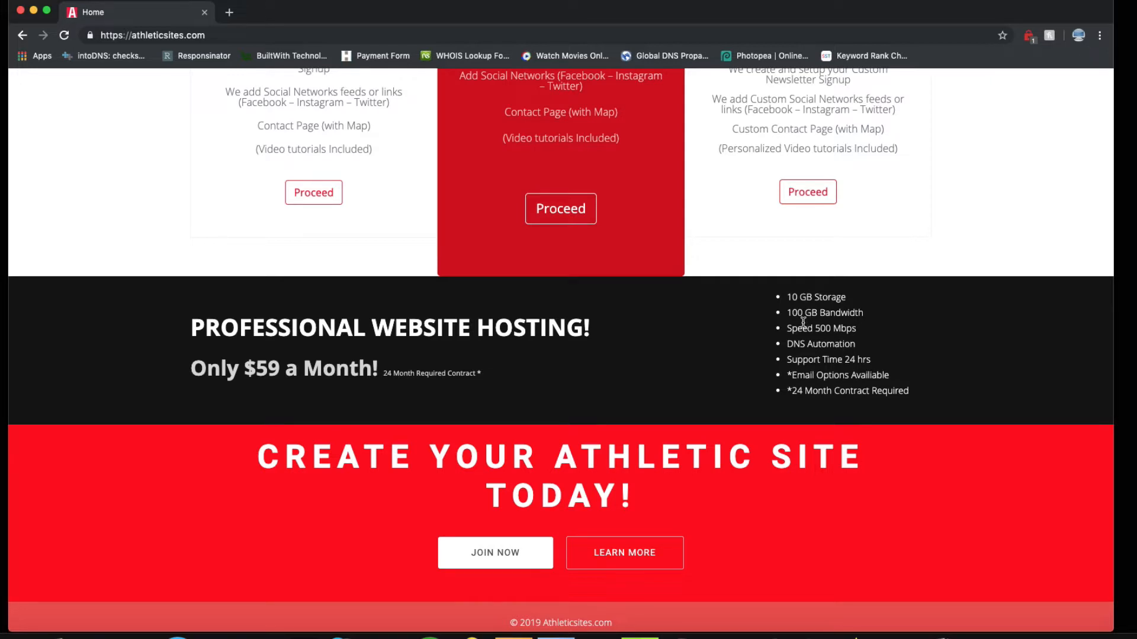
mouse_move(810, 360)
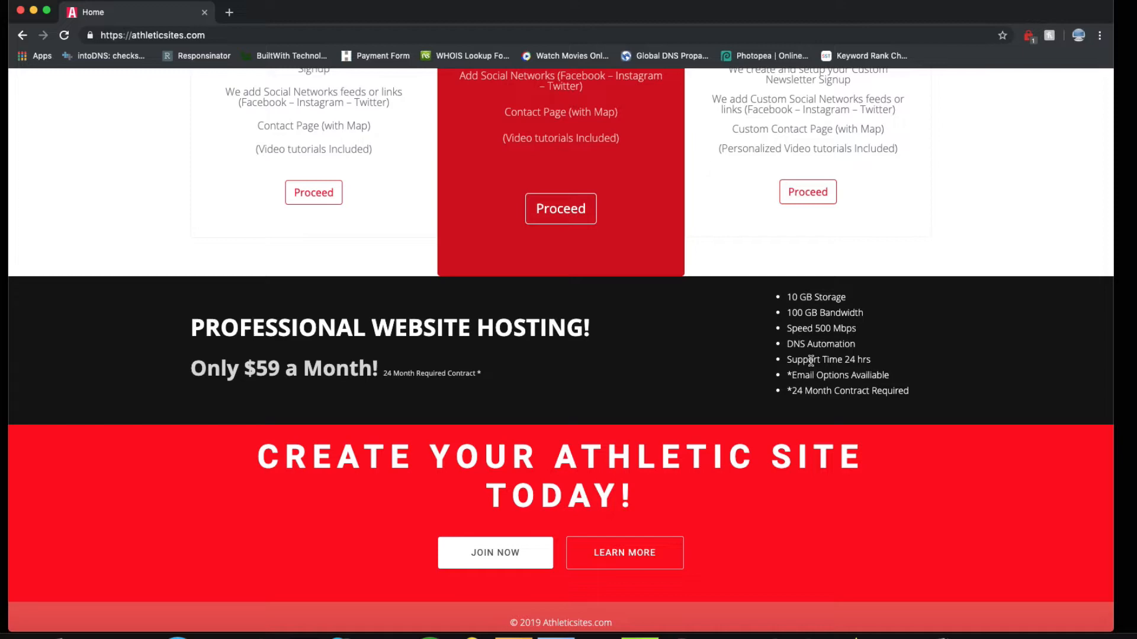
mouse_move(807, 375)
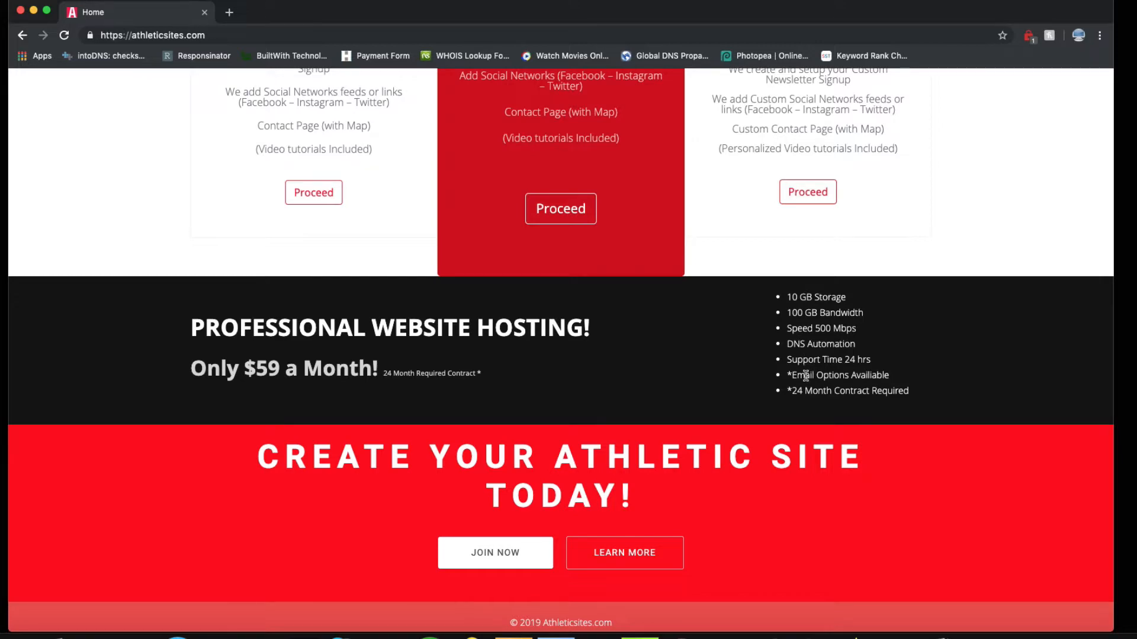
mouse_move(811, 375)
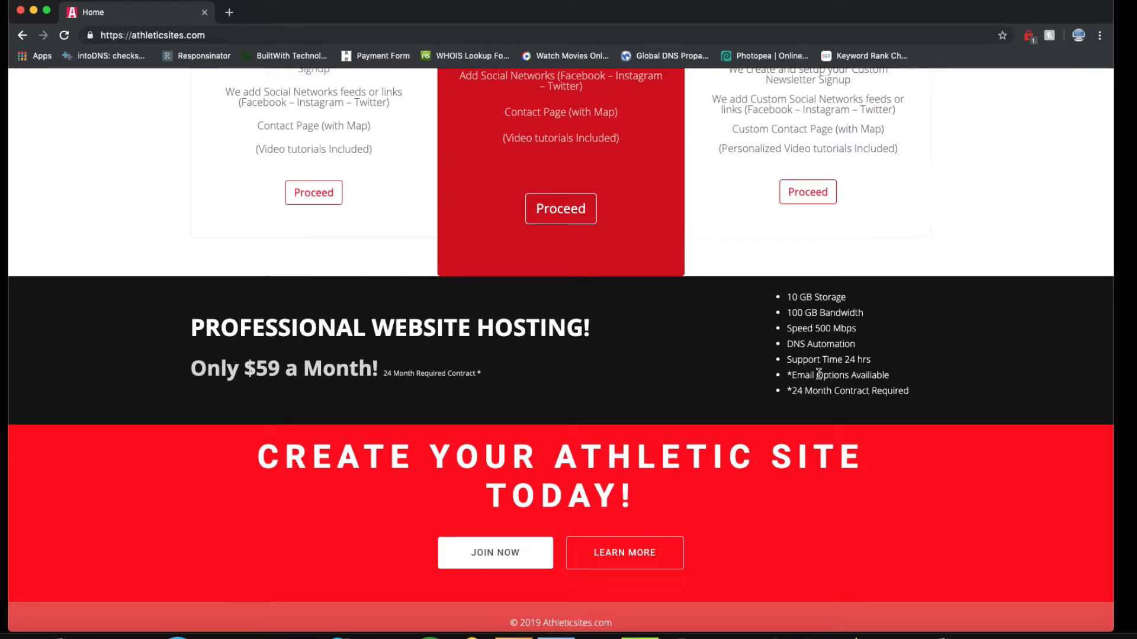
Return to the top of the homepage and open the HELP DESK support page.
scroll("up", 3)
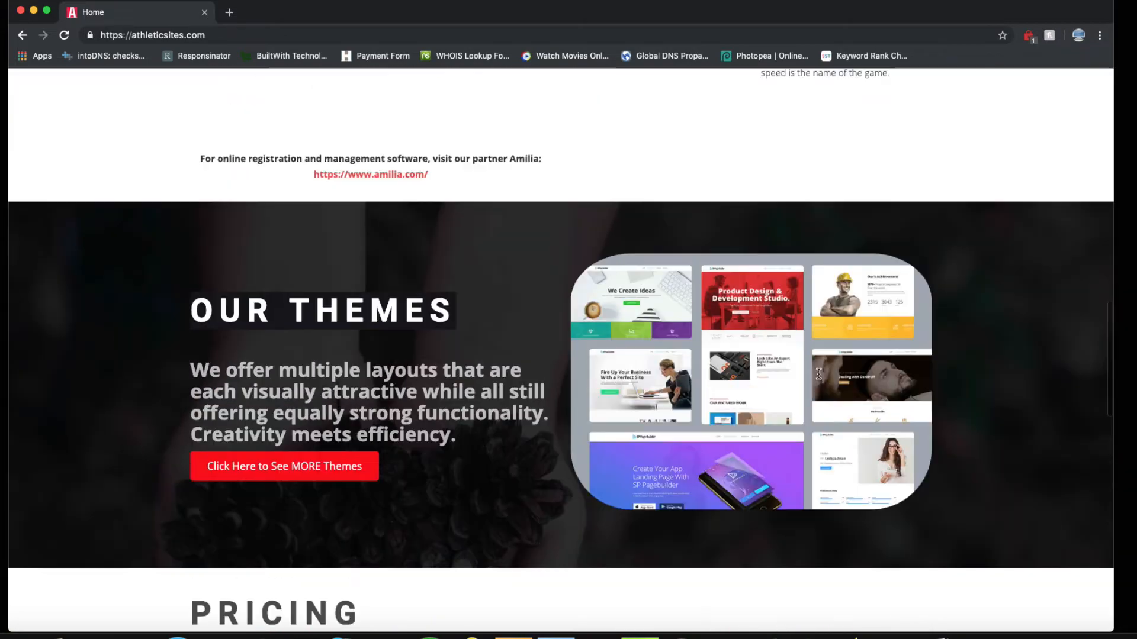
scroll("up", 3)
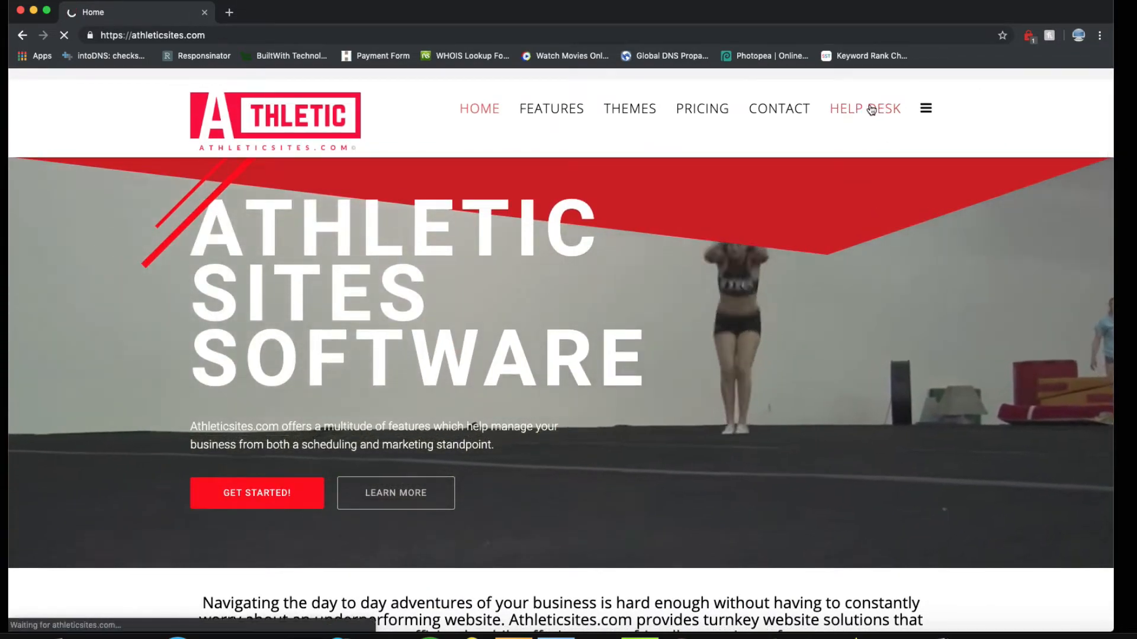
left_click(864, 109)
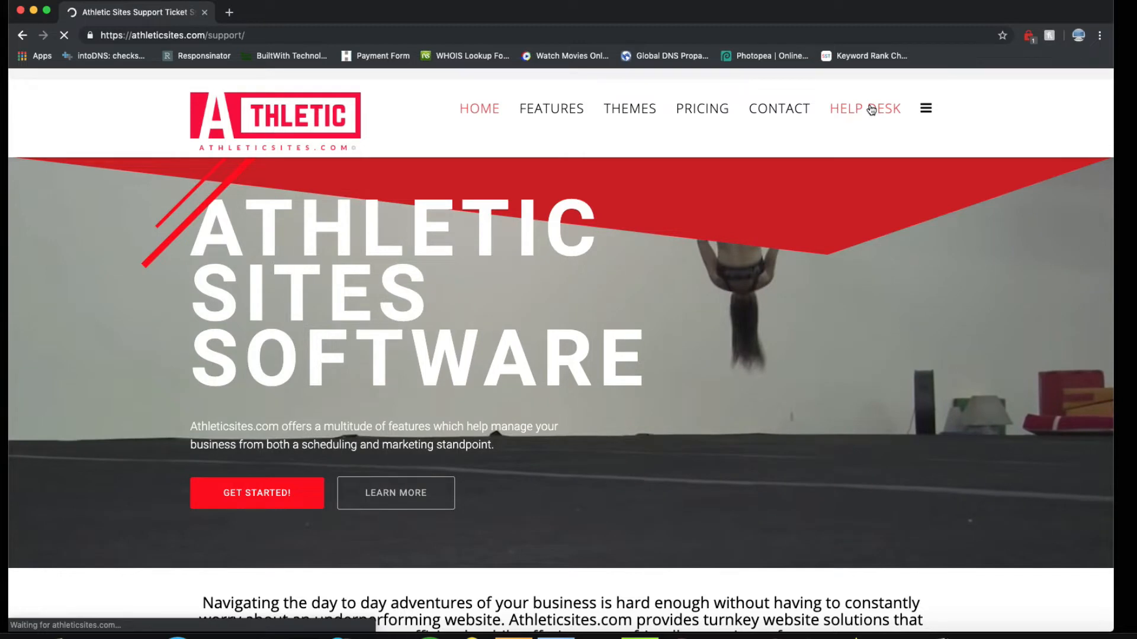
left_click(865, 109)
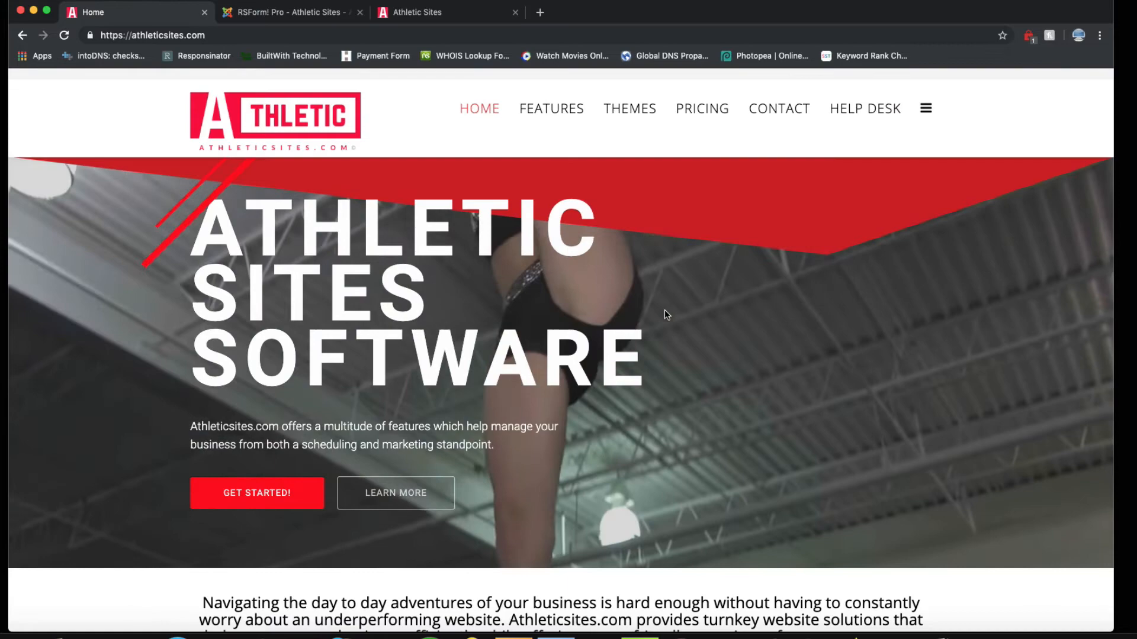
Open the GET STARTED! signup page listing the Basic, Custom and Update Credit Card forms.
scroll("down", 3)
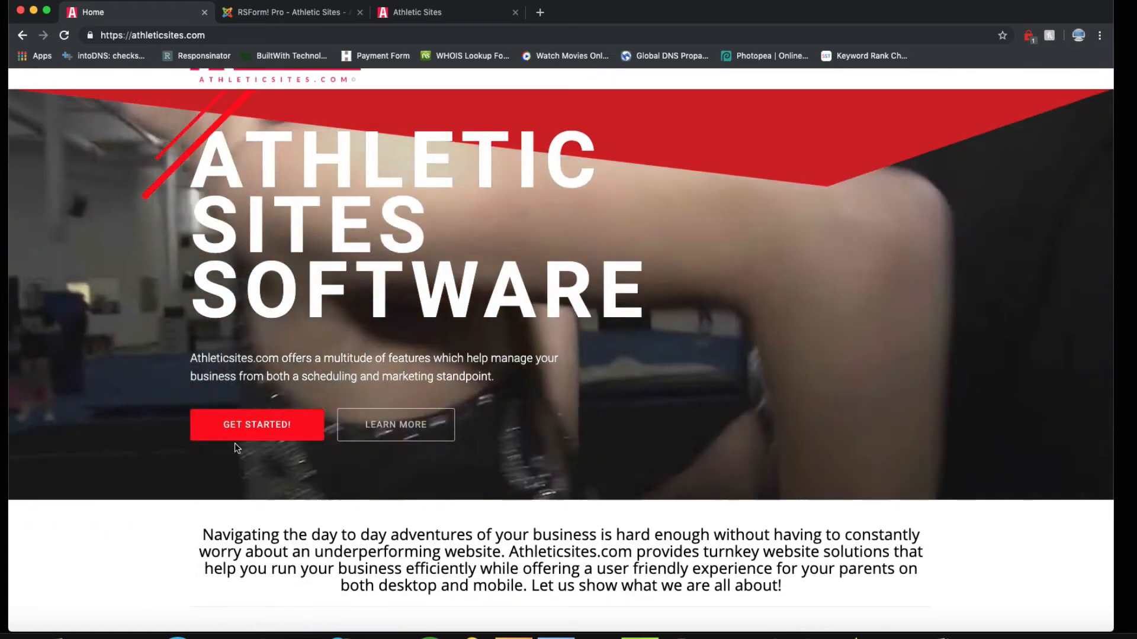
left_click(255, 424)
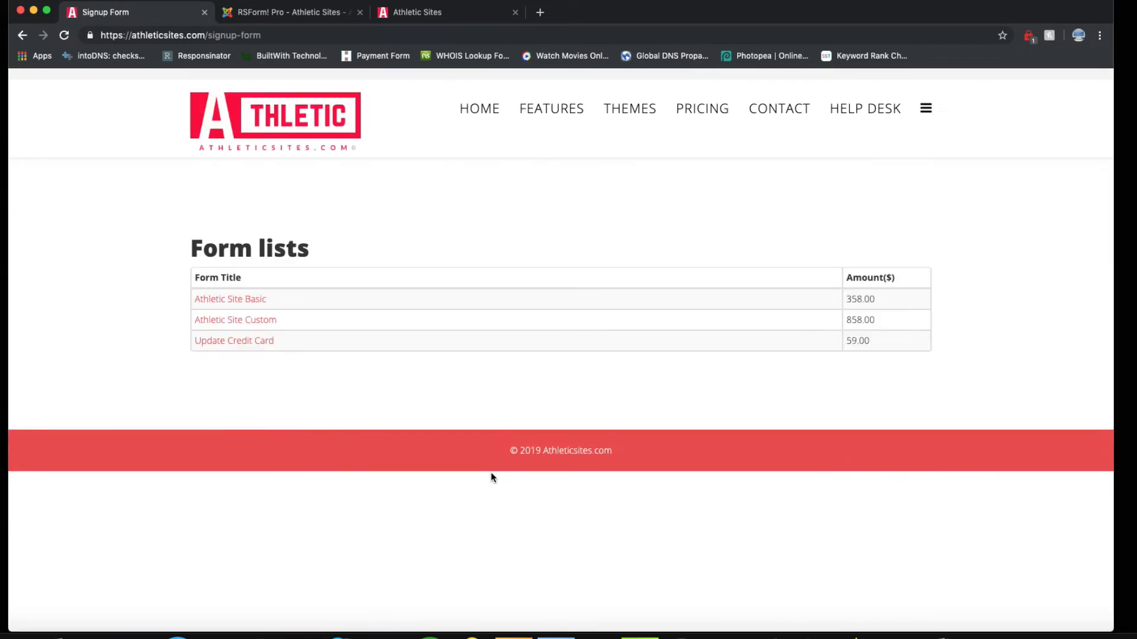
mouse_move(277, 384)
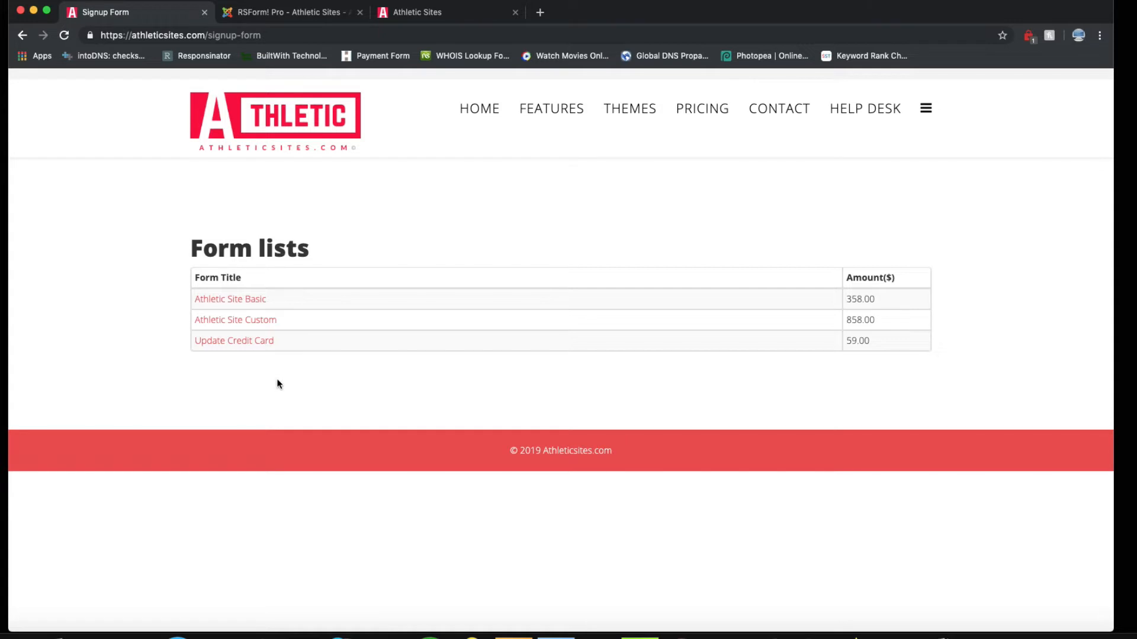
mouse_move(237, 353)
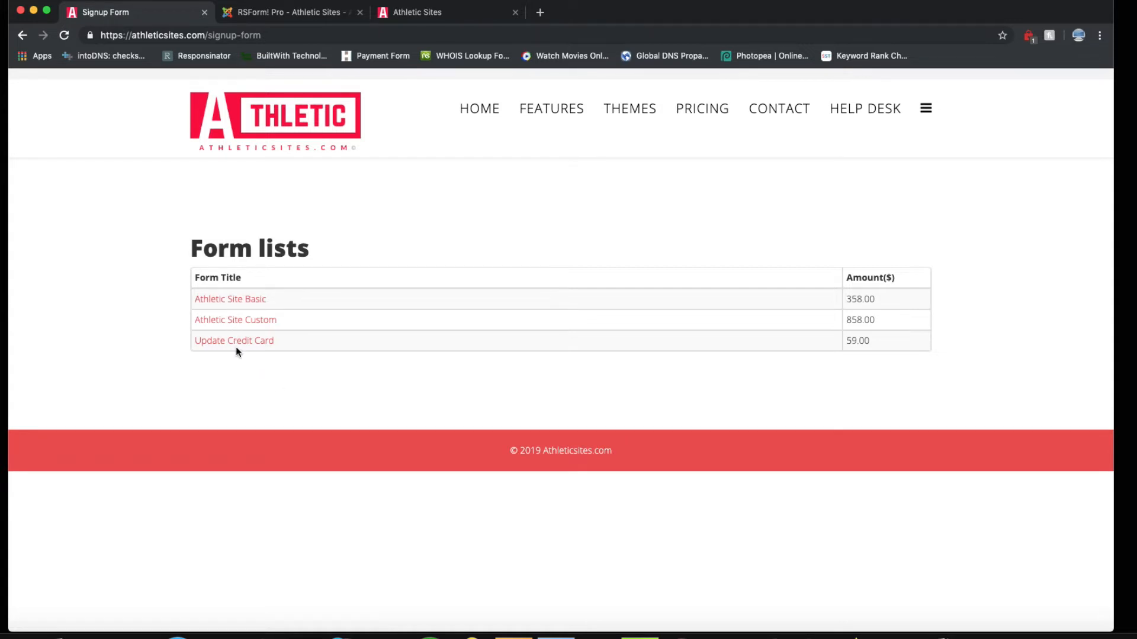
mouse_move(233, 341)
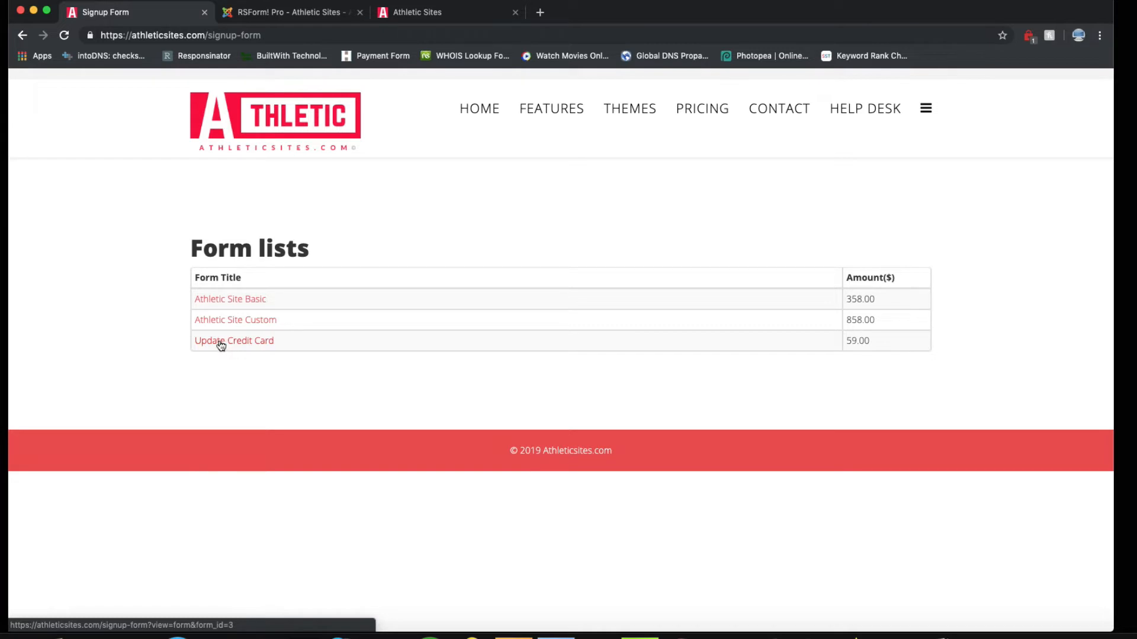
mouse_move(230, 298)
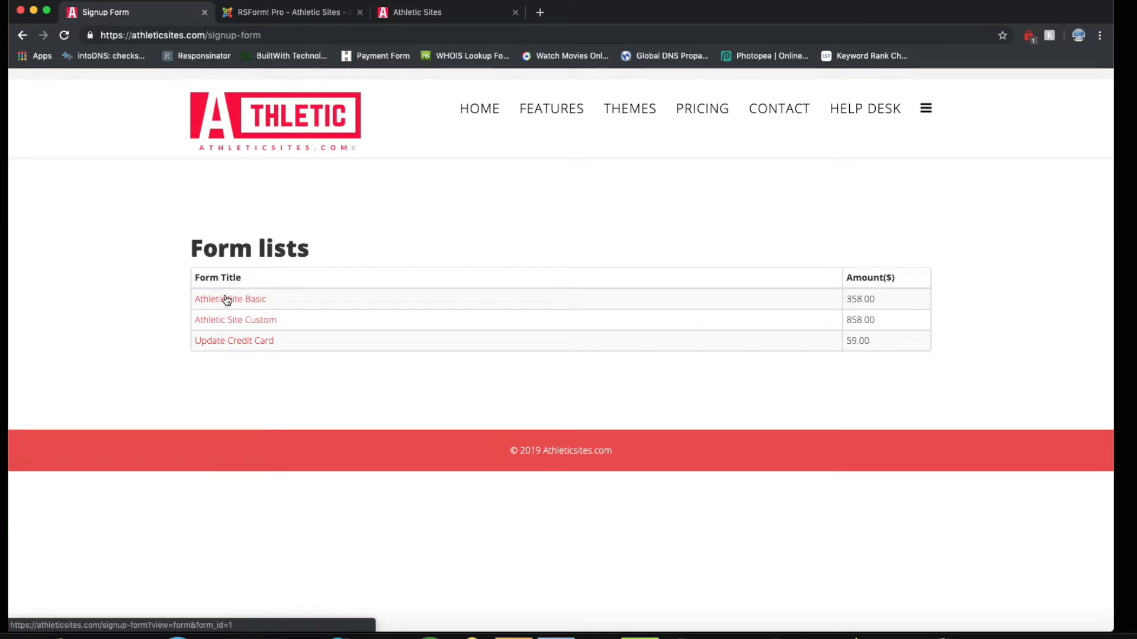
mouse_move(226, 297)
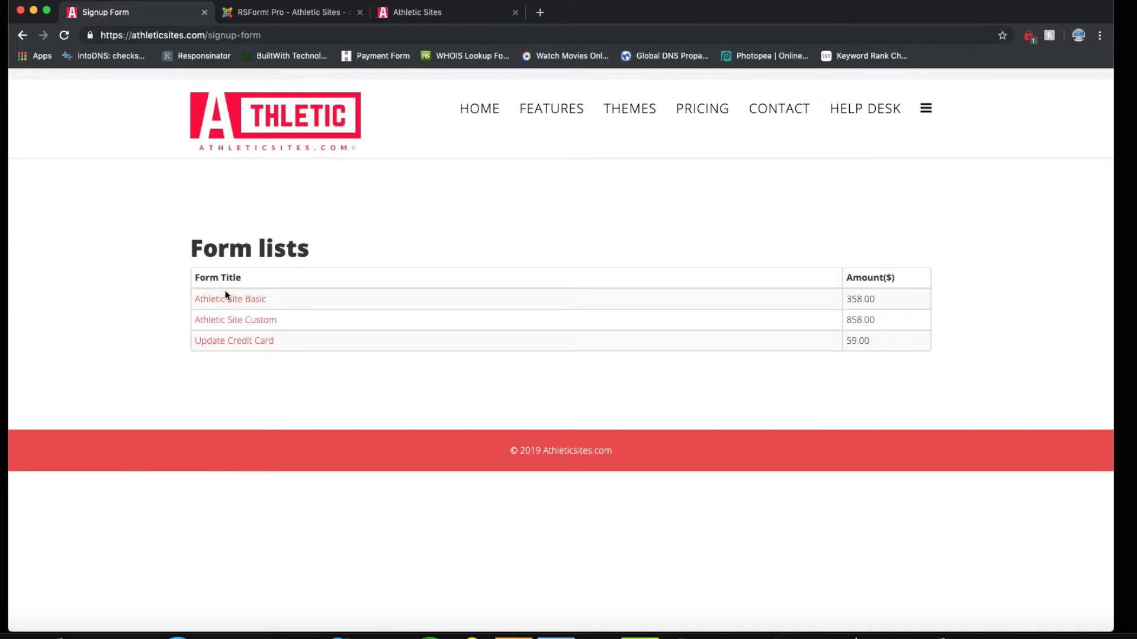
mouse_move(240, 306)
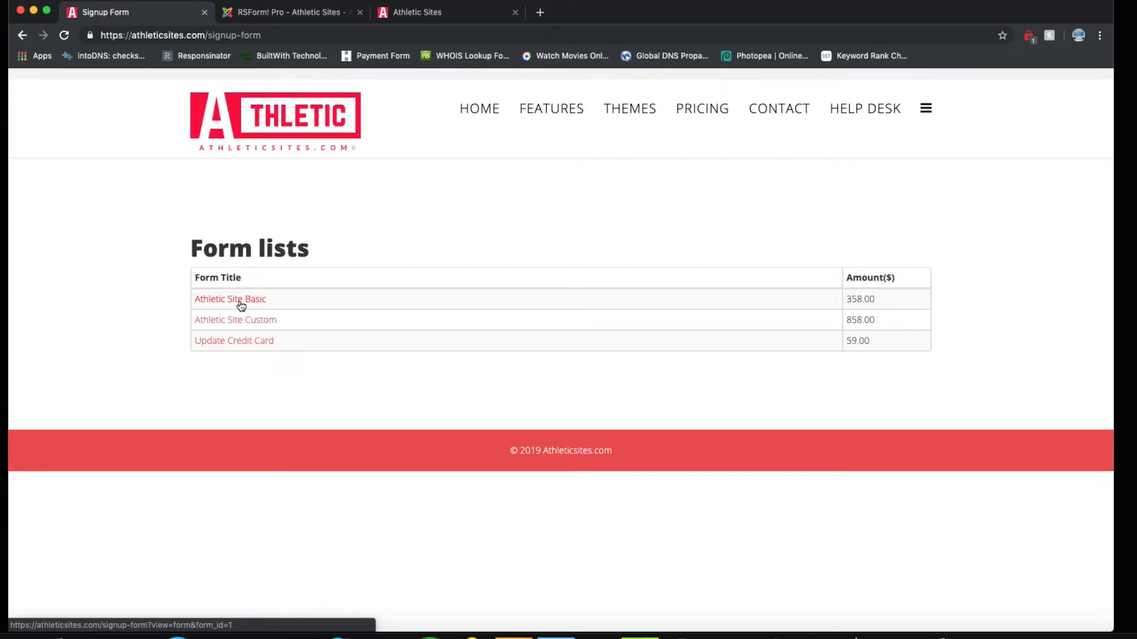
Open the $358 Athletic Site Basic payment form, then switch to the Signup Information tab.
left_click(230, 298)
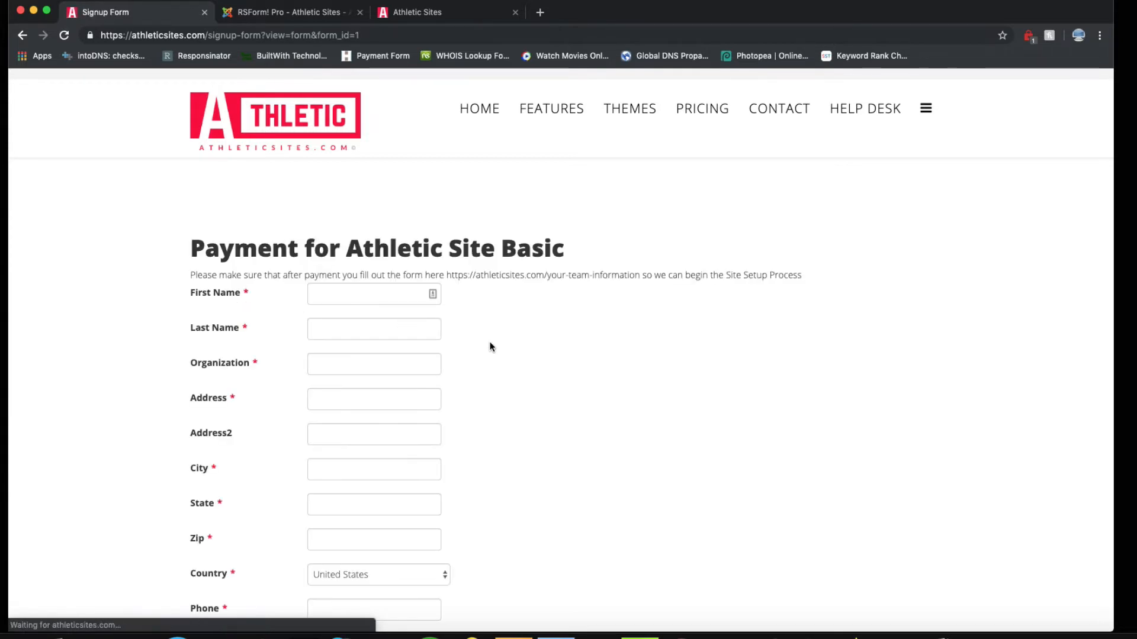
scroll("down", 3)
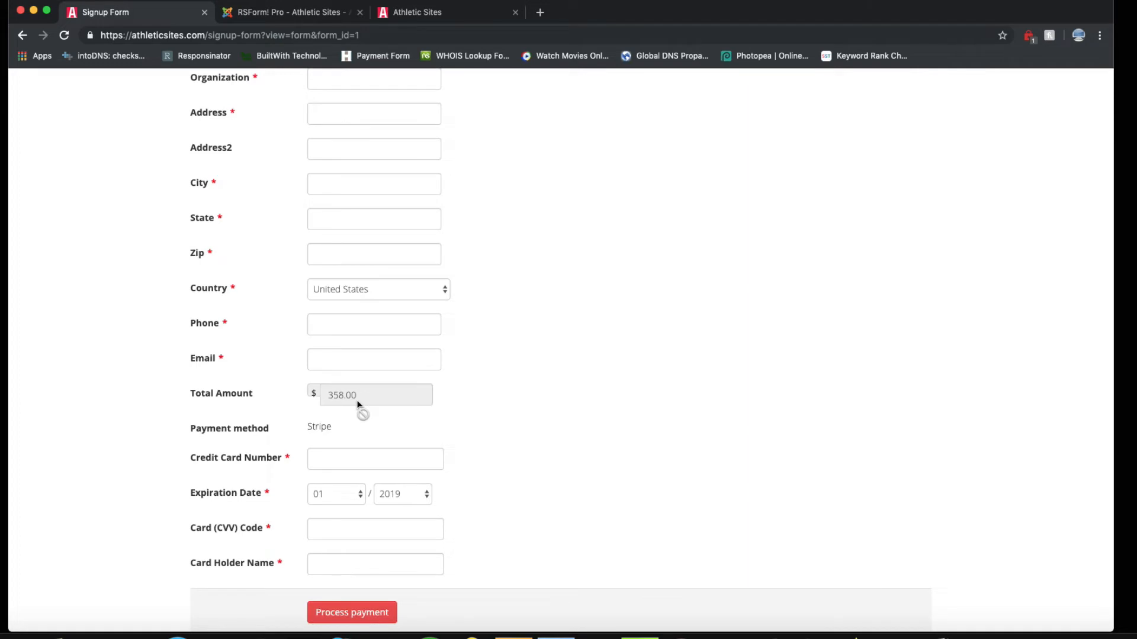
scroll("up", 3)
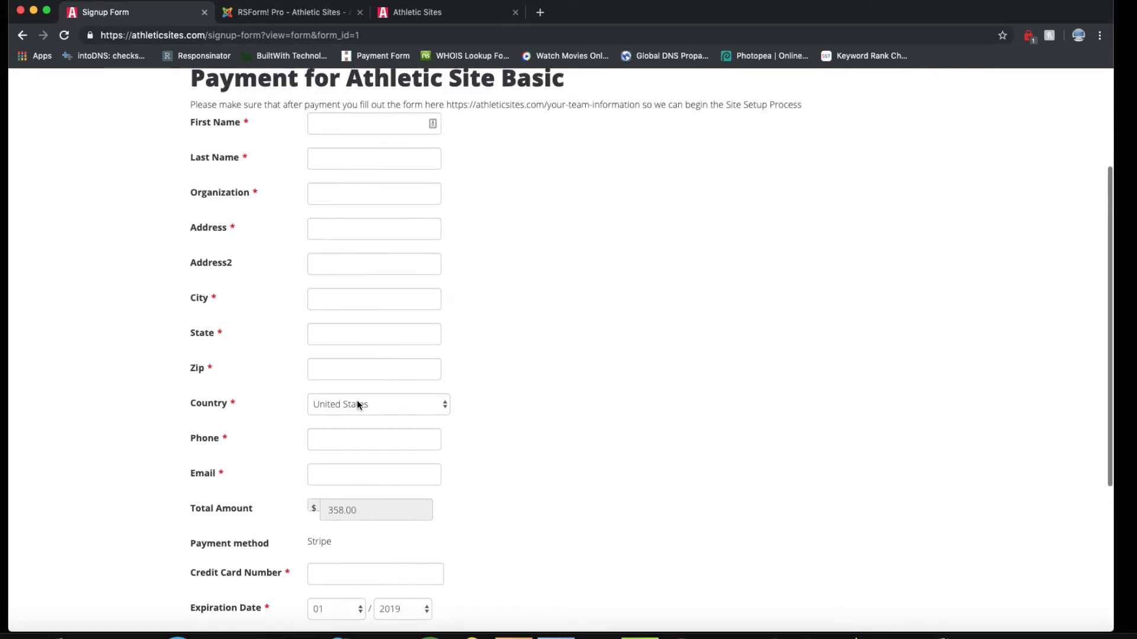
left_click(373, 123)
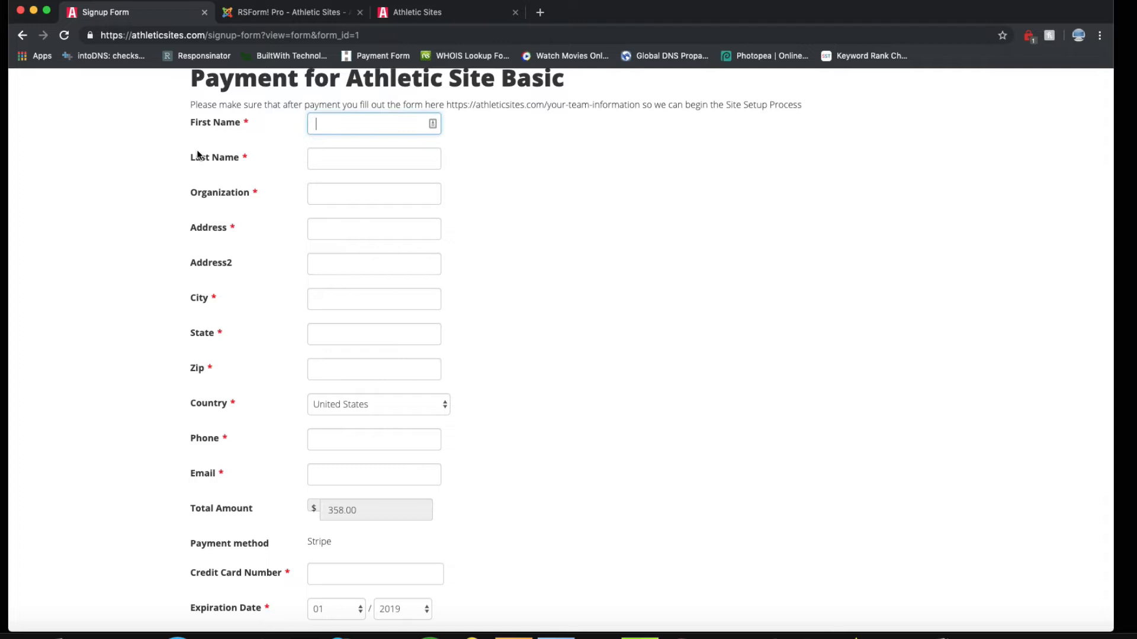
mouse_move(262, 427)
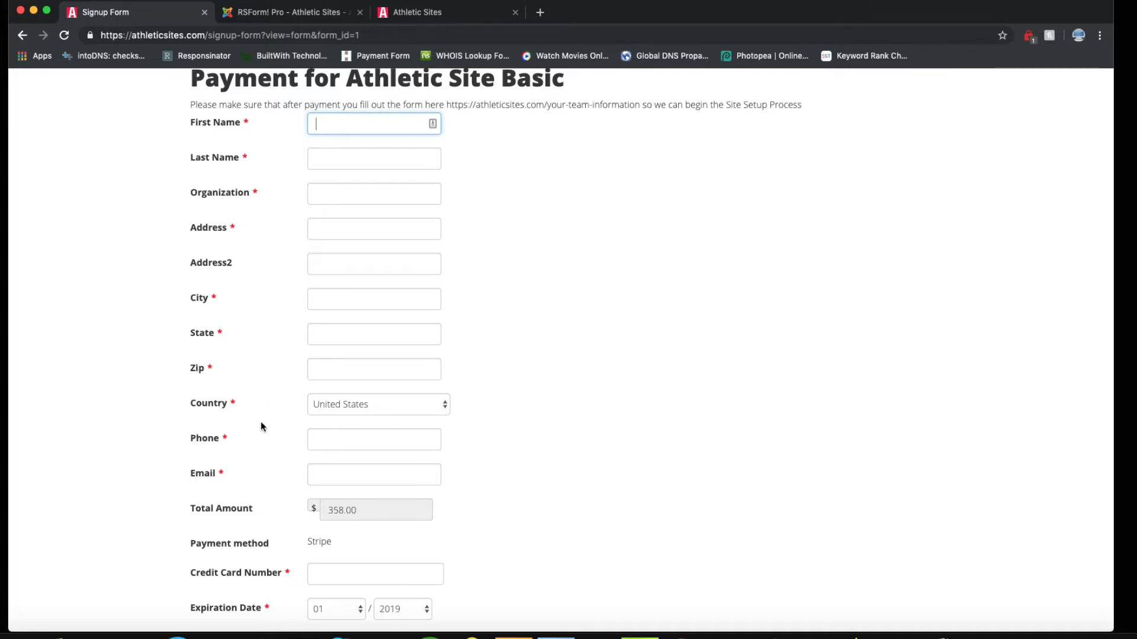
scroll("down", 3)
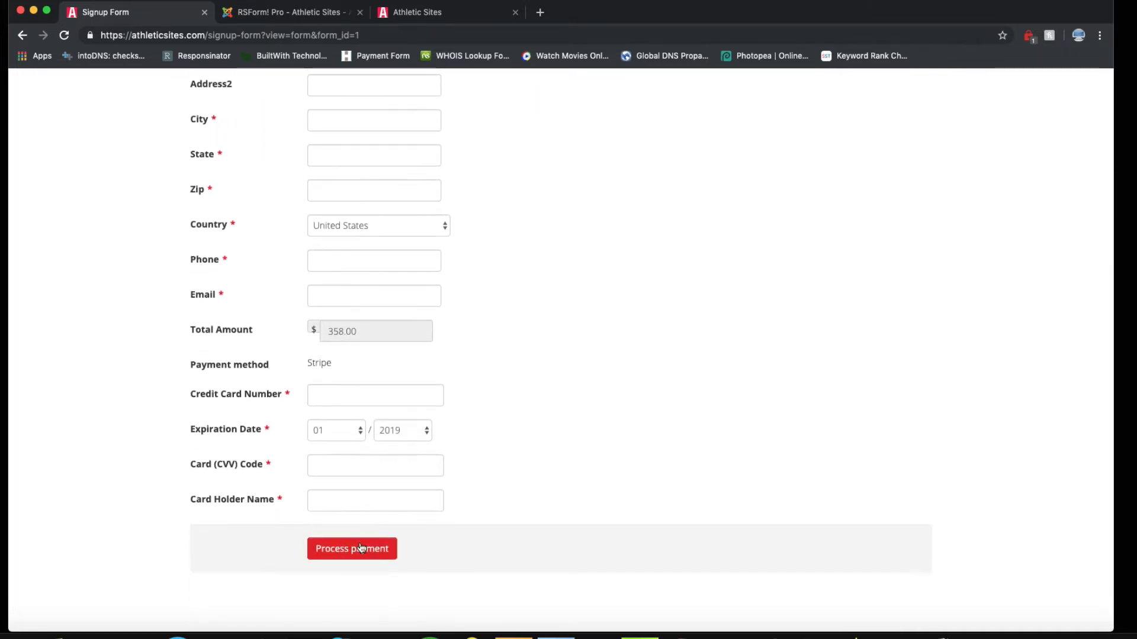
left_click(443, 12)
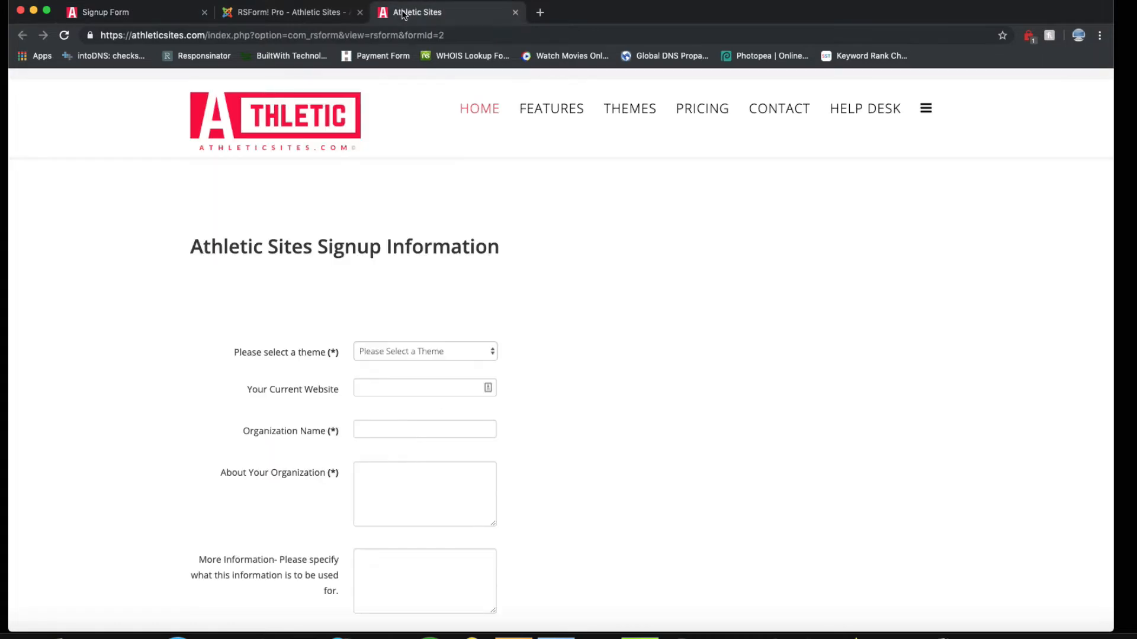
scroll("down", 3)
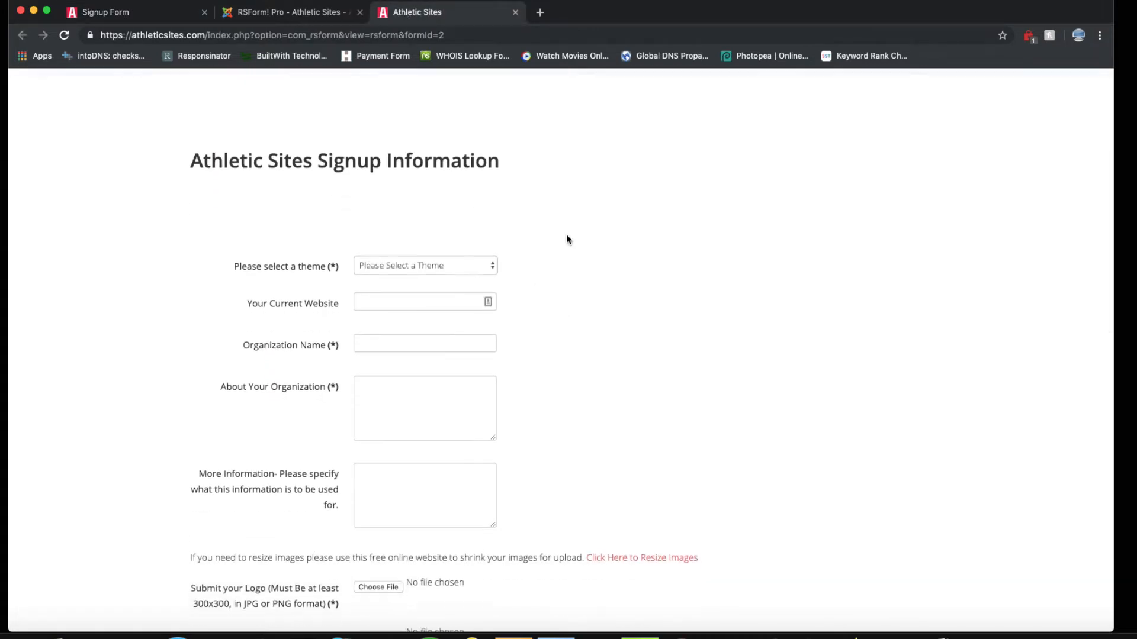
left_click(425, 265)
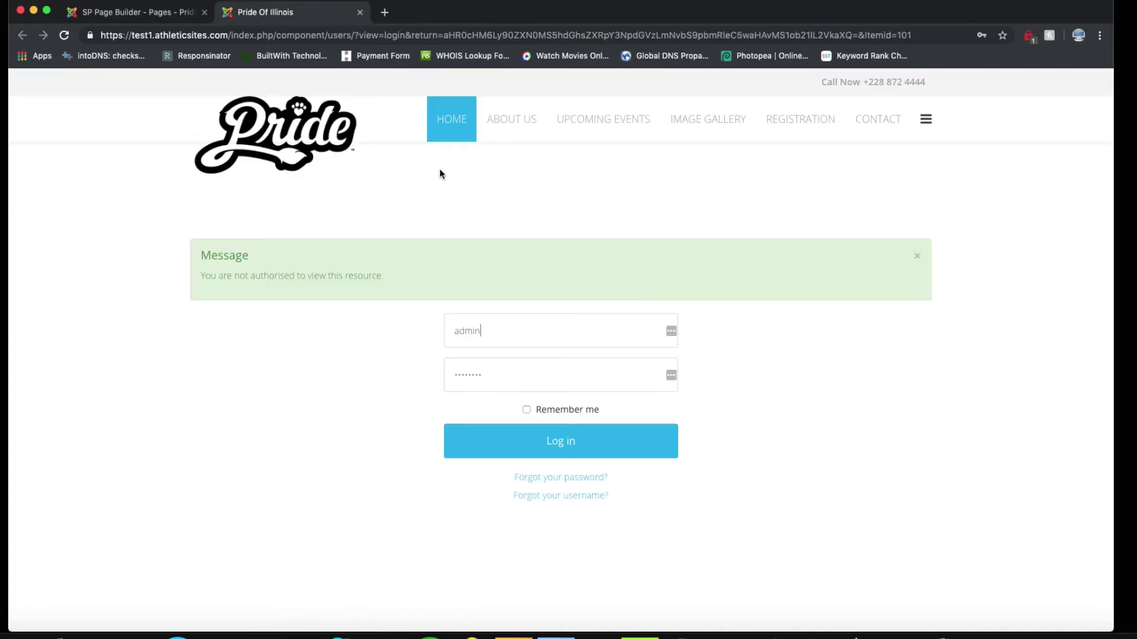
mouse_move(682, 200)
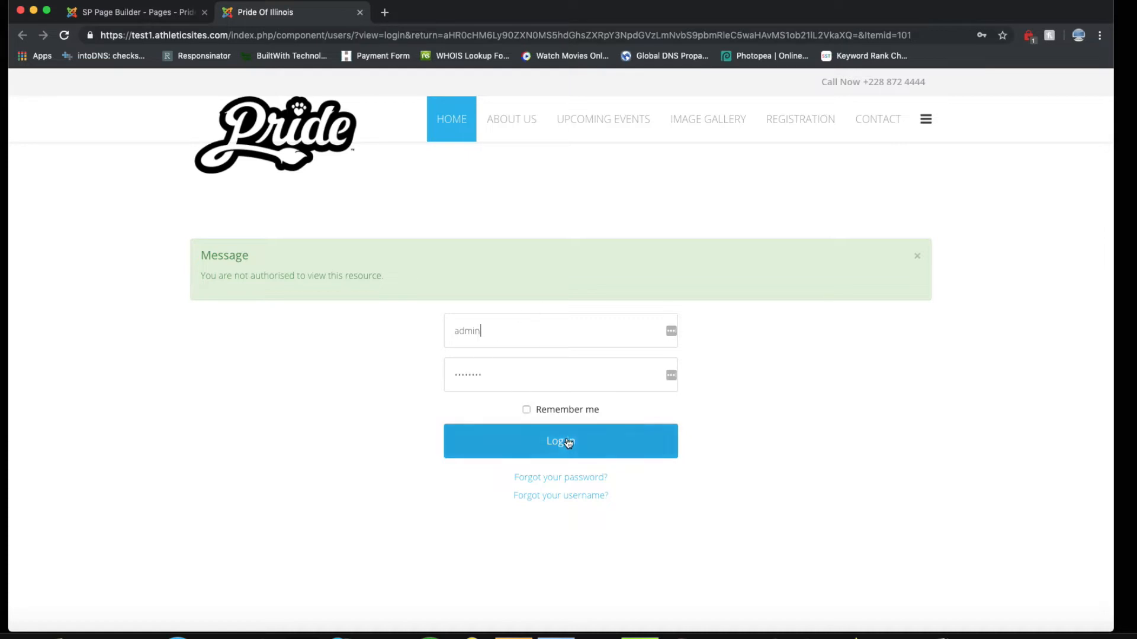
Log in to Pride of Illinois with the filled-in credentials.
left_click(560, 440)
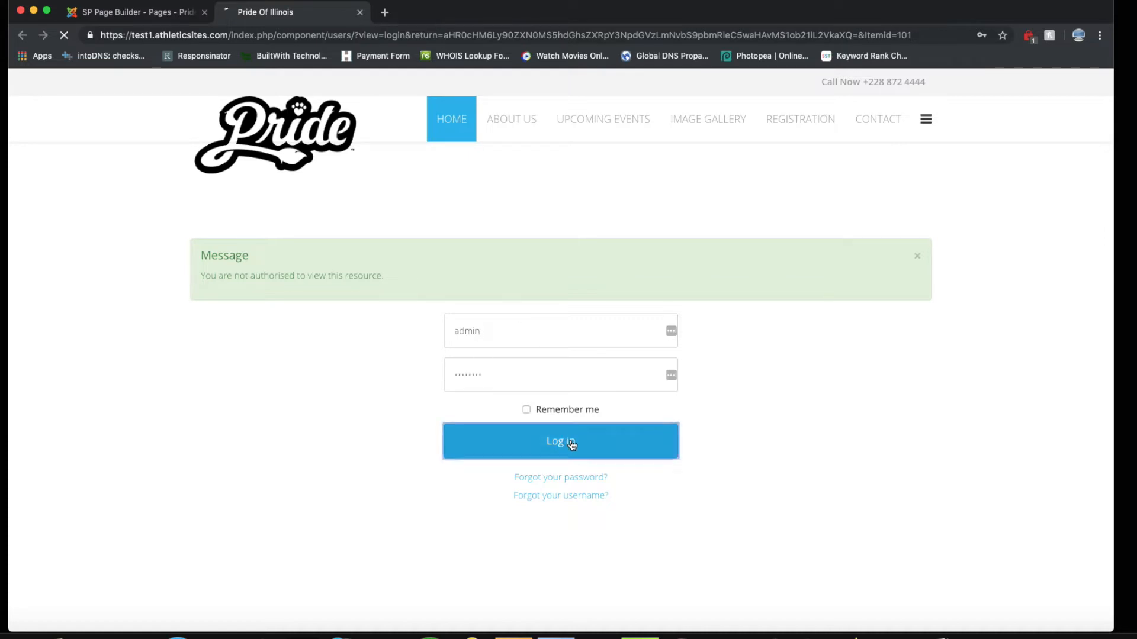
left_click(560, 440)
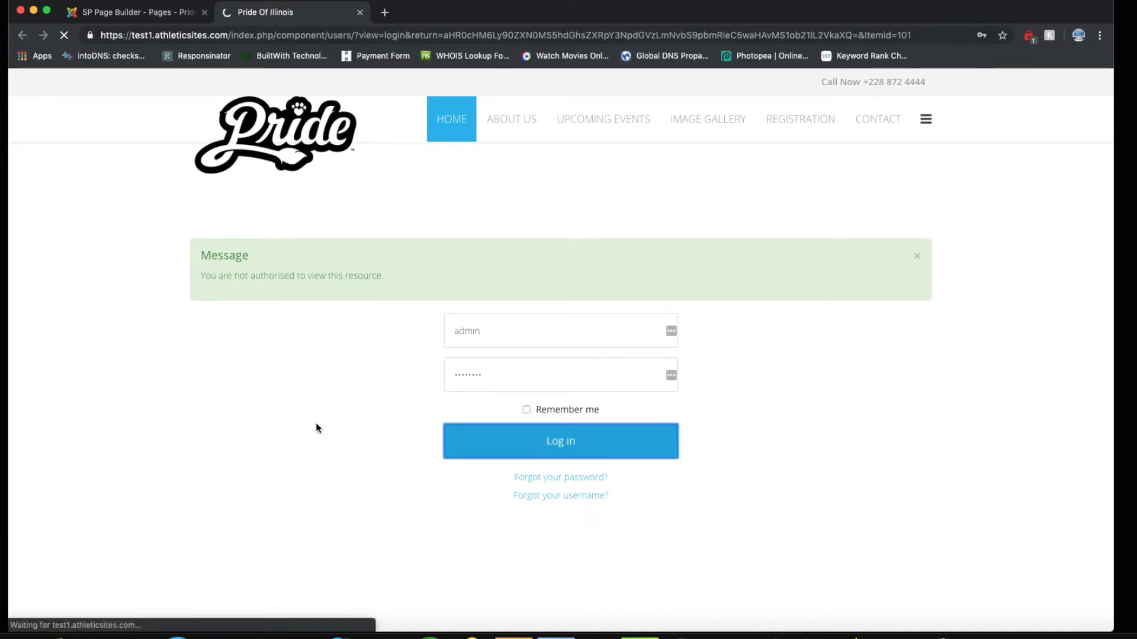
left_click(560, 440)
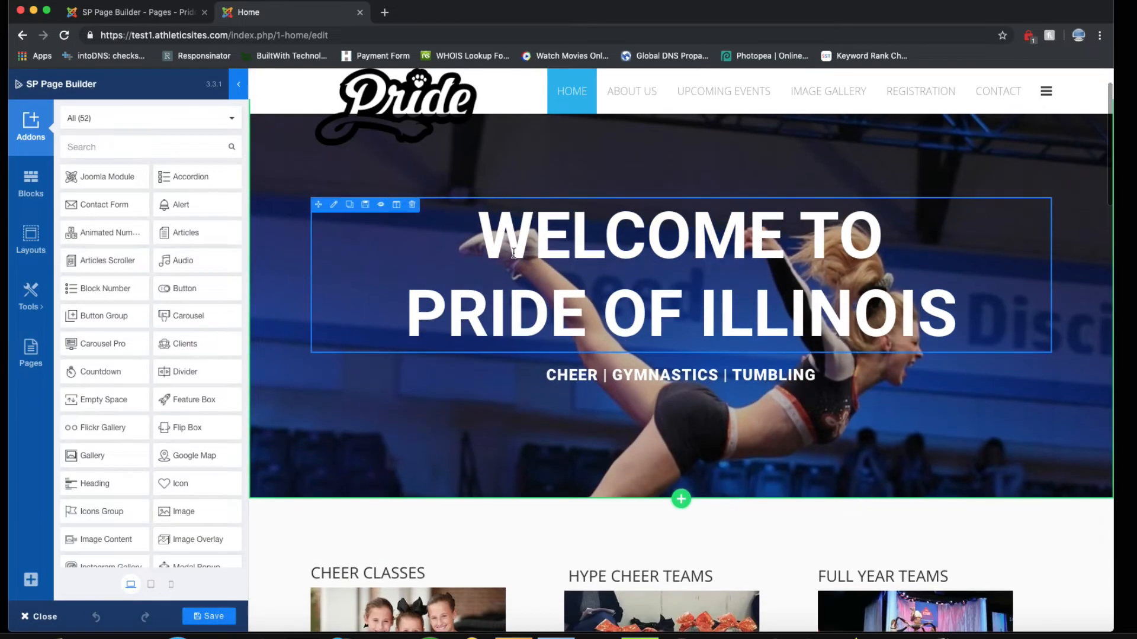
Open the welcome heading's settings, then select the CHEER | GYMNASTICS | TUMBLING subtitle.
left_click(333, 206)
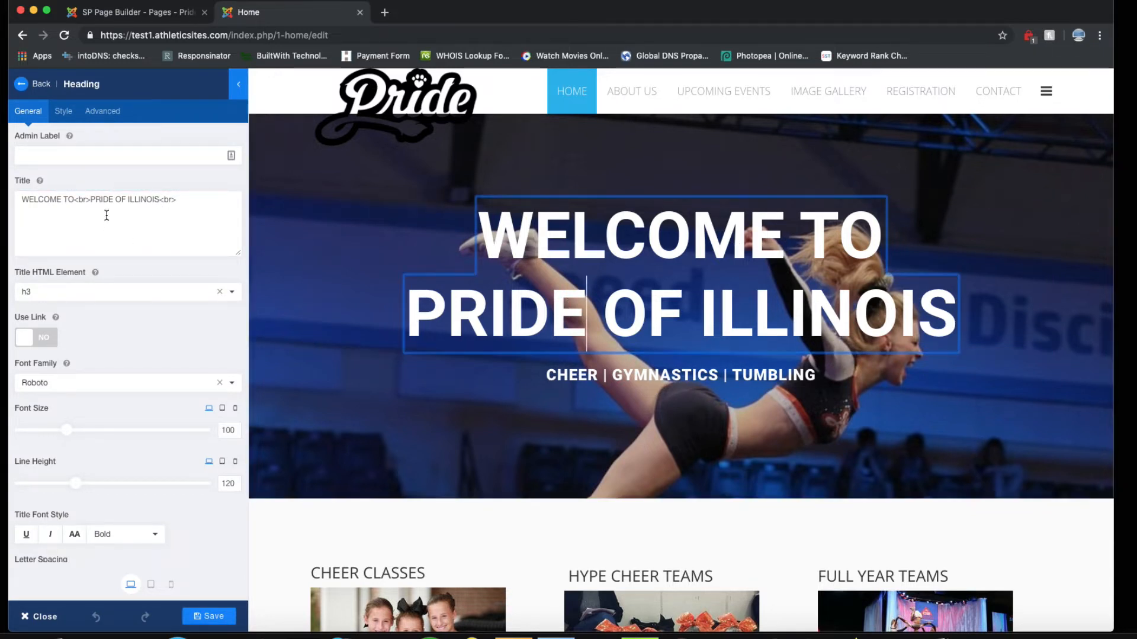
left_click(138, 227)
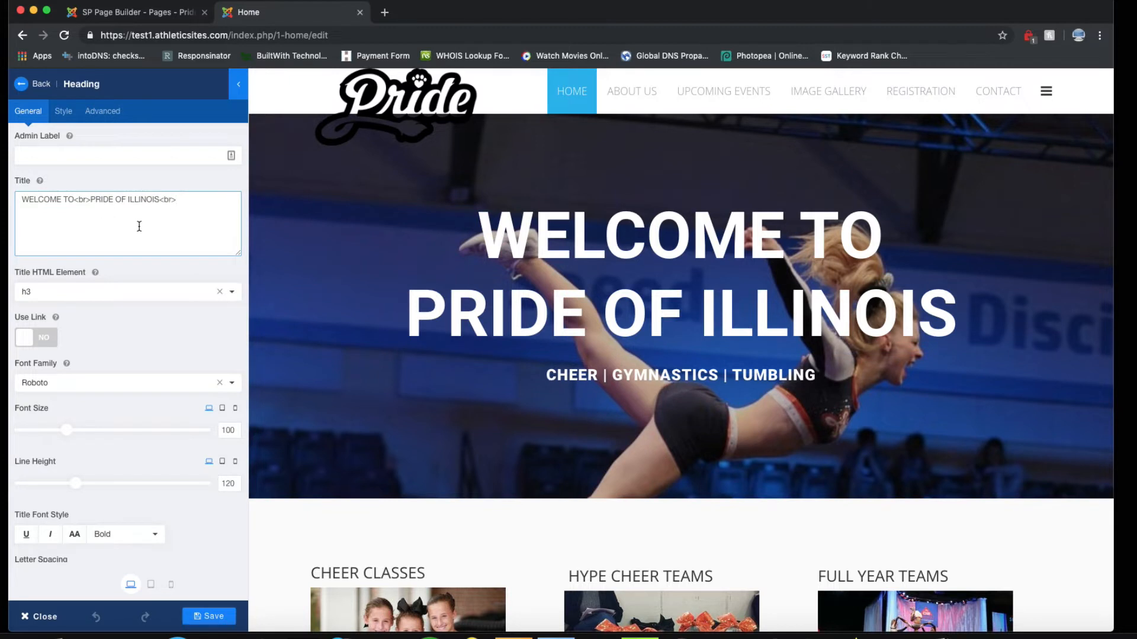
left_click(680, 382)
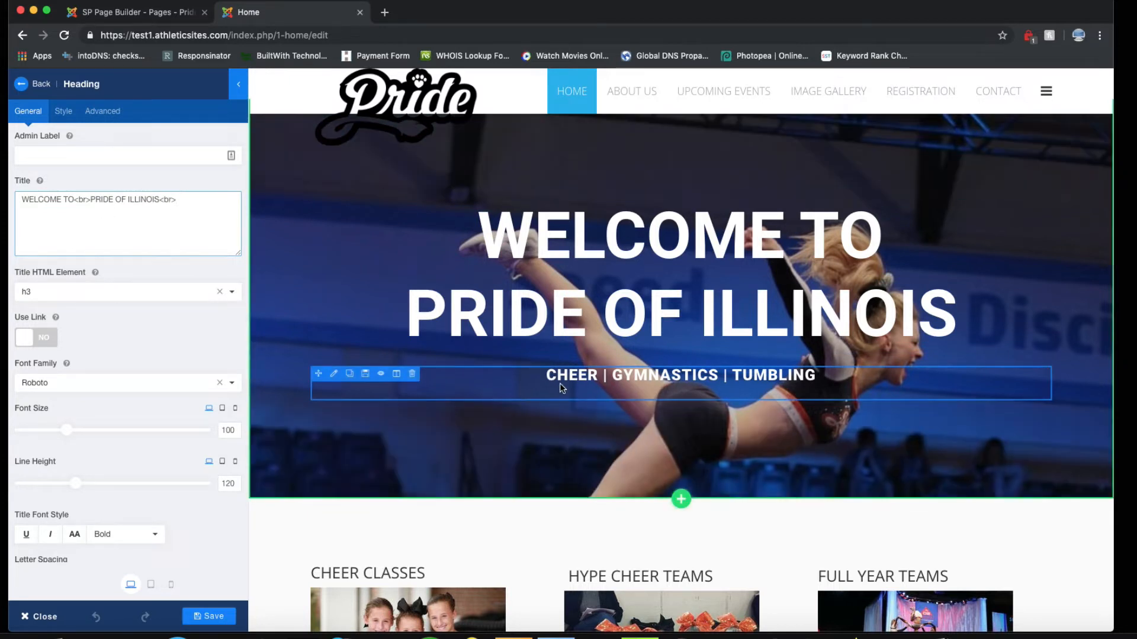
Replace TUMBLING with Fitness in the subtitle heading's title.
left_click(680, 375)
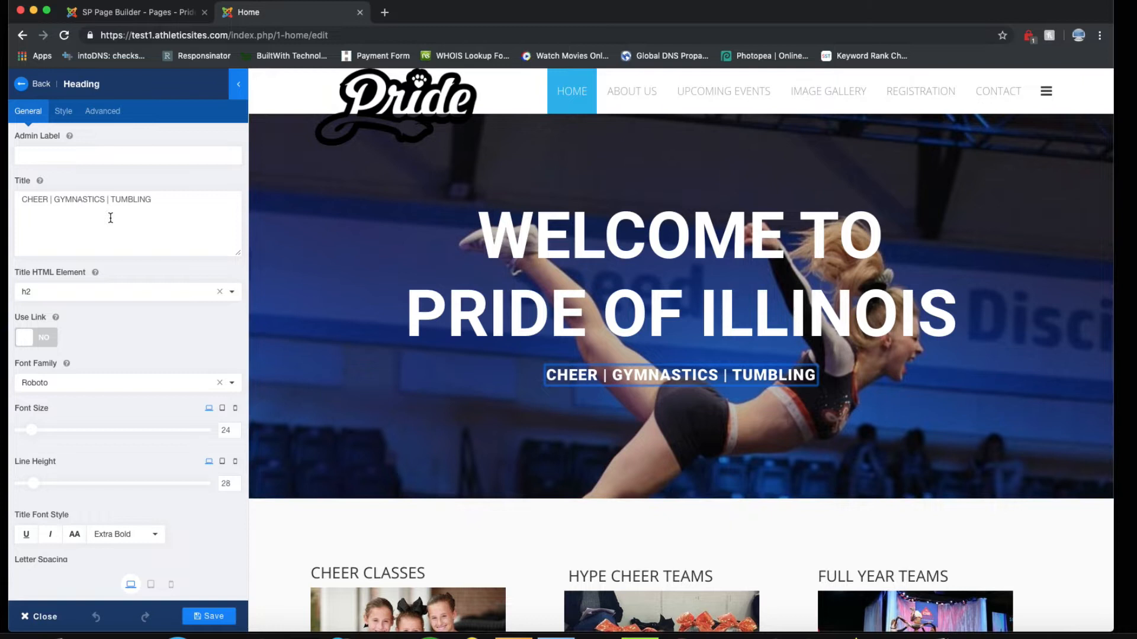
left_click(126, 217)
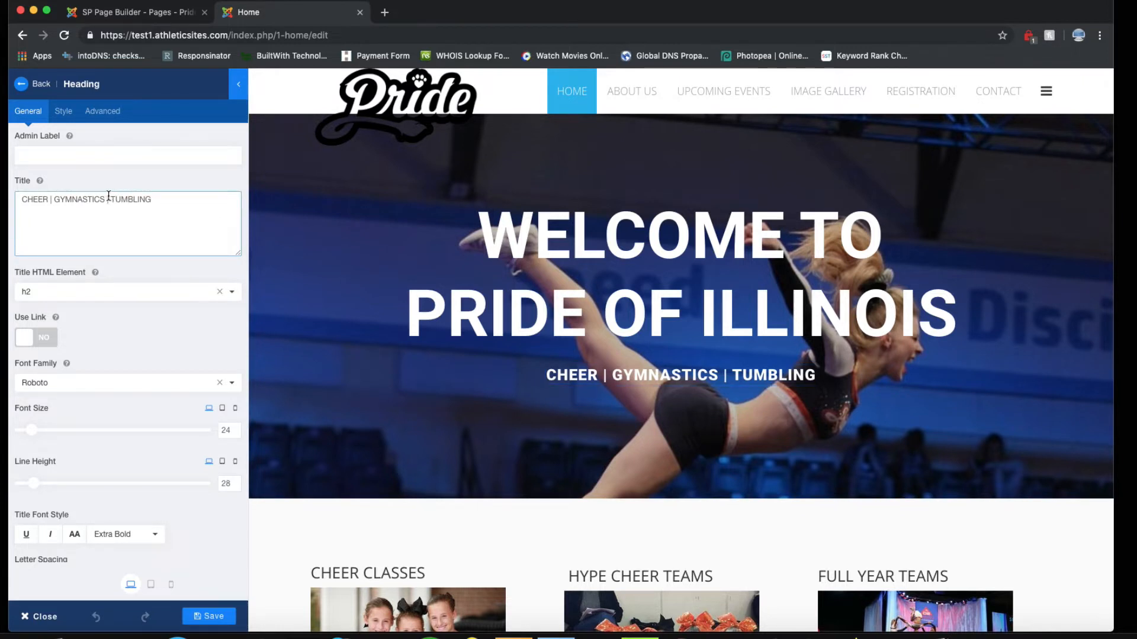
double_click(130, 199)
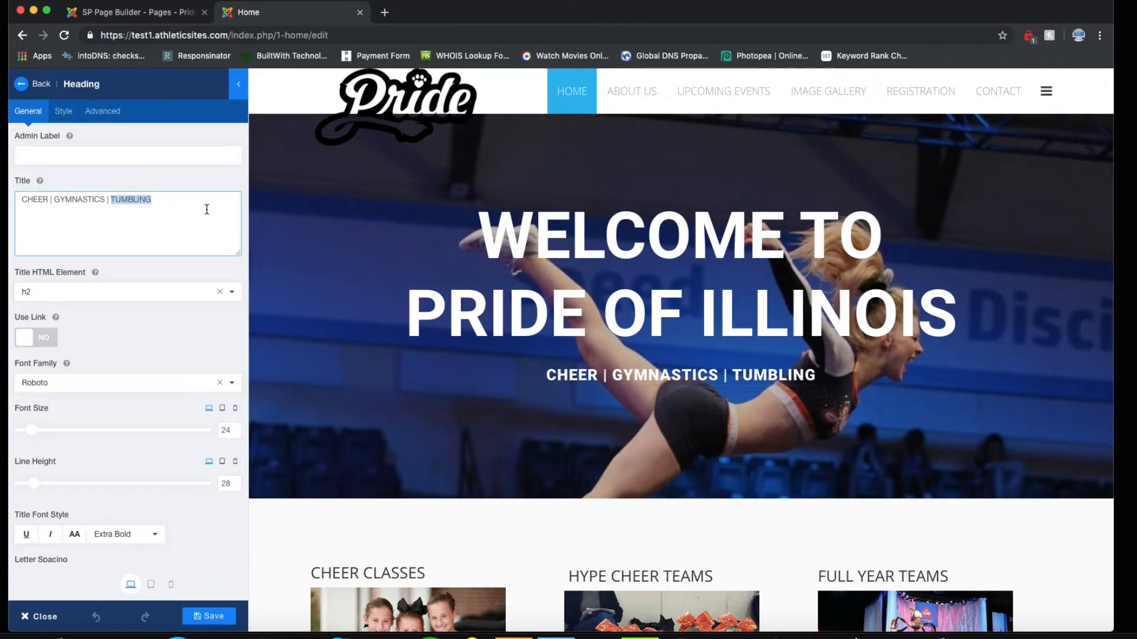
type("F")
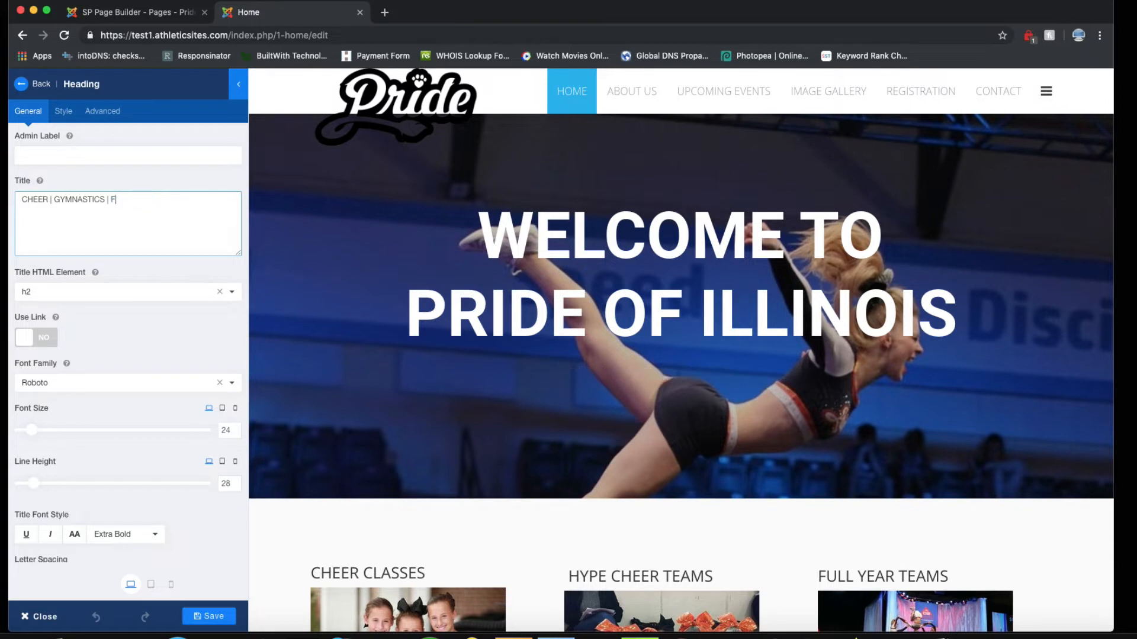
type("itness")
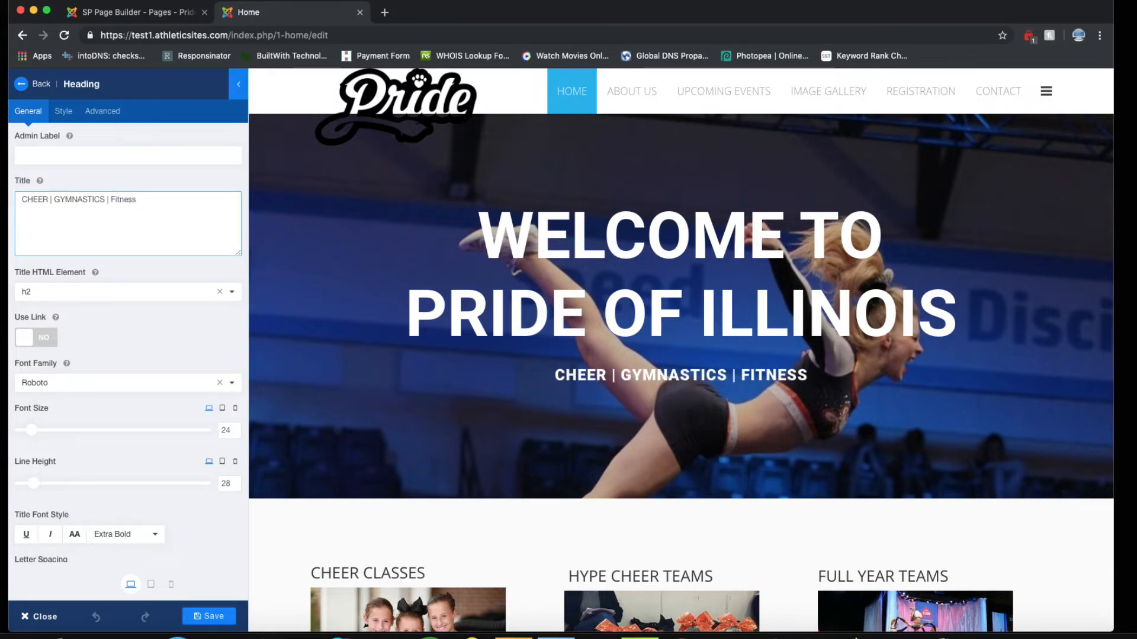
left_click(201, 239)
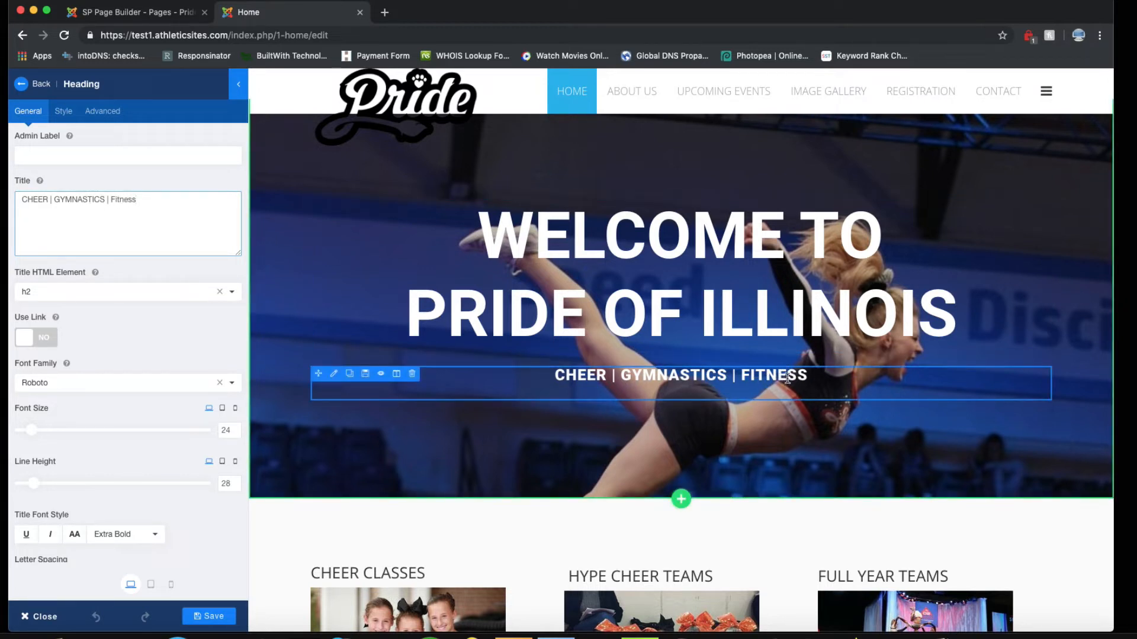
left_click(113, 206)
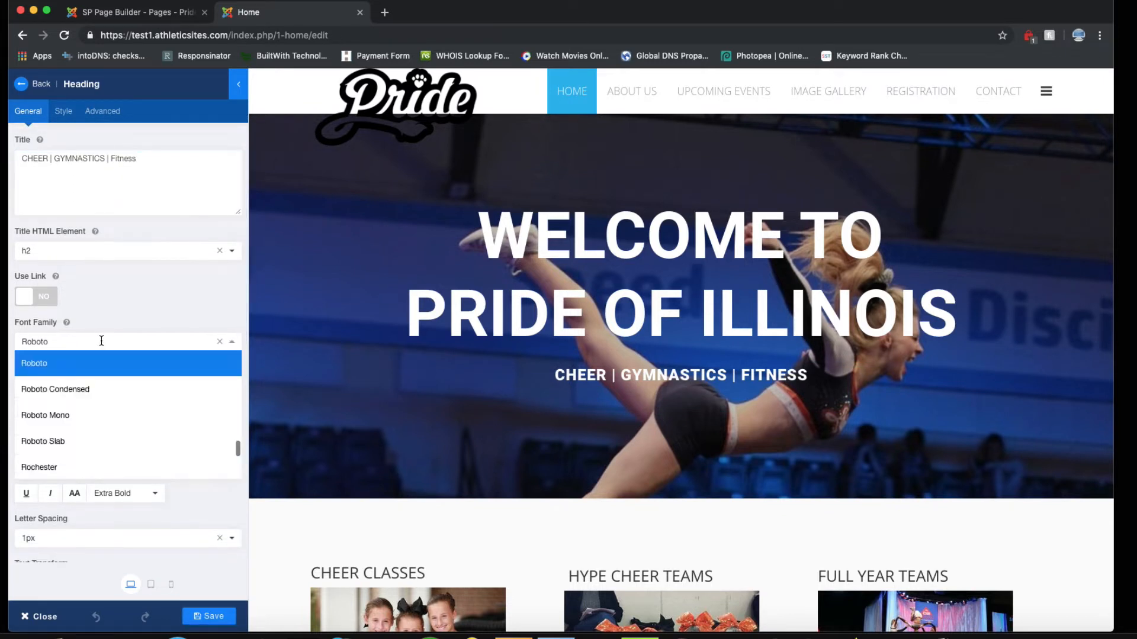
Set the subtitle heading to the Rosario font at size 50.
scroll("down", 3)
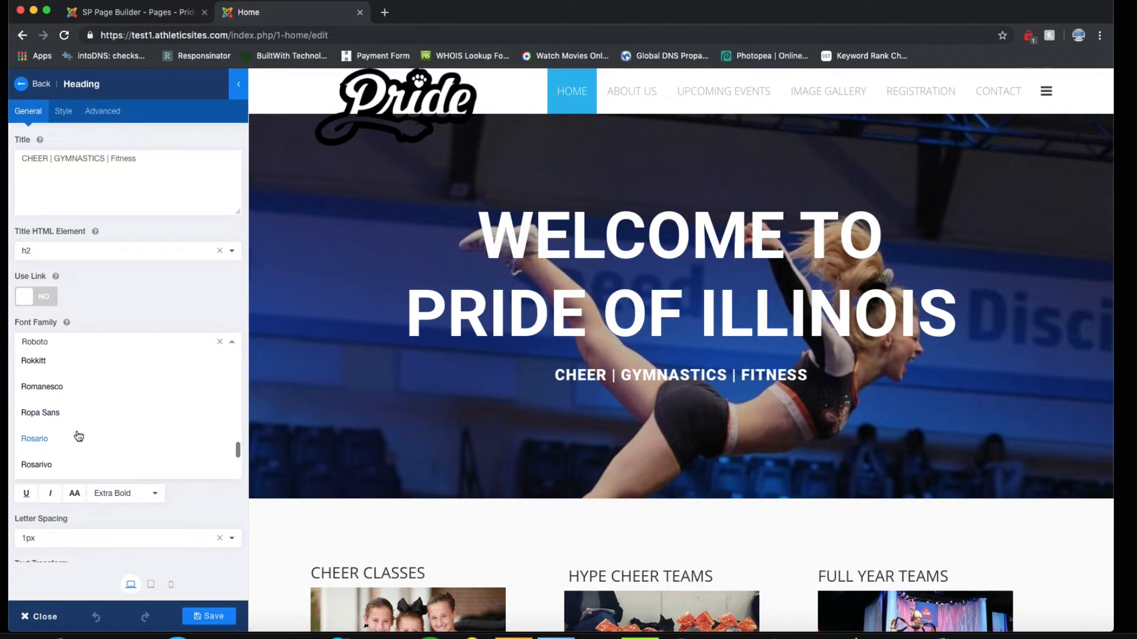
left_click(34, 438)
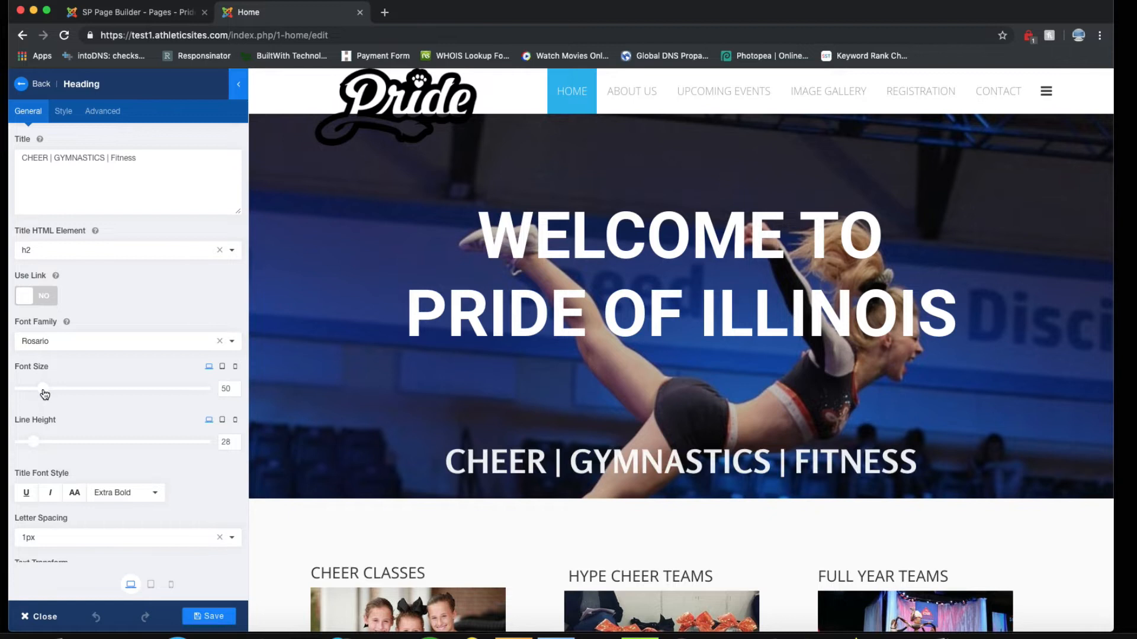
left_click(63, 111)
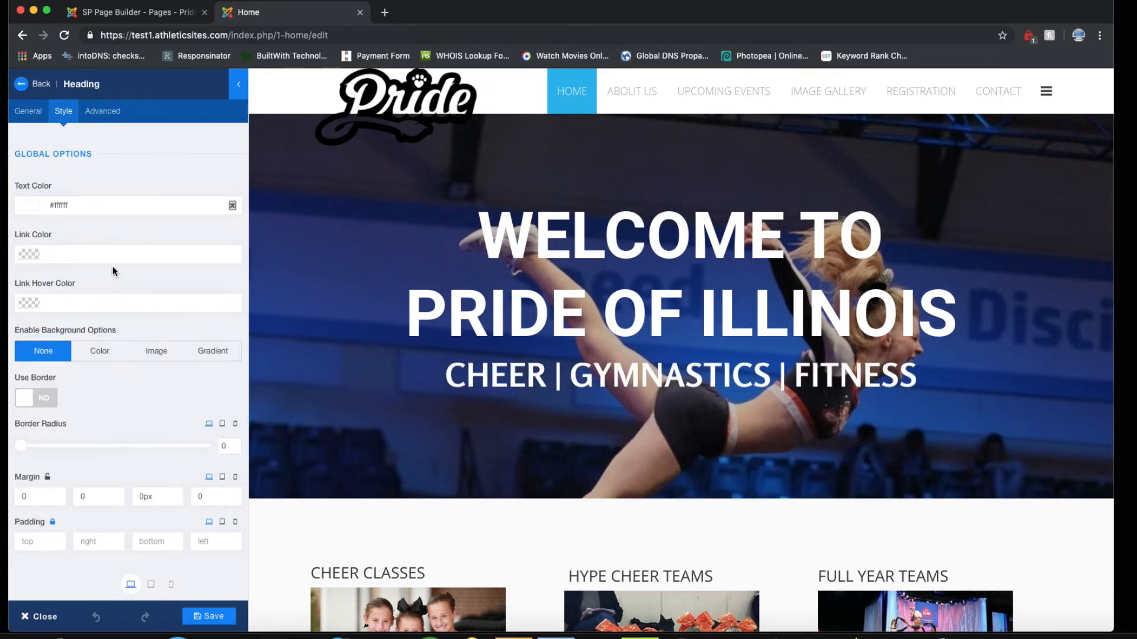
mouse_move(186, 410)
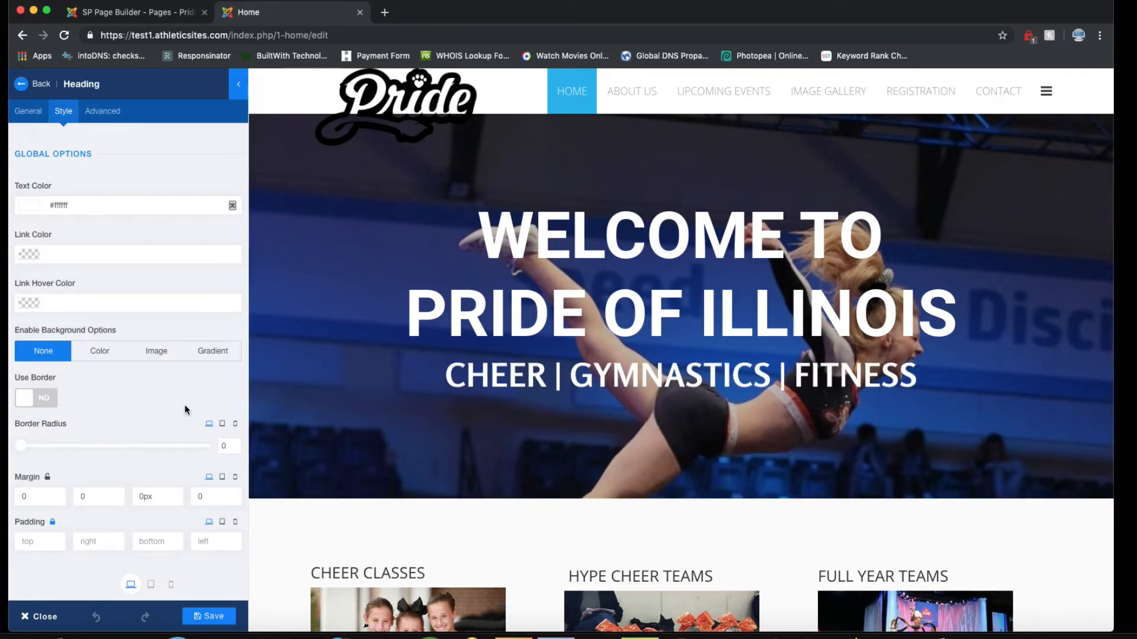
mouse_move(116, 377)
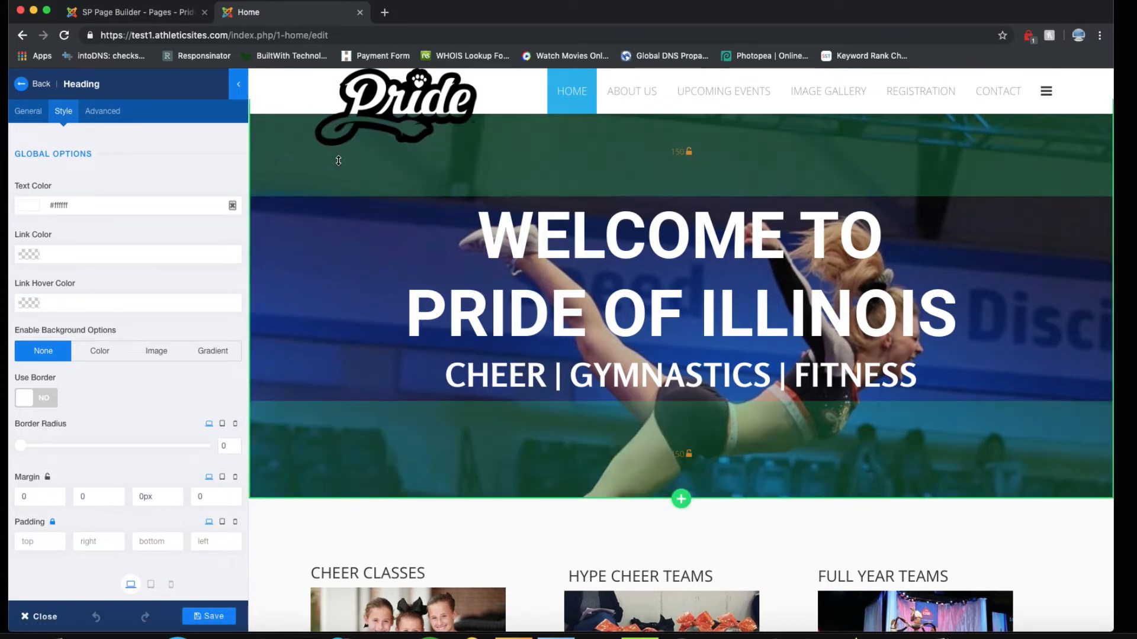
Scroll to the class columns and open the Cheer Classes text block's settings.
left_click(640, 203)
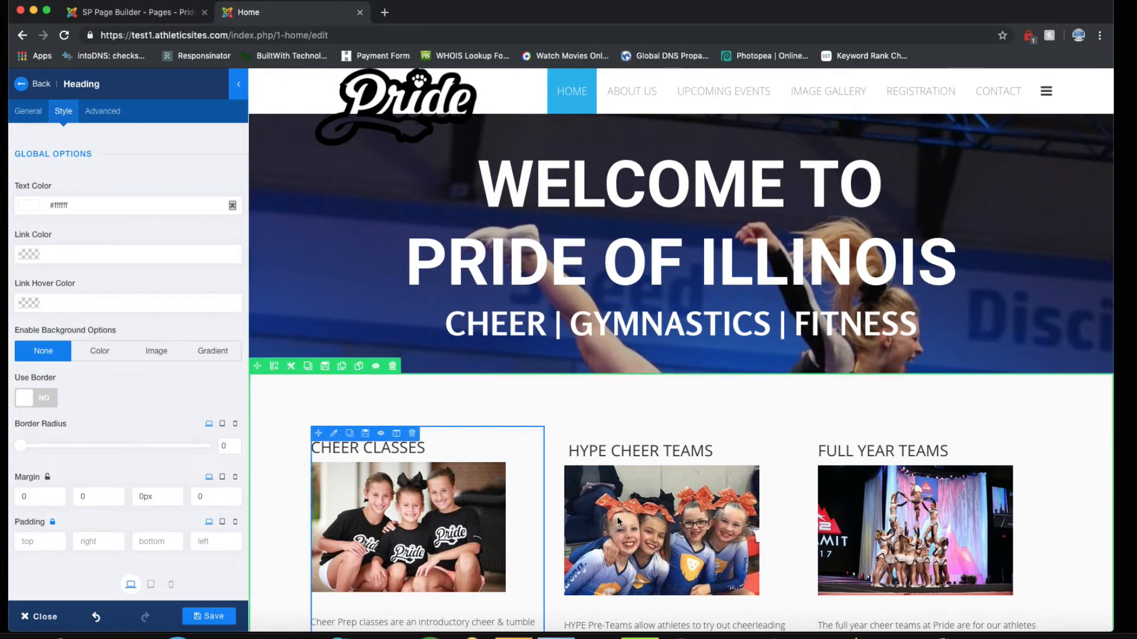
scroll("down", 3)
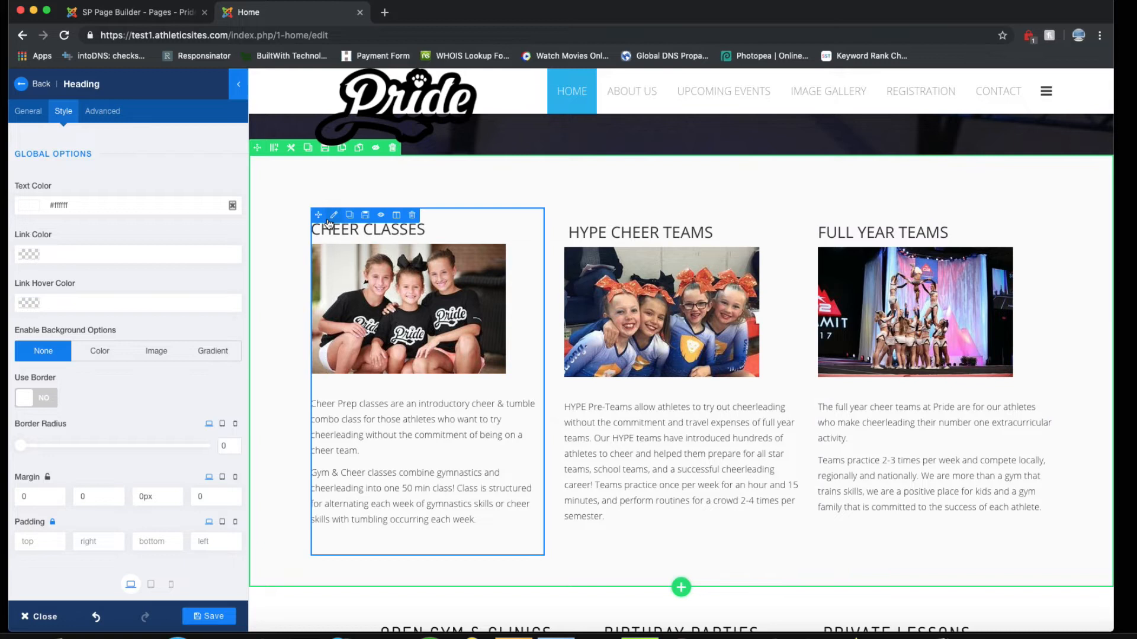
left_click(333, 215)
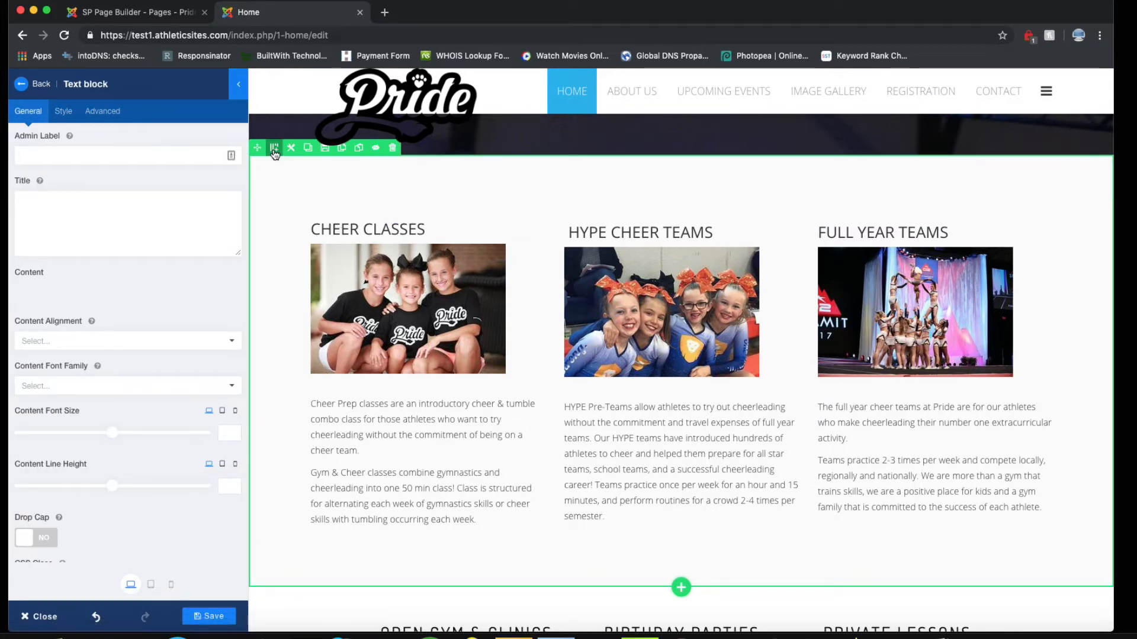
Split the Cheer Classes row into four equal columns using the 3,3,3,3 preset.
left_click(406, 290)
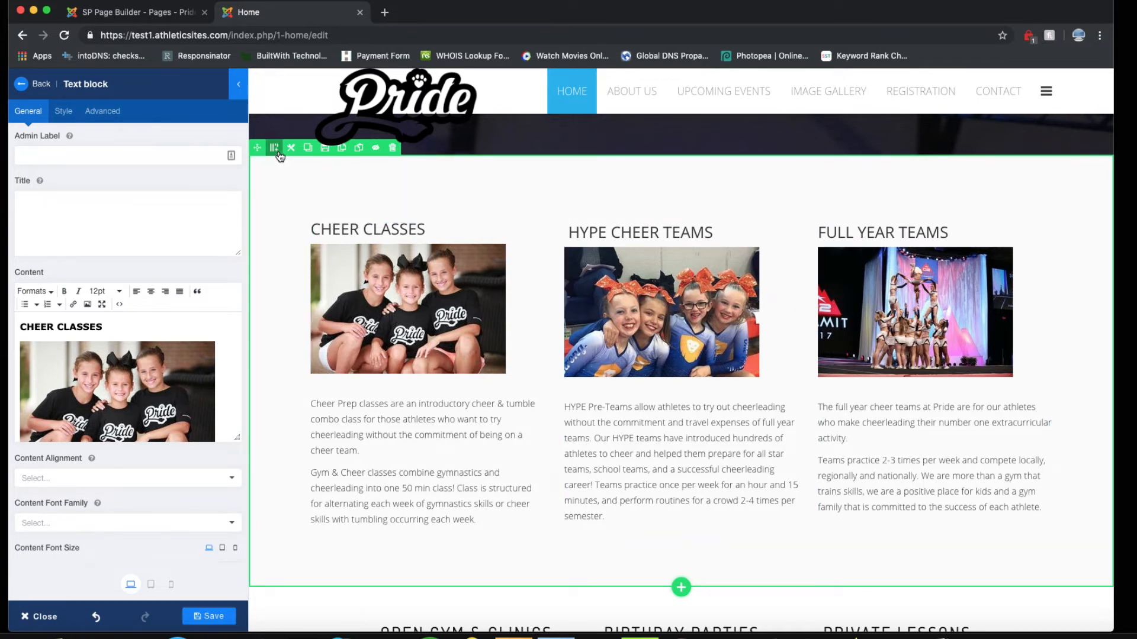
left_click(274, 148)
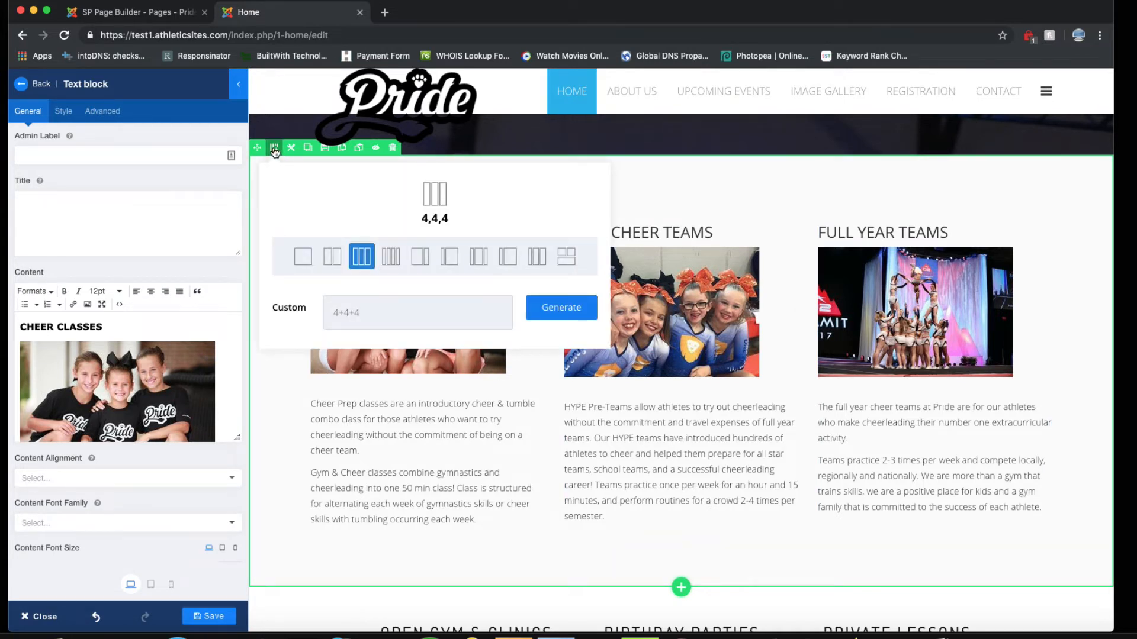
left_click(391, 256)
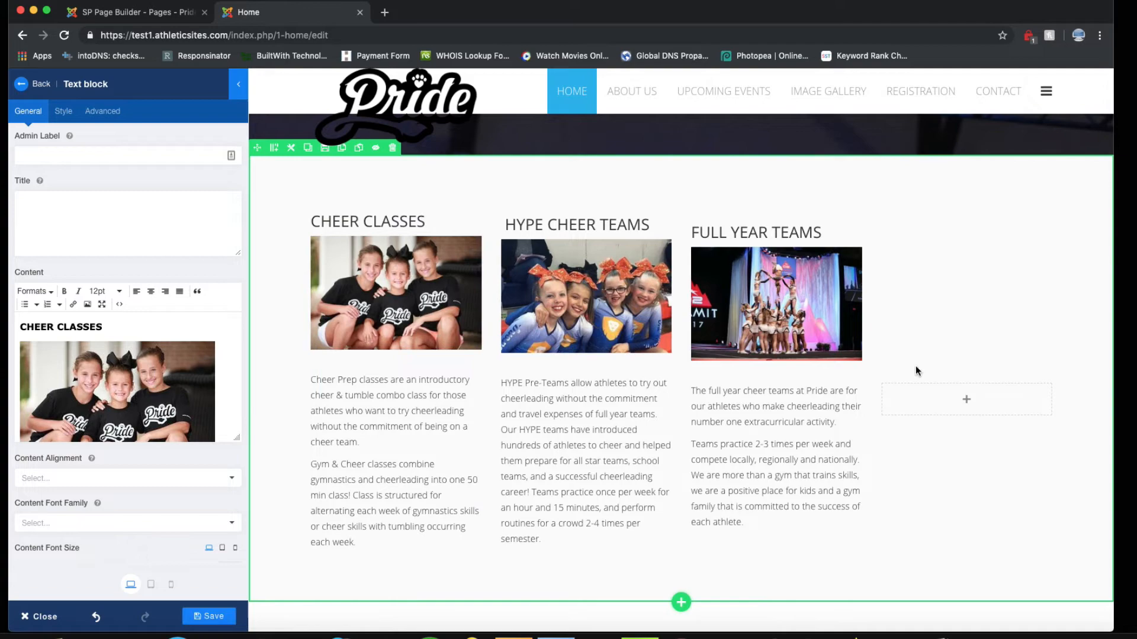
left_click(32, 83)
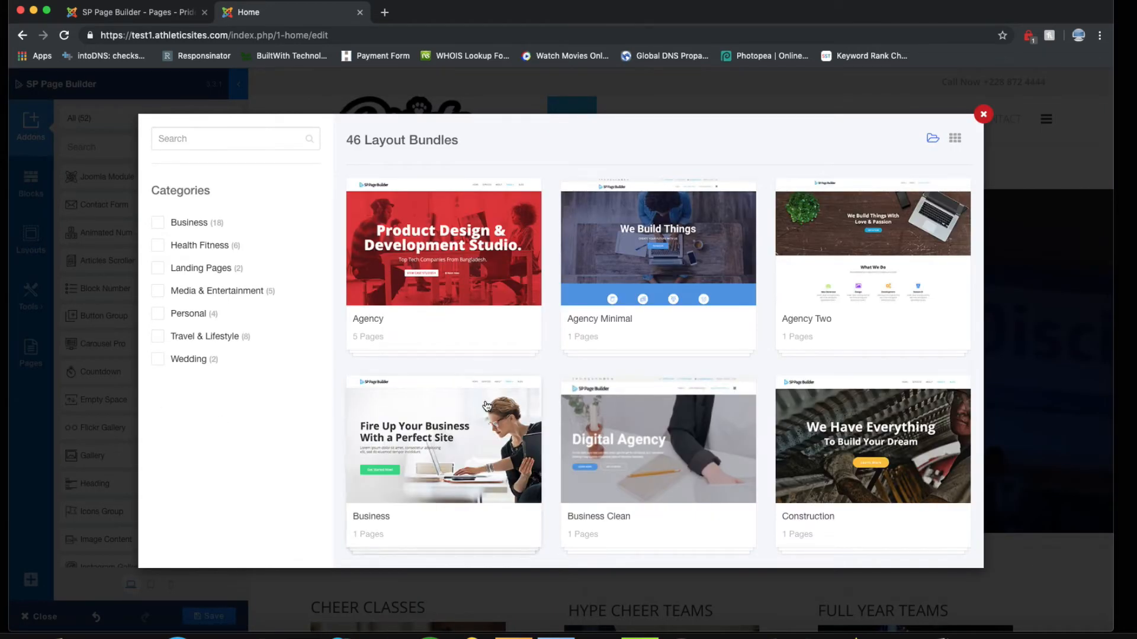
Import the Photography Studio Home layout, adding About Us, gallery and Instagram Feed sections.
scroll("down", 3)
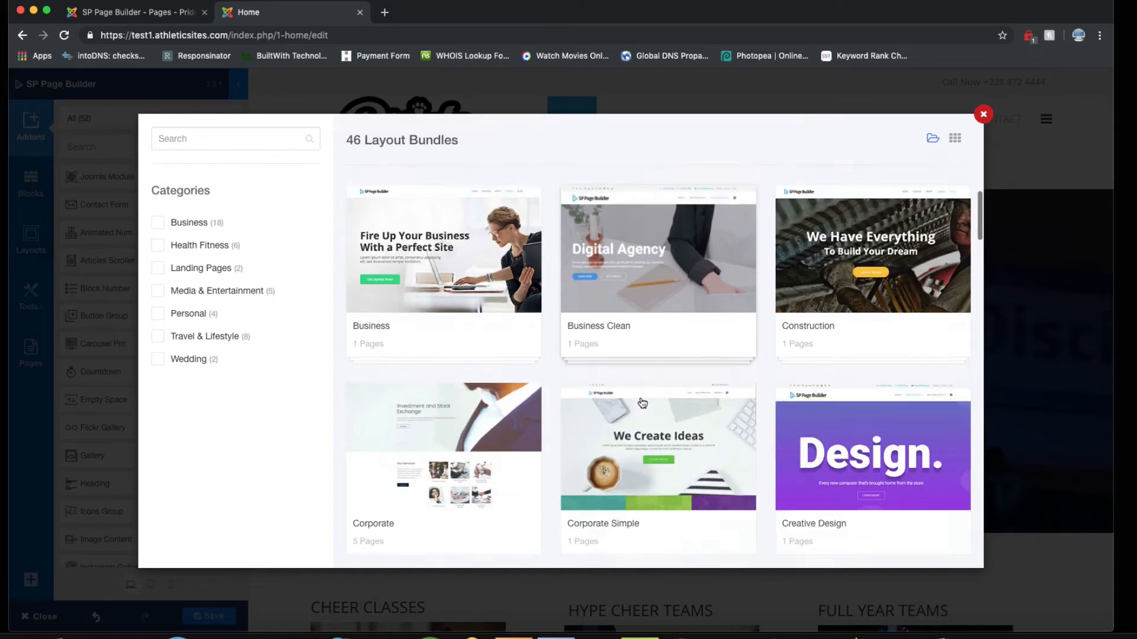
scroll("down", 3)
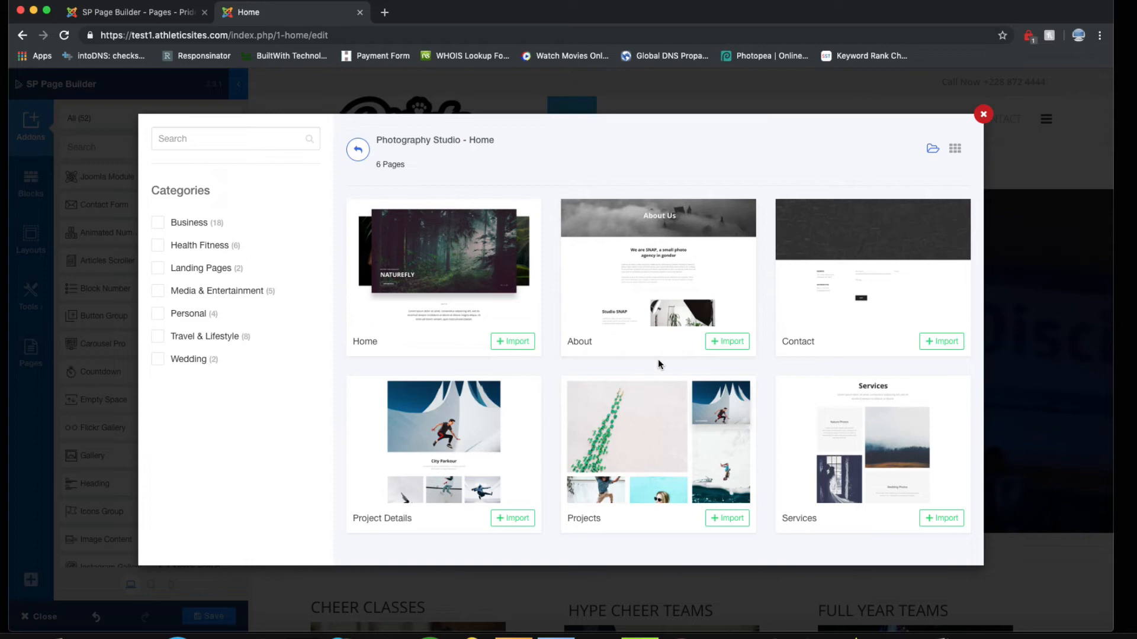
left_click(984, 114)
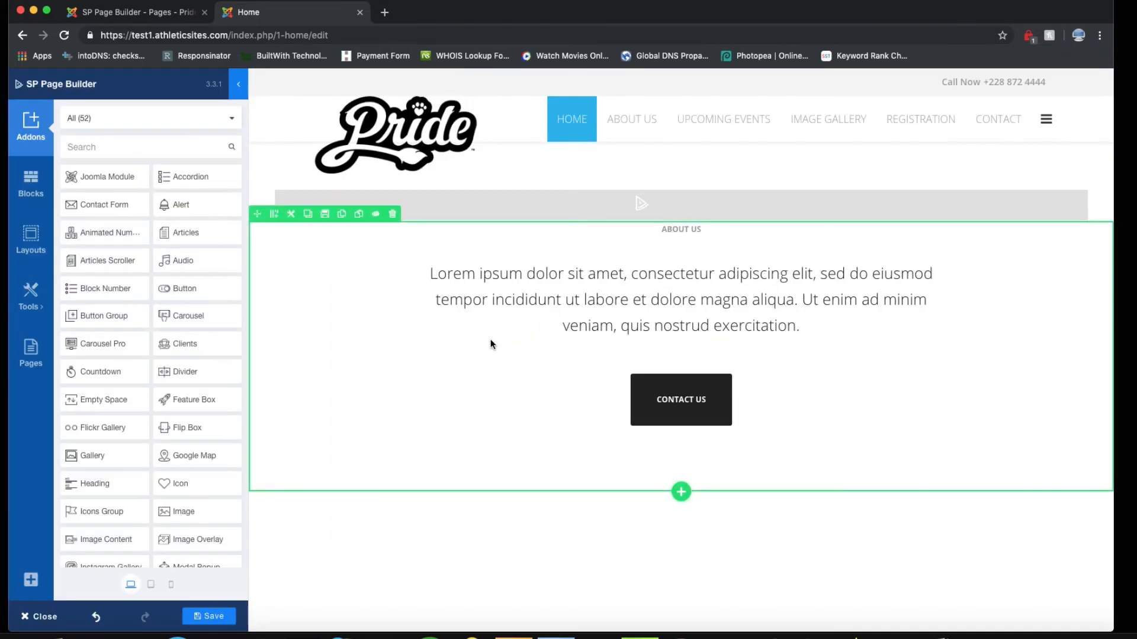
scroll("down", 3)
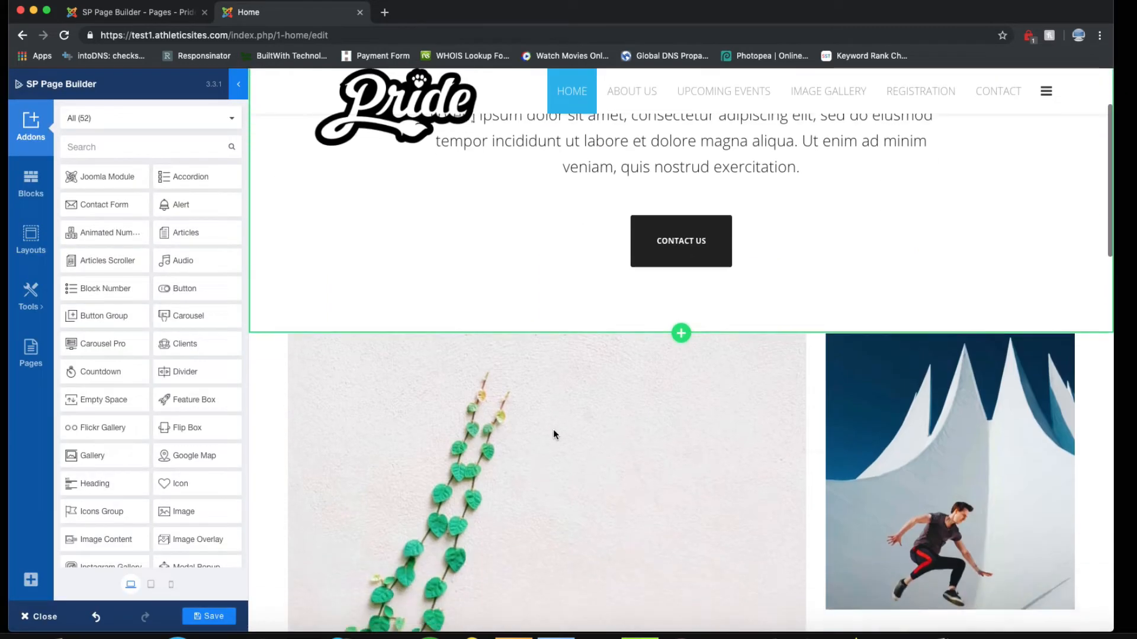
scroll("down", 3)
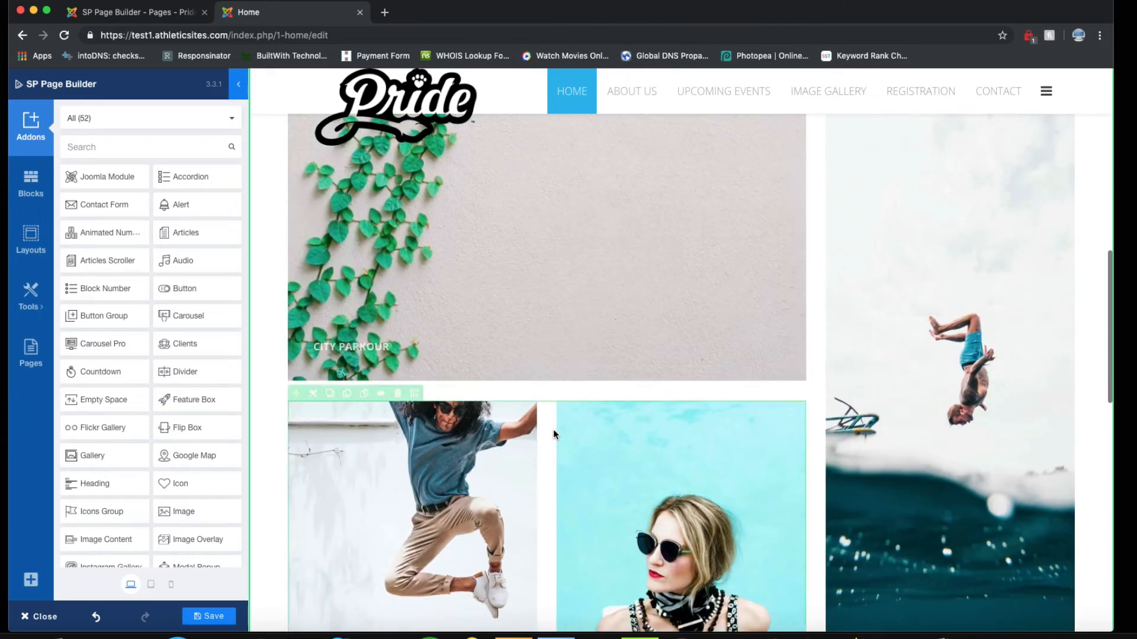
scroll("down", 3)
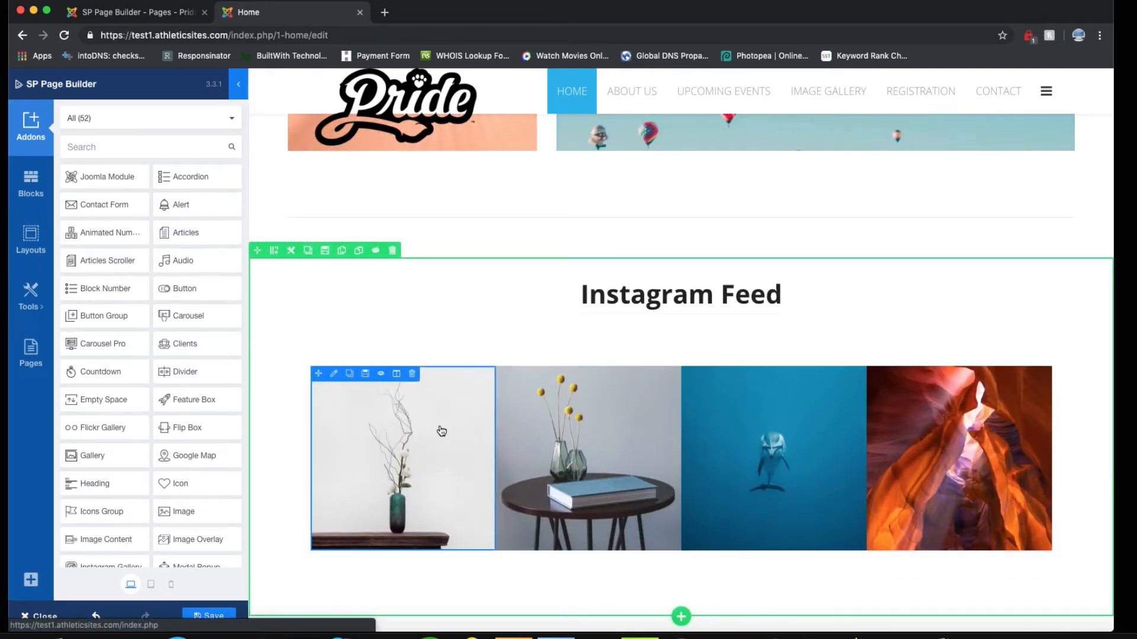
left_click(30, 185)
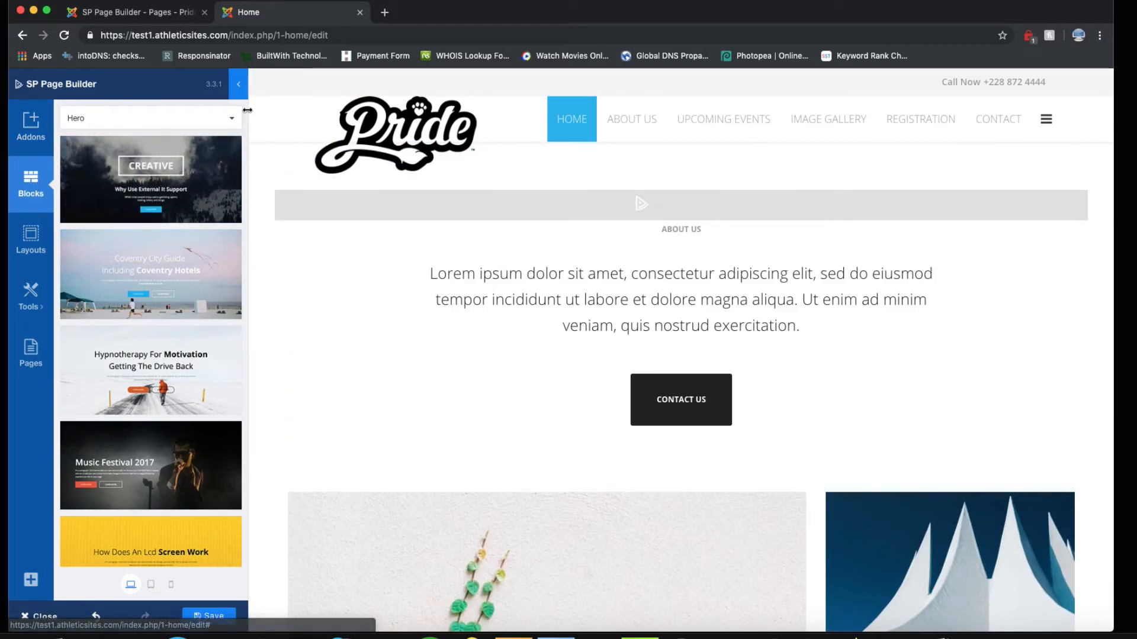
mouse_move(150, 178)
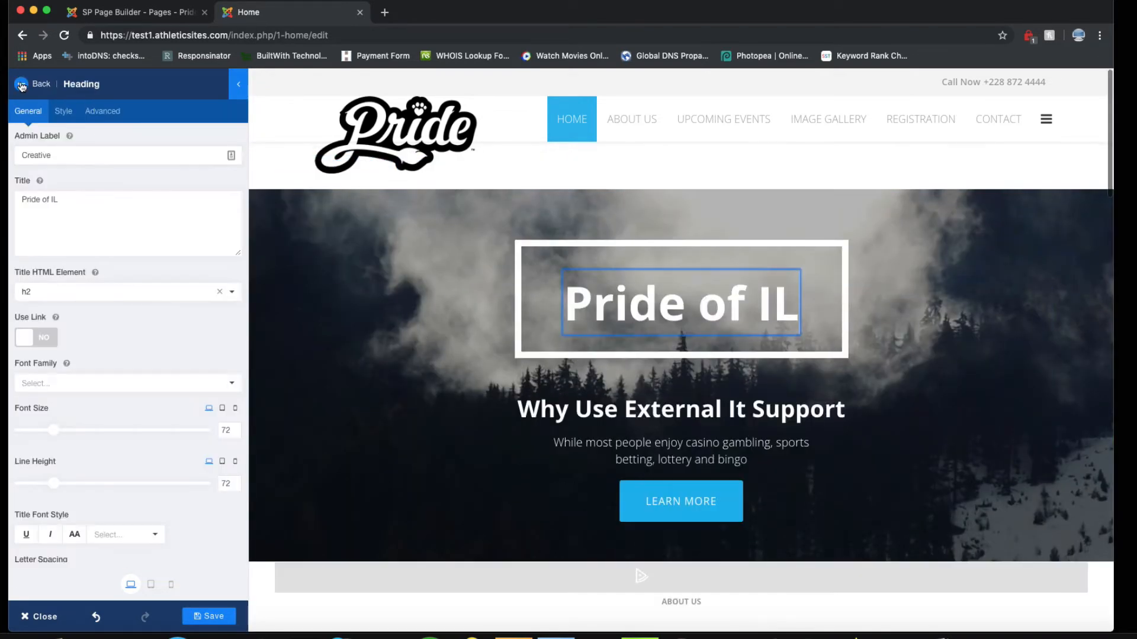
Finish the Pride of IL hero heading and browse the Hero and Features blocks.
left_click(36, 84)
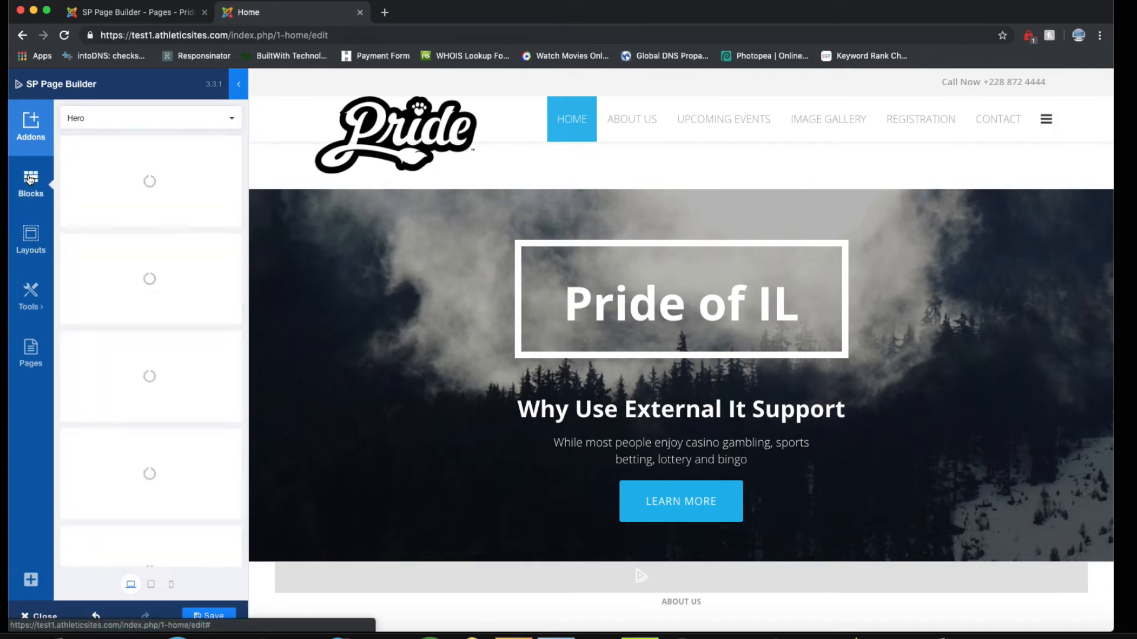
left_click(149, 118)
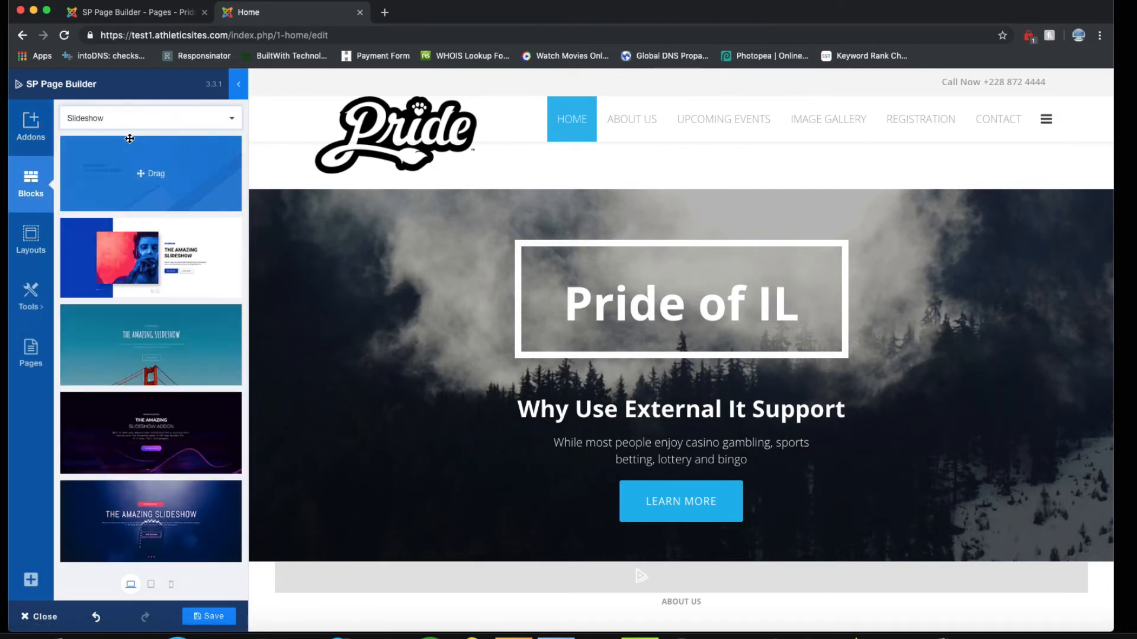
left_click(150, 118)
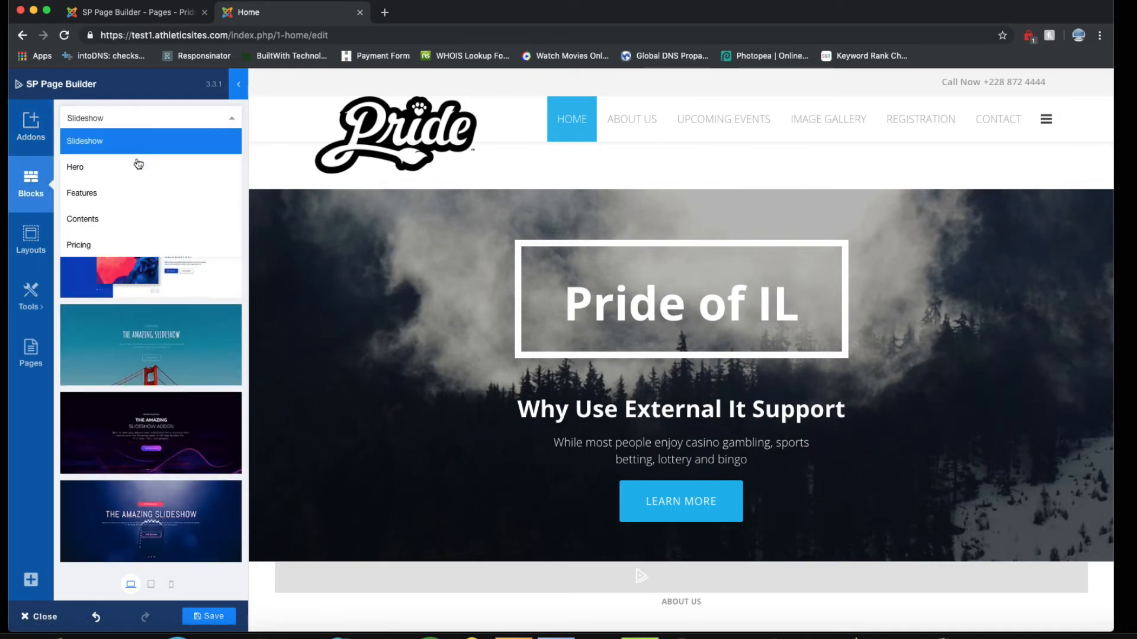
left_click(75, 167)
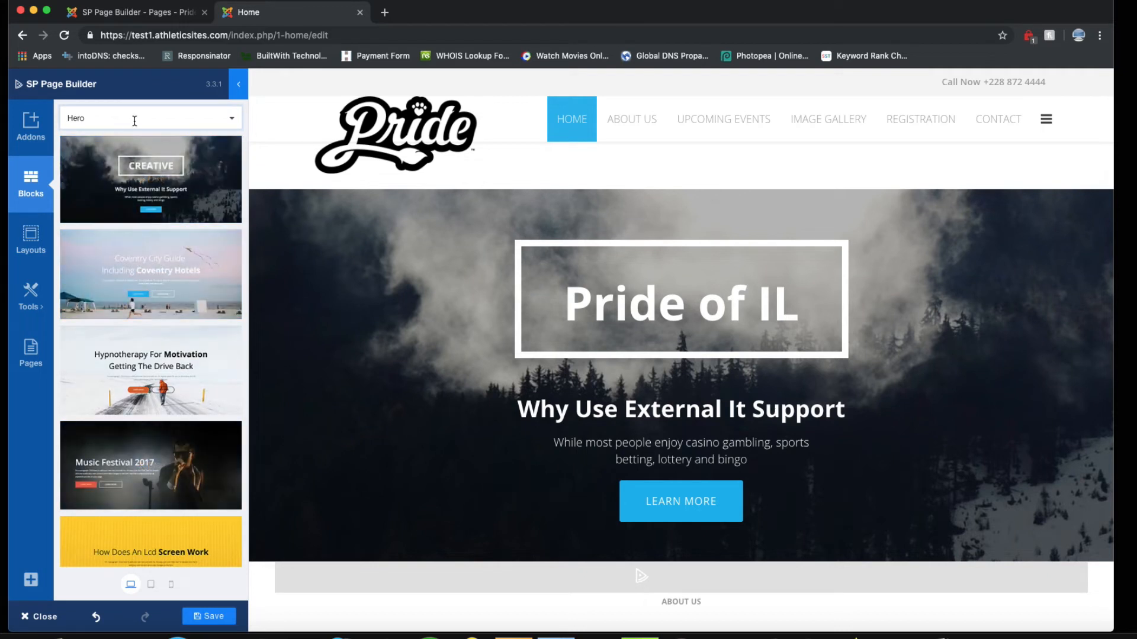
left_click(150, 119)
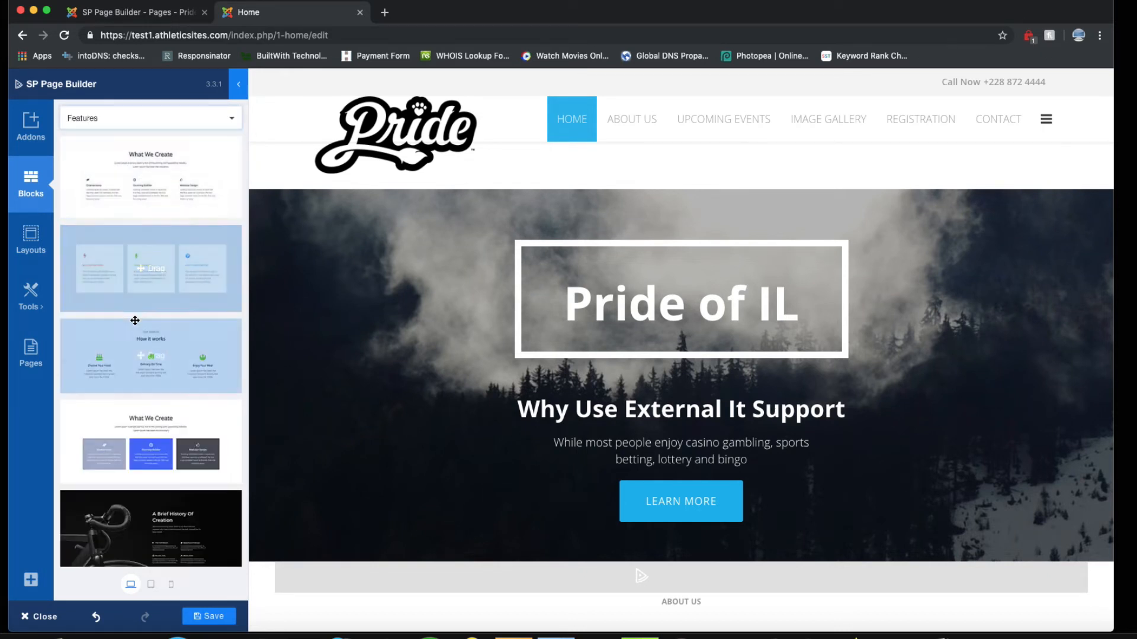
scroll("down", 3)
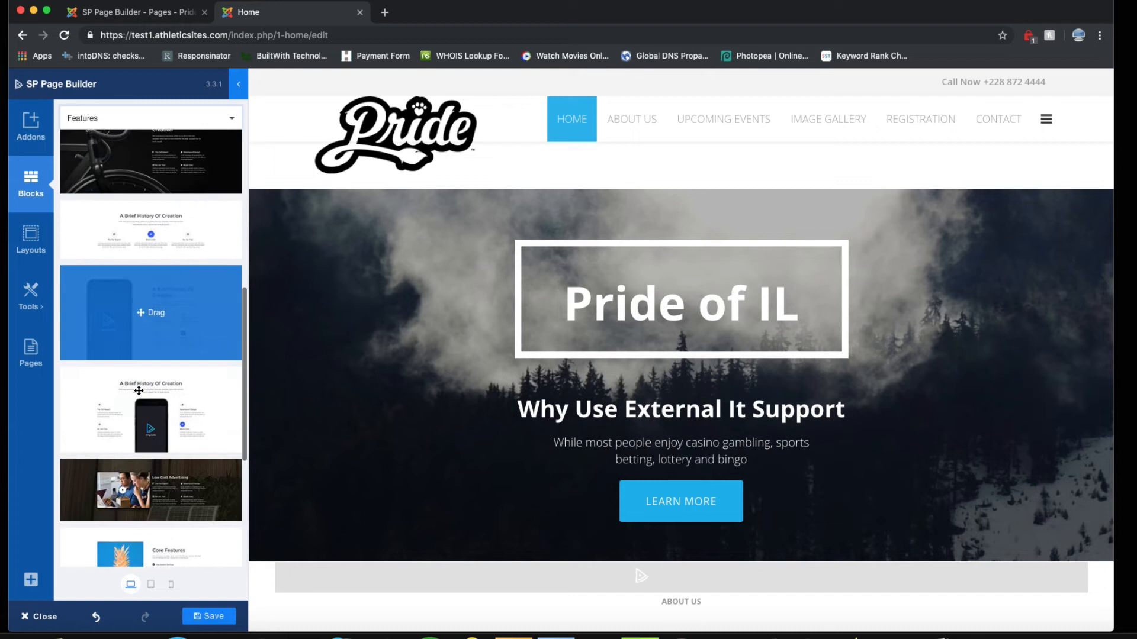
scroll("down", 3)
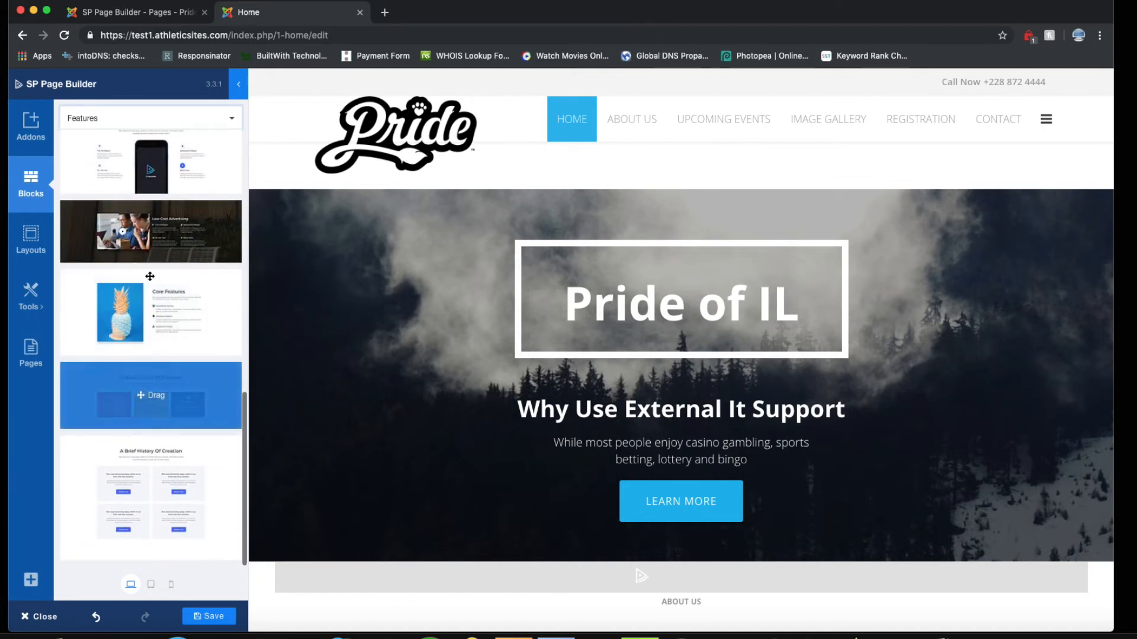
Browse Contents blocks, then add a Best Plans For You pricing block and a call-to-action block.
left_click(149, 118)
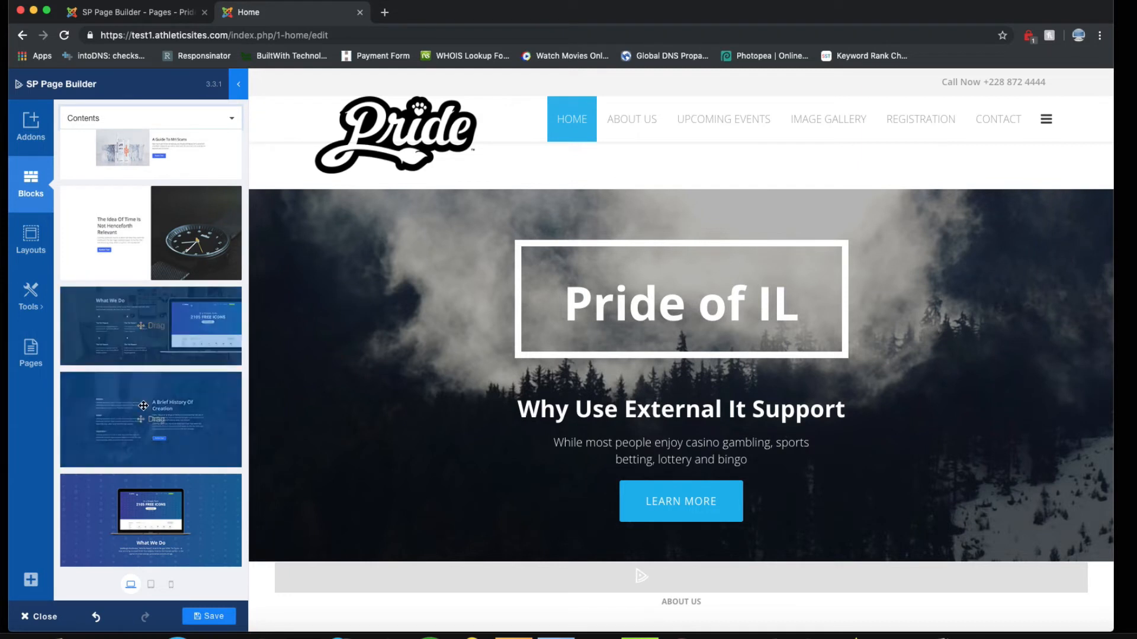
scroll("down", 3)
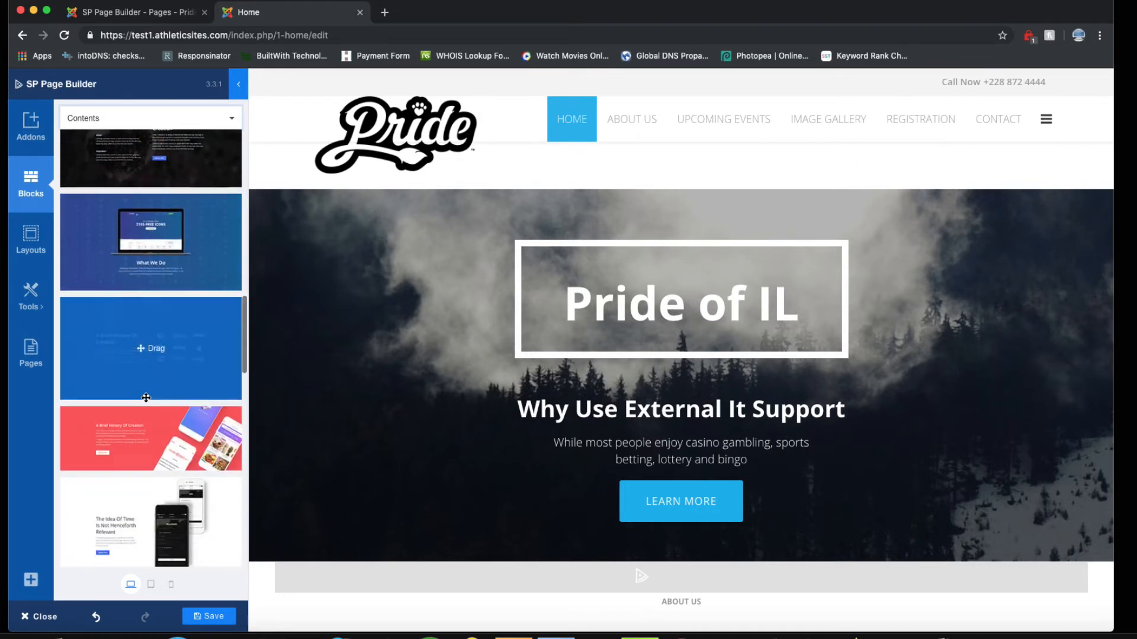
scroll("down", 3)
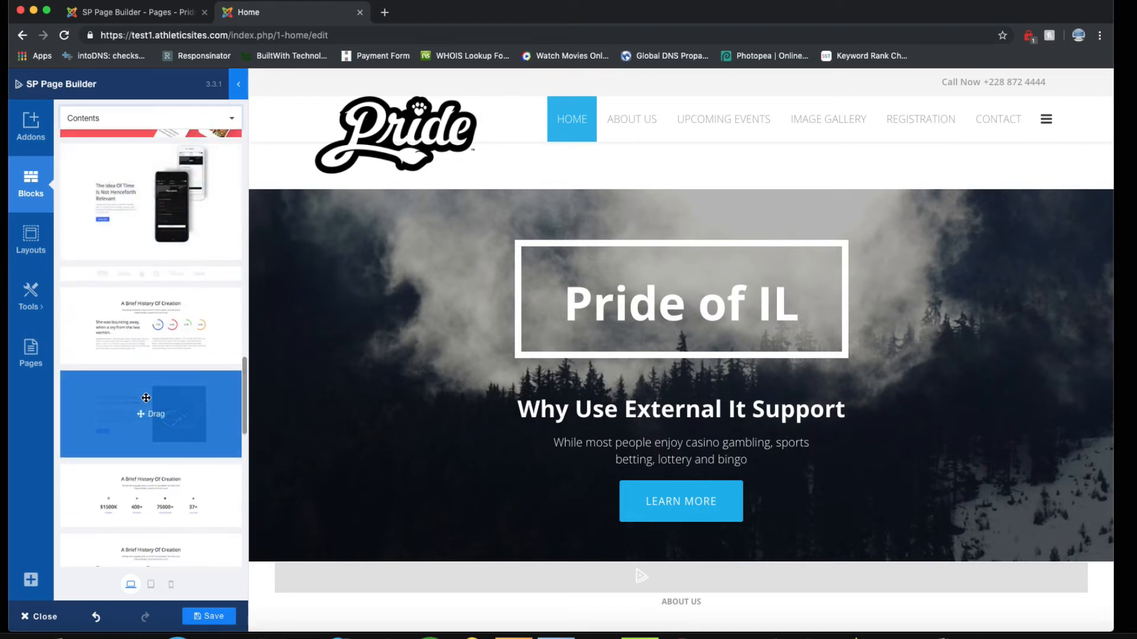
scroll("up", 3)
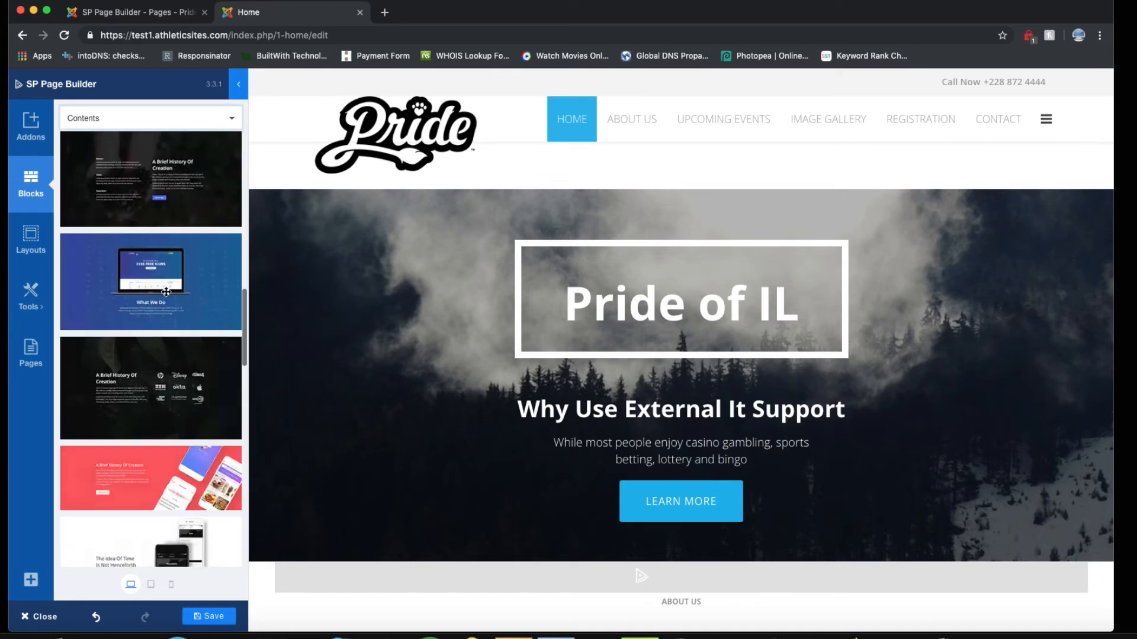
left_click(149, 117)
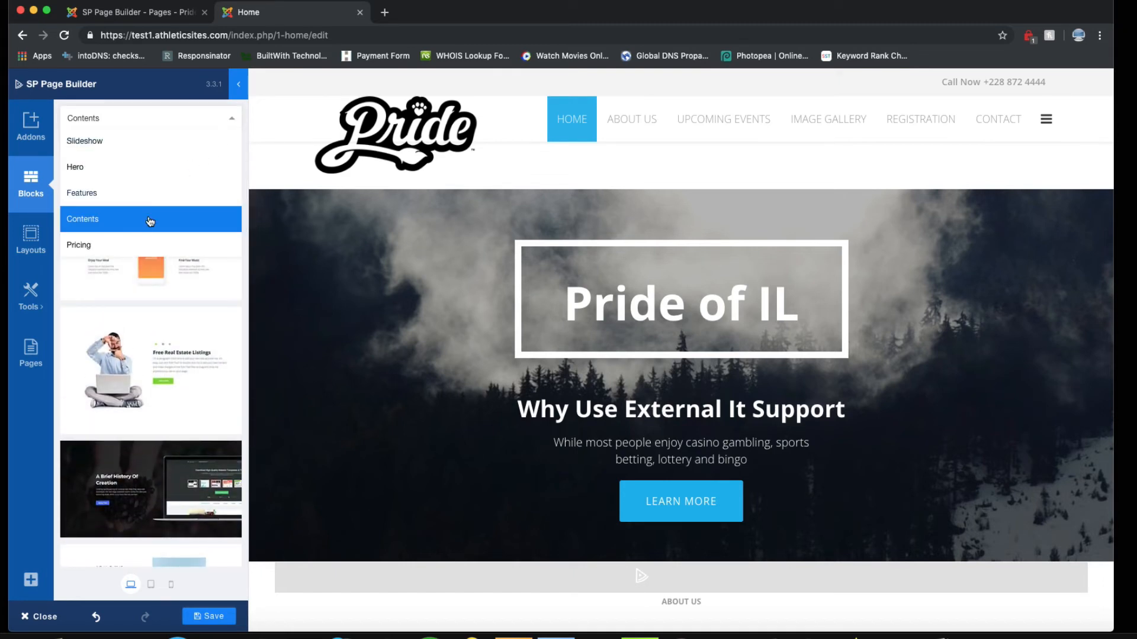
left_click(79, 245)
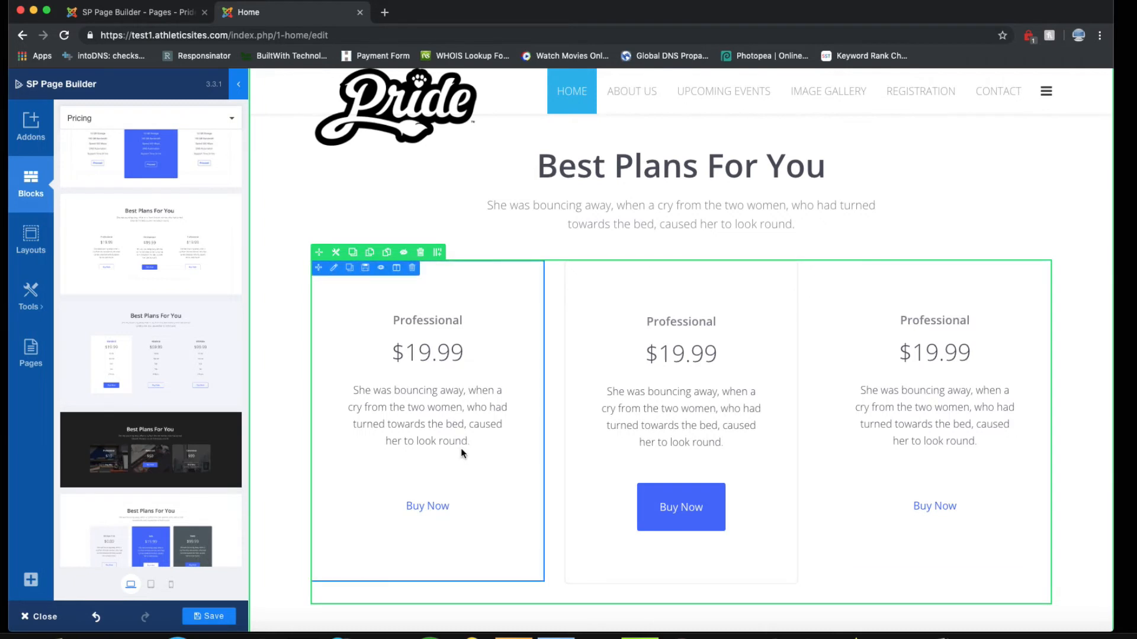
left_click(150, 118)
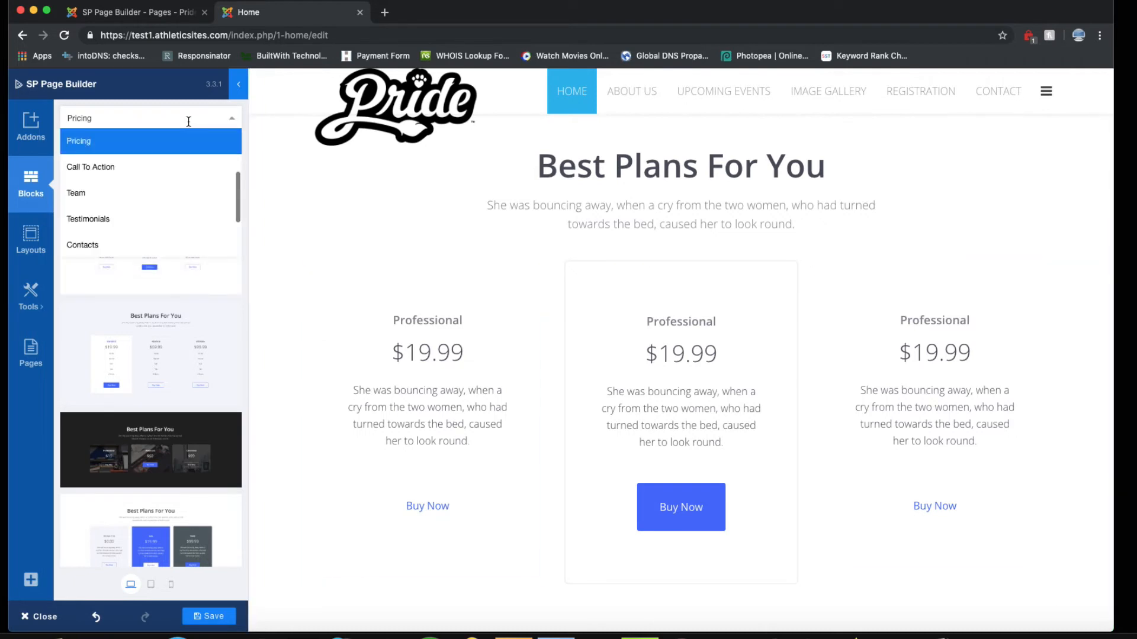
left_click(90, 167)
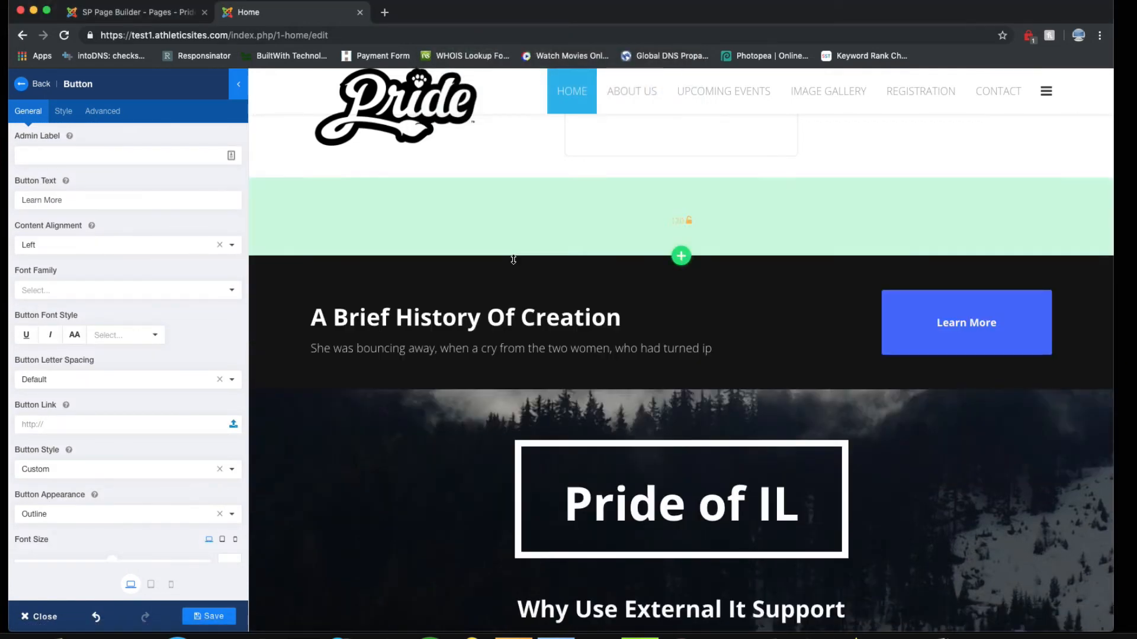
Delete the Brief History of Creation call-to-action row.
left_click(392, 248)
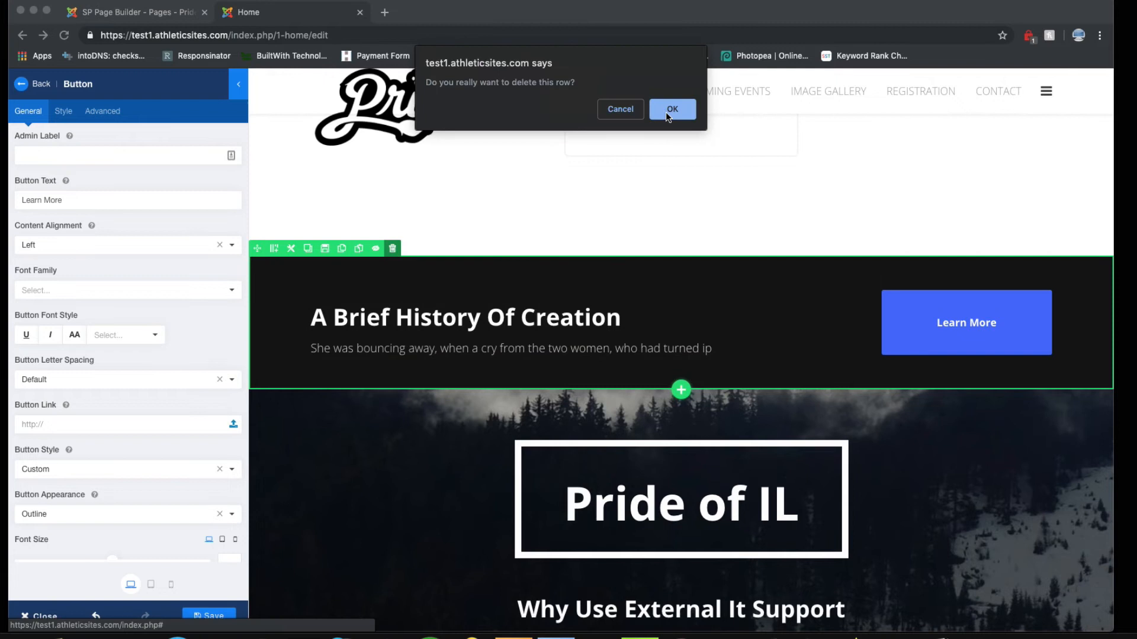
left_click(671, 109)
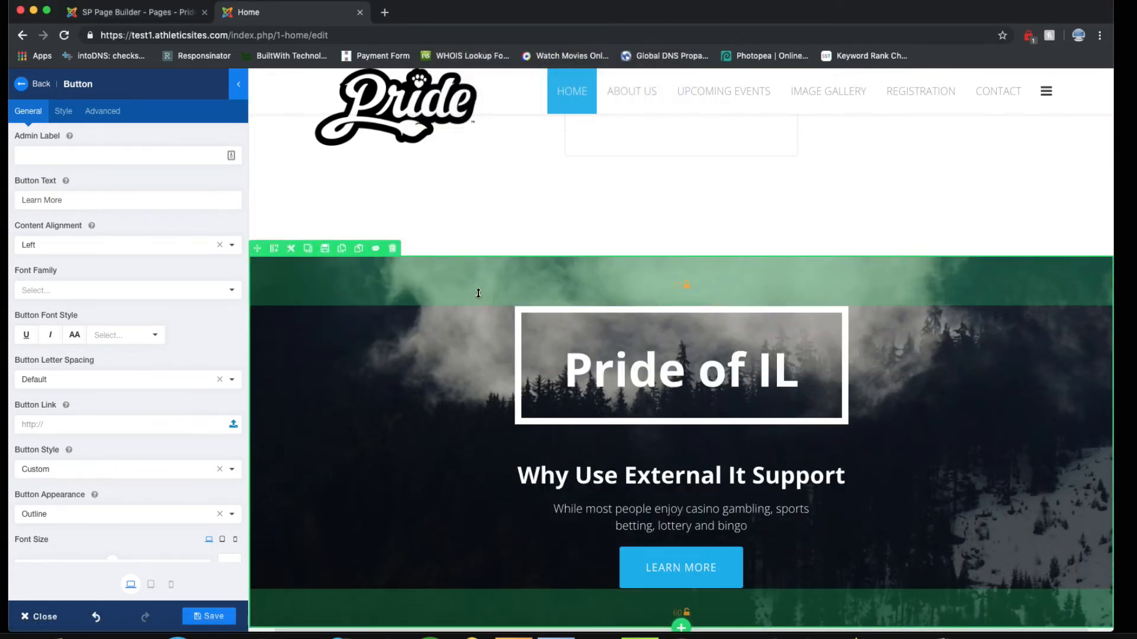
left_click(31, 83)
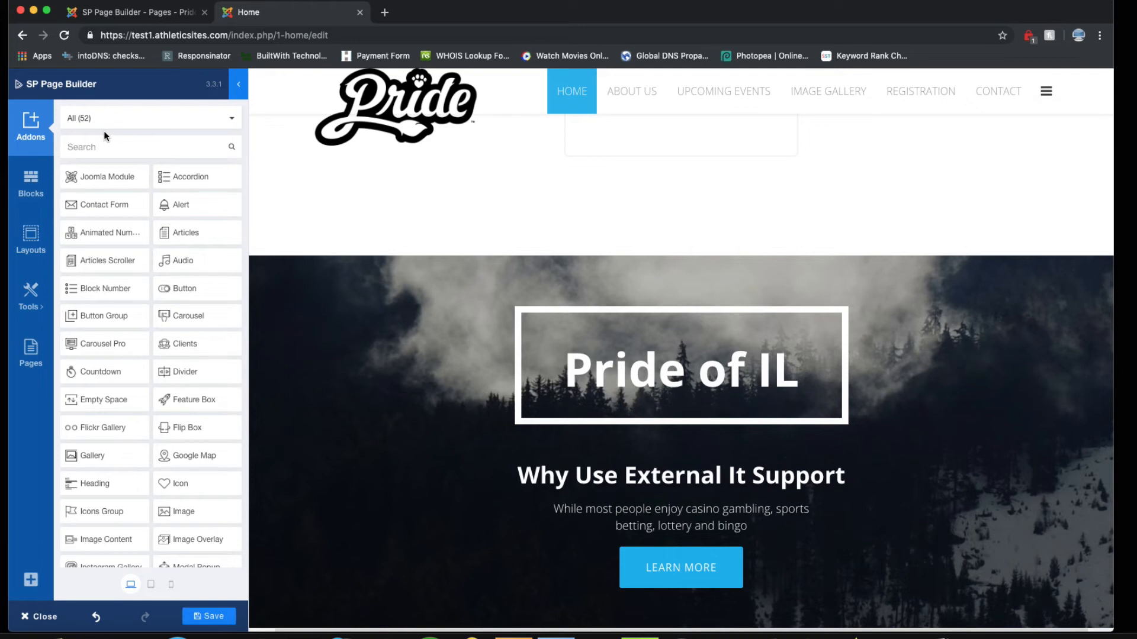
mouse_move(117, 179)
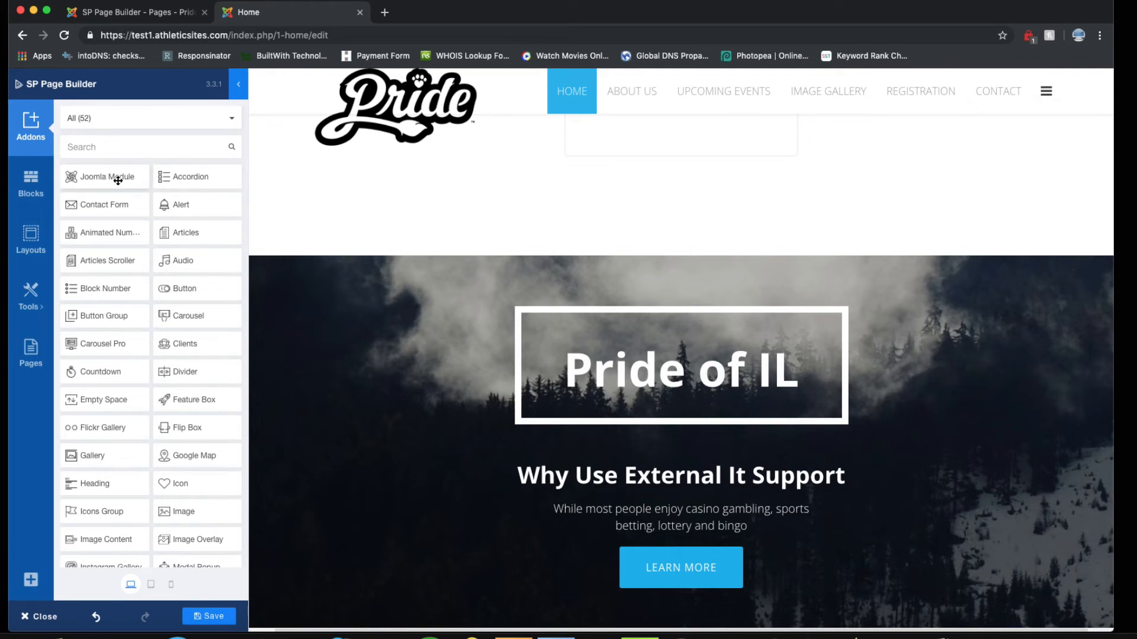
Add an accordion to the hero section and duplicate its item to five entries.
left_click(191, 177)
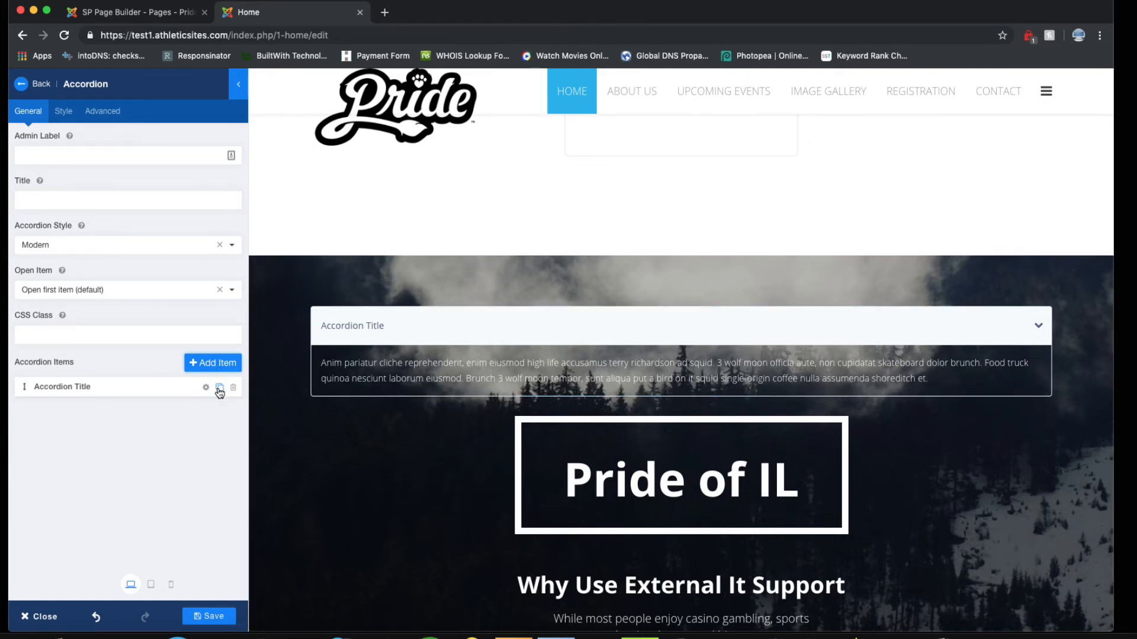
left_click(219, 387)
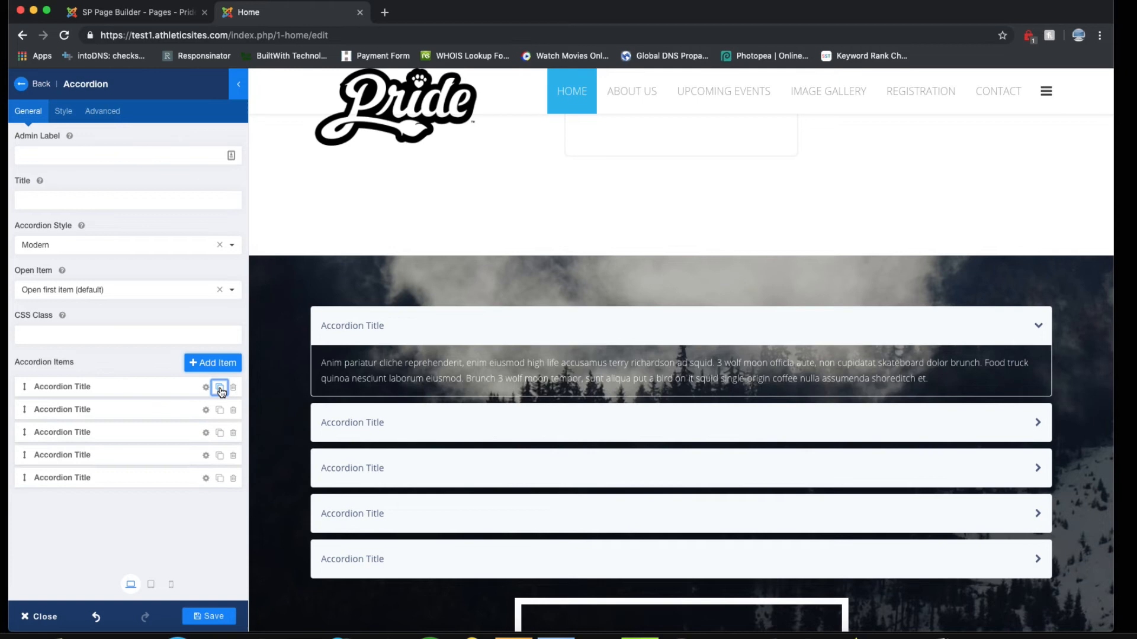
scroll("down", 3)
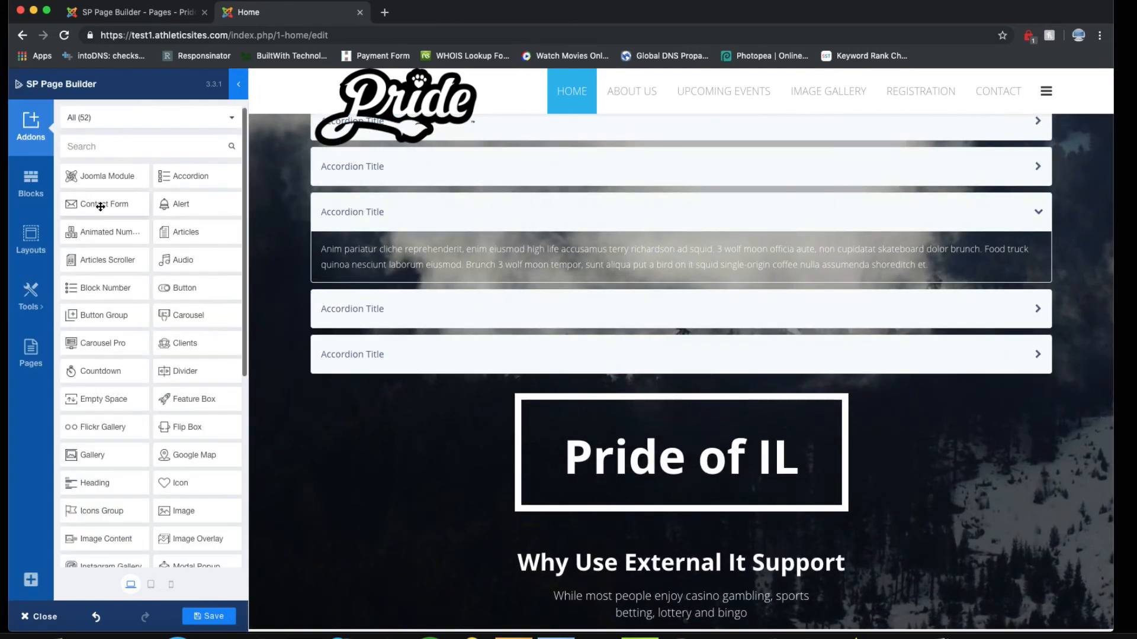
scroll("down", 3)
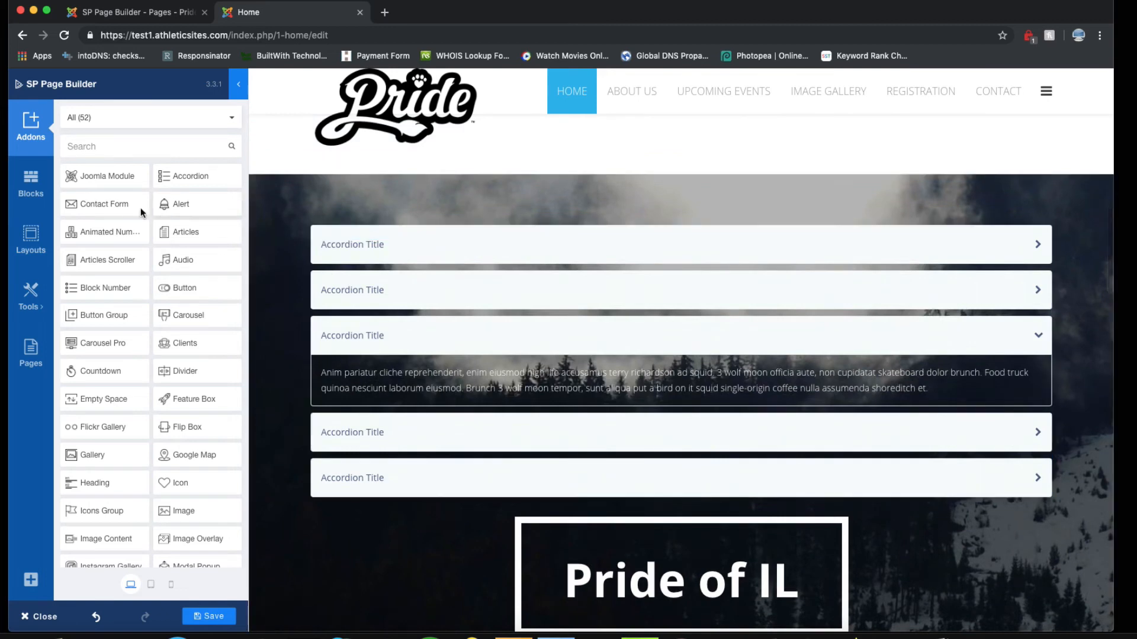
mouse_move(432, 249)
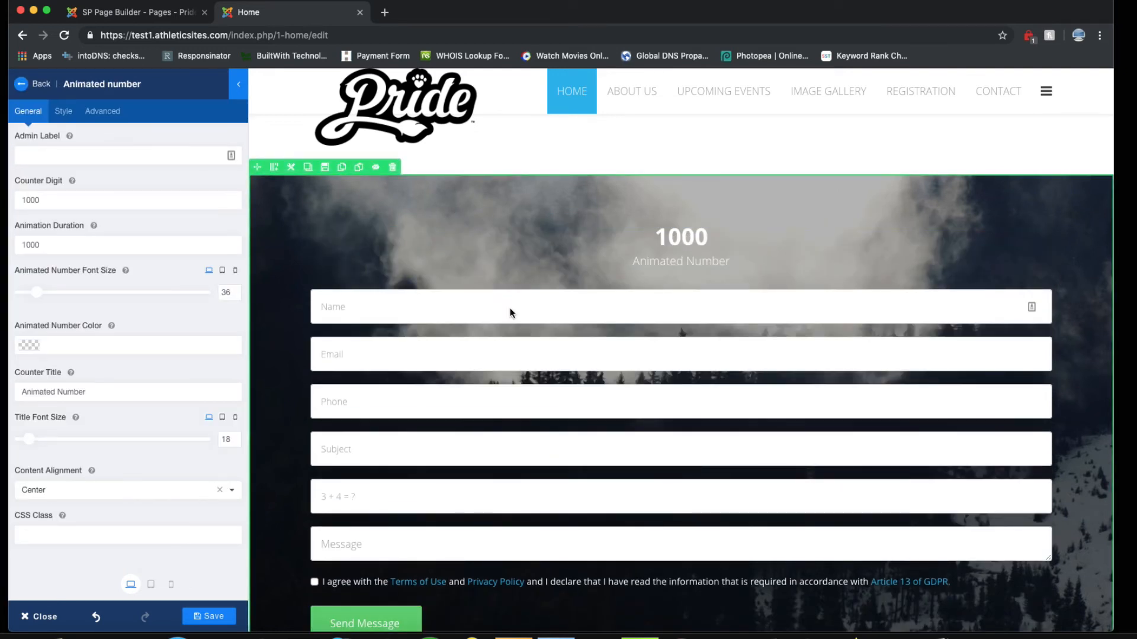
Add a View Our Plans button, audio player, 01 number block, 1000 counter and contact form.
left_click(680, 237)
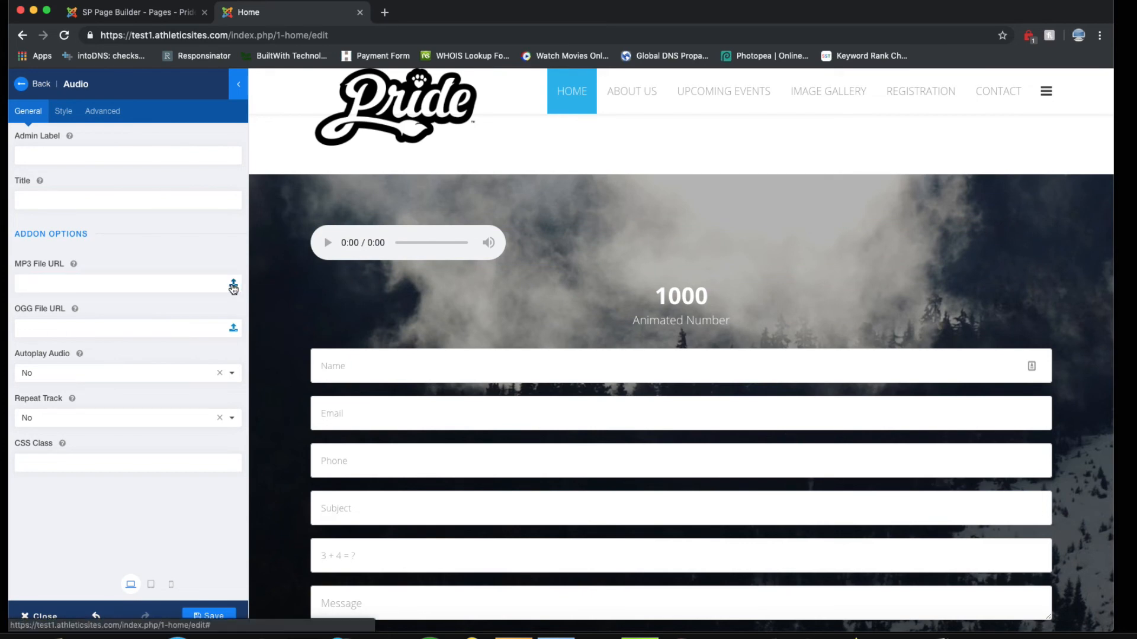
left_click(233, 284)
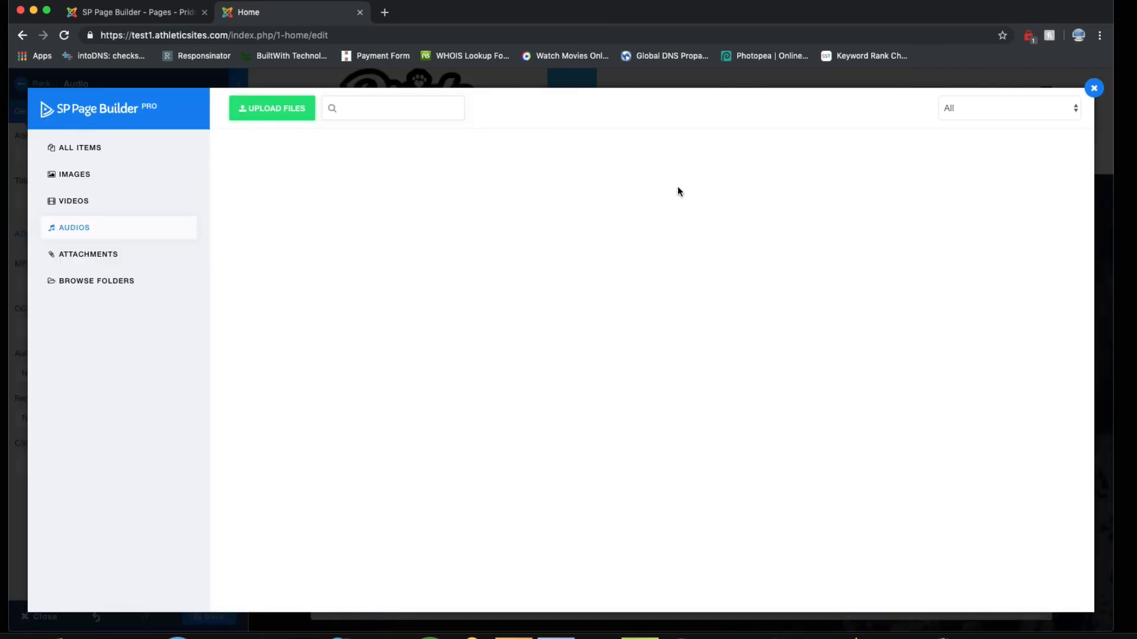
left_click(1093, 87)
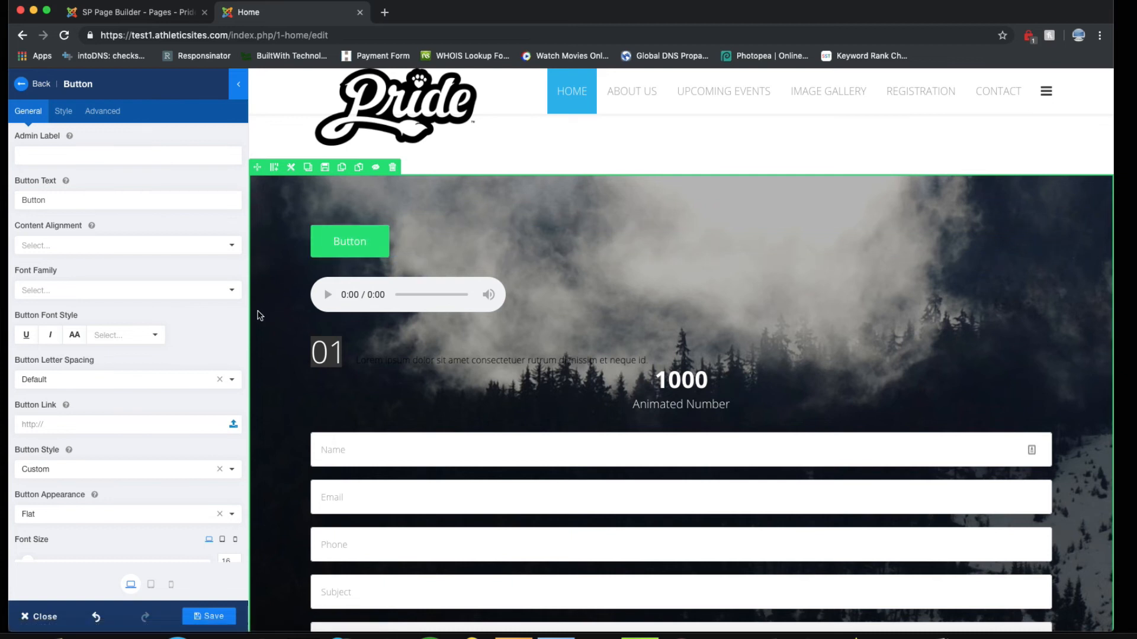
left_click(33, 83)
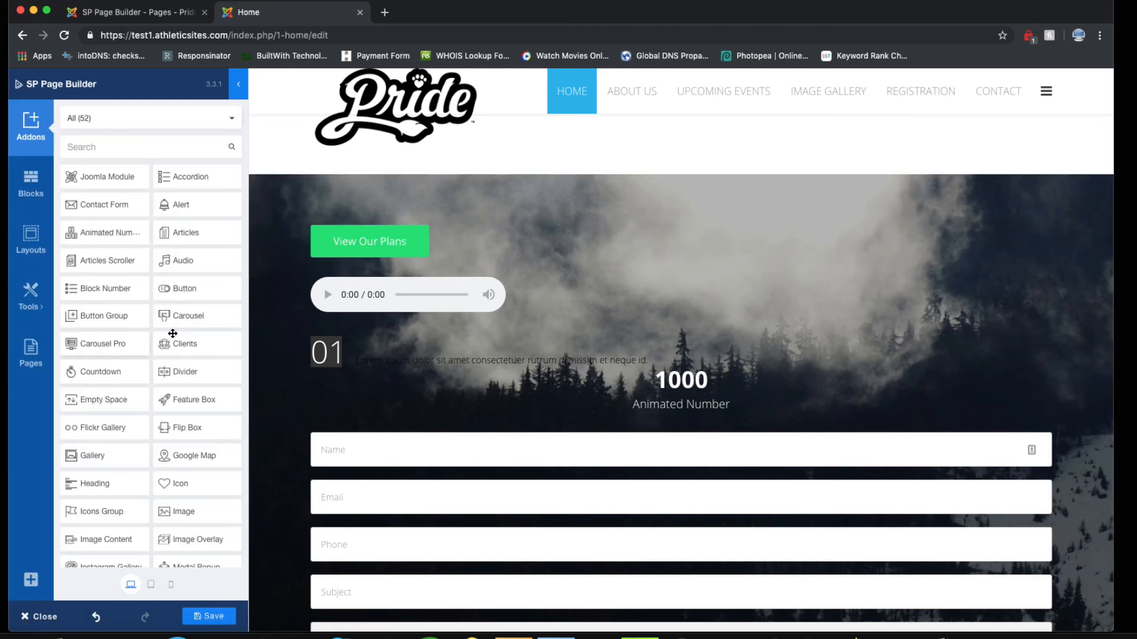
mouse_move(172, 316)
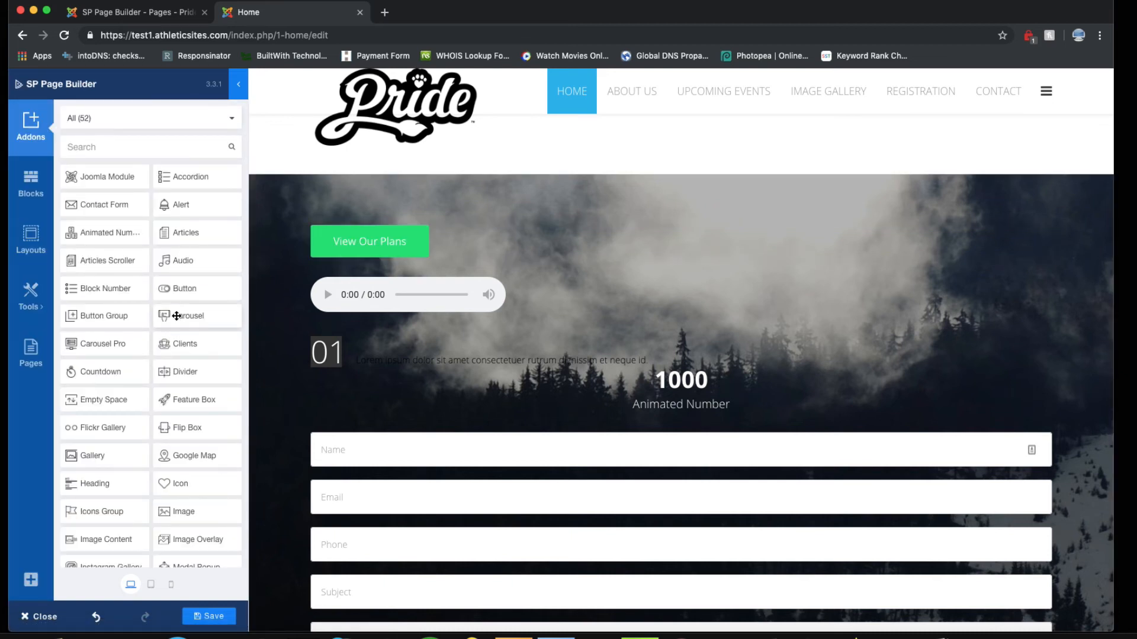
mouse_move(109, 344)
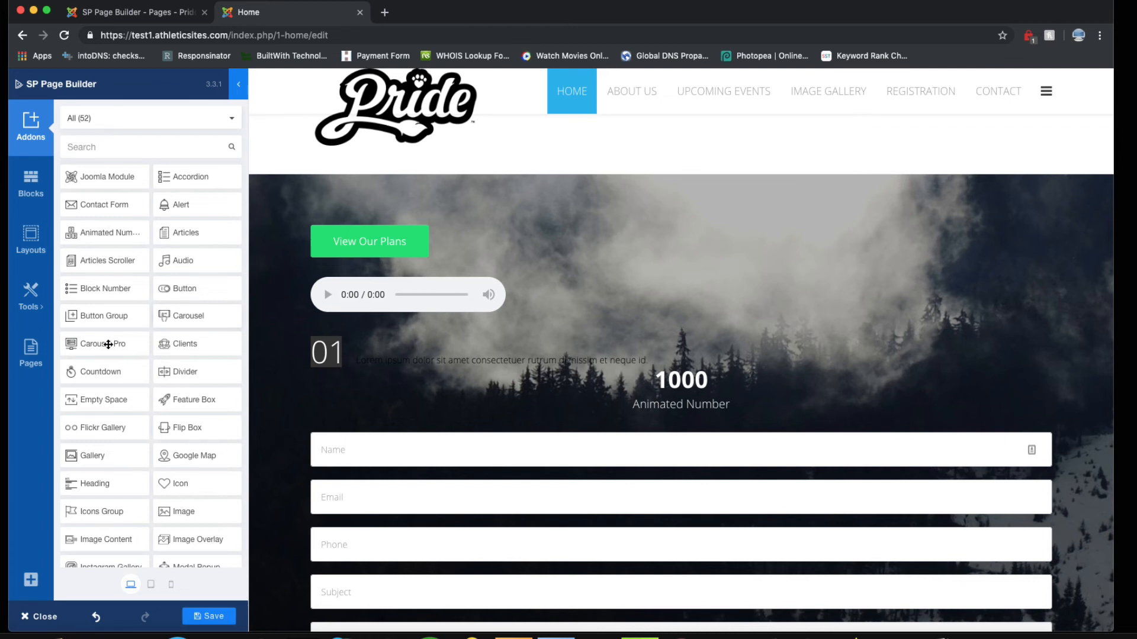
mouse_move(172, 346)
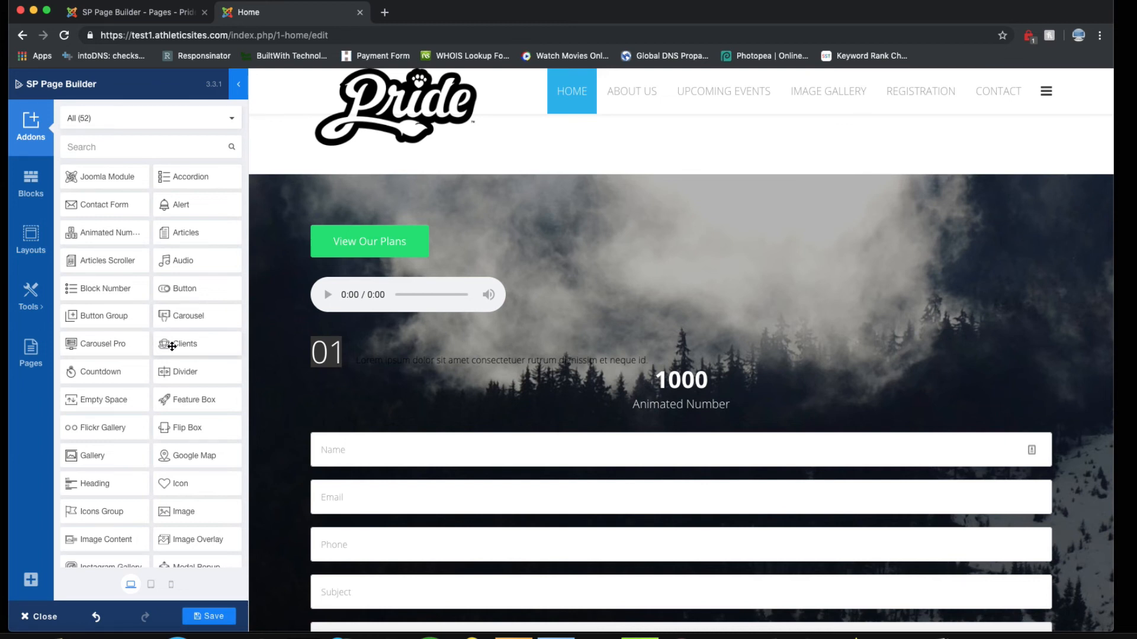
mouse_move(398, 294)
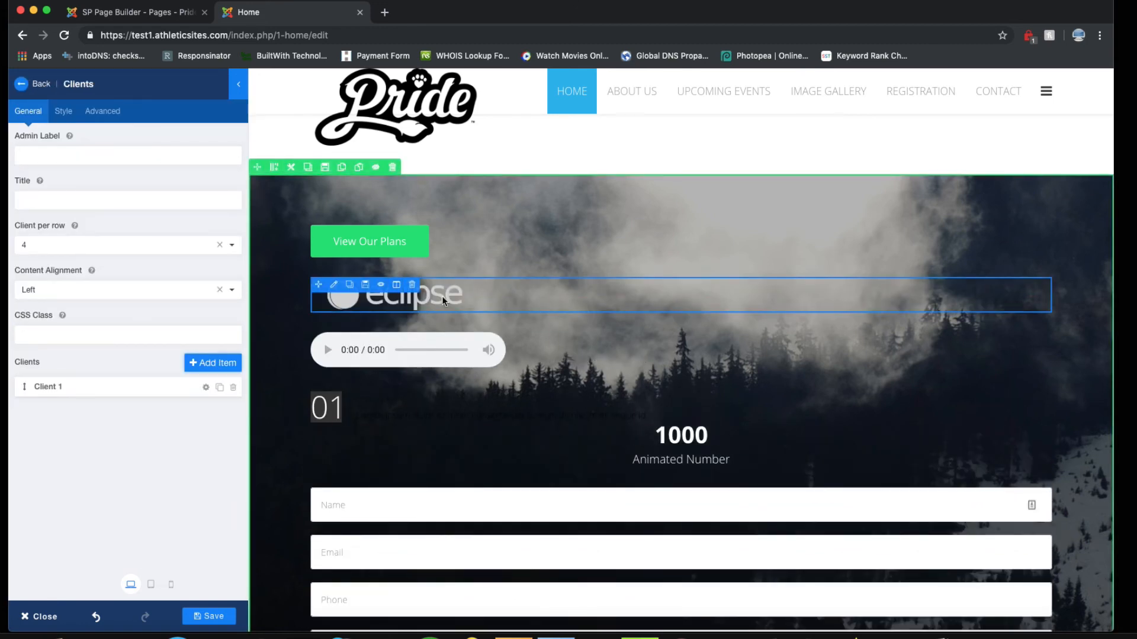
Add countdown, street map, Instagram gallery, opt-in form, heading and social share addons.
scroll("down", 3)
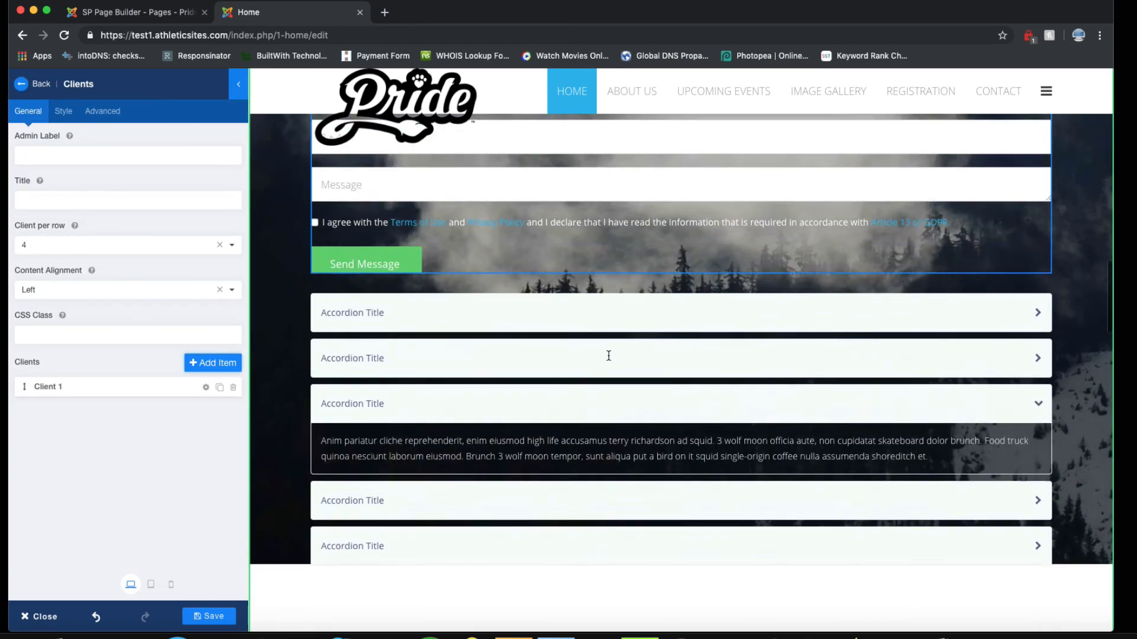
left_click(411, 445)
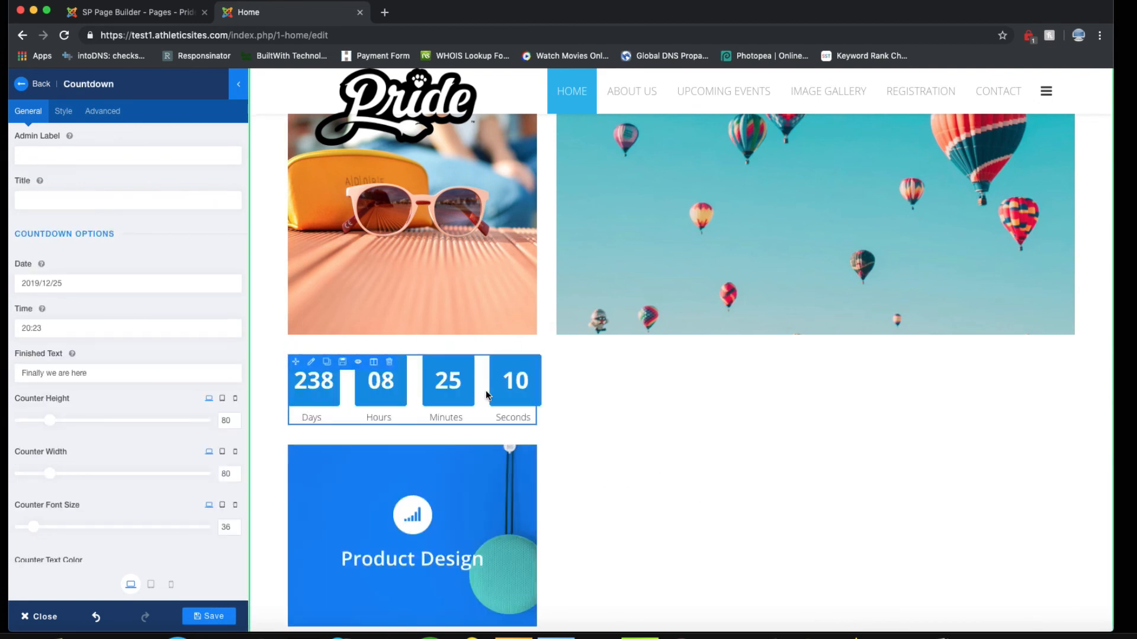
left_click(35, 84)
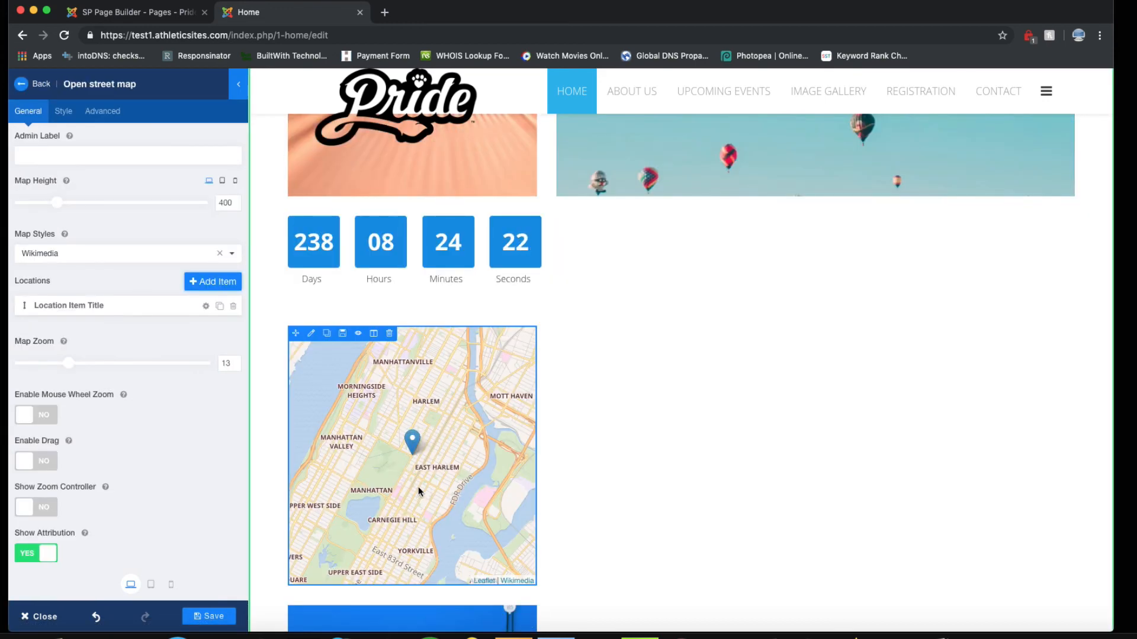
left_click(34, 83)
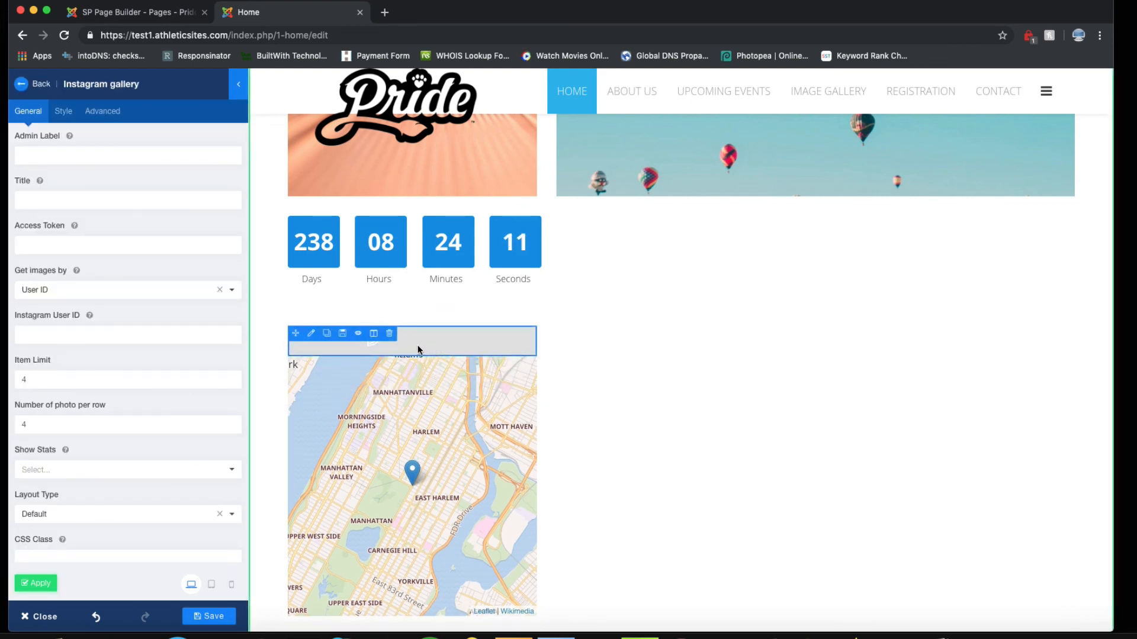
left_click(40, 84)
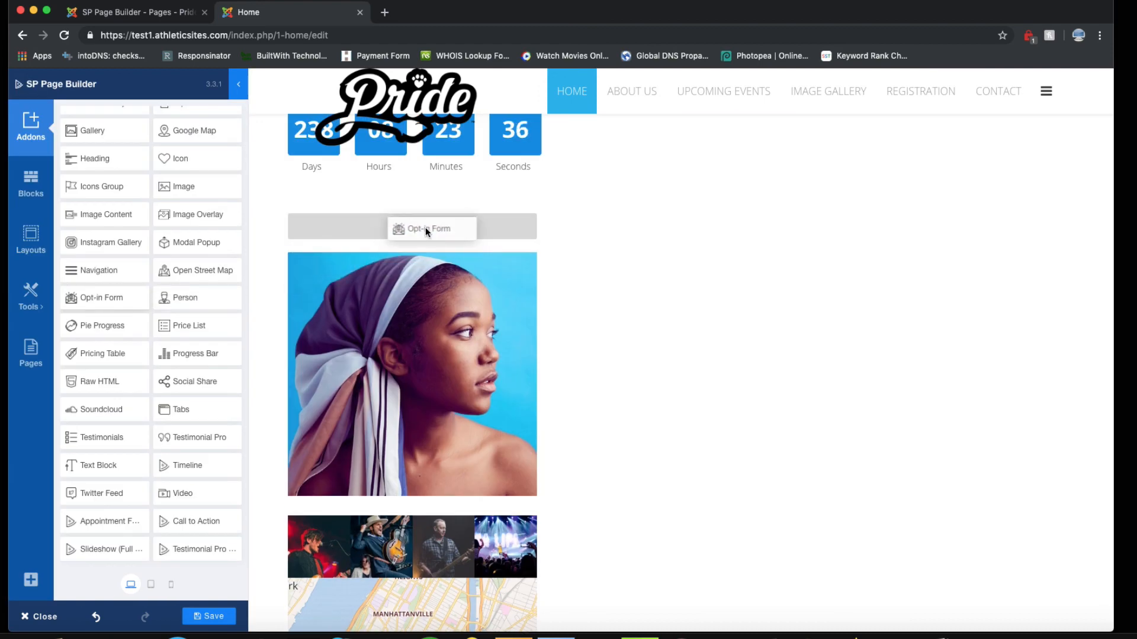
left_click(429, 229)
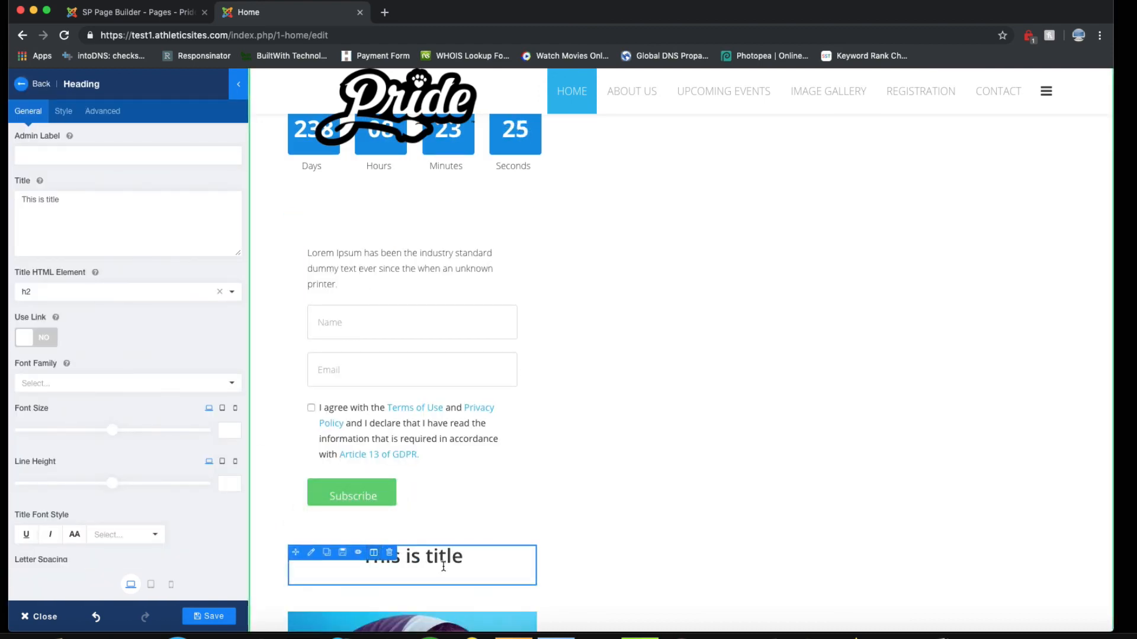
left_click(34, 84)
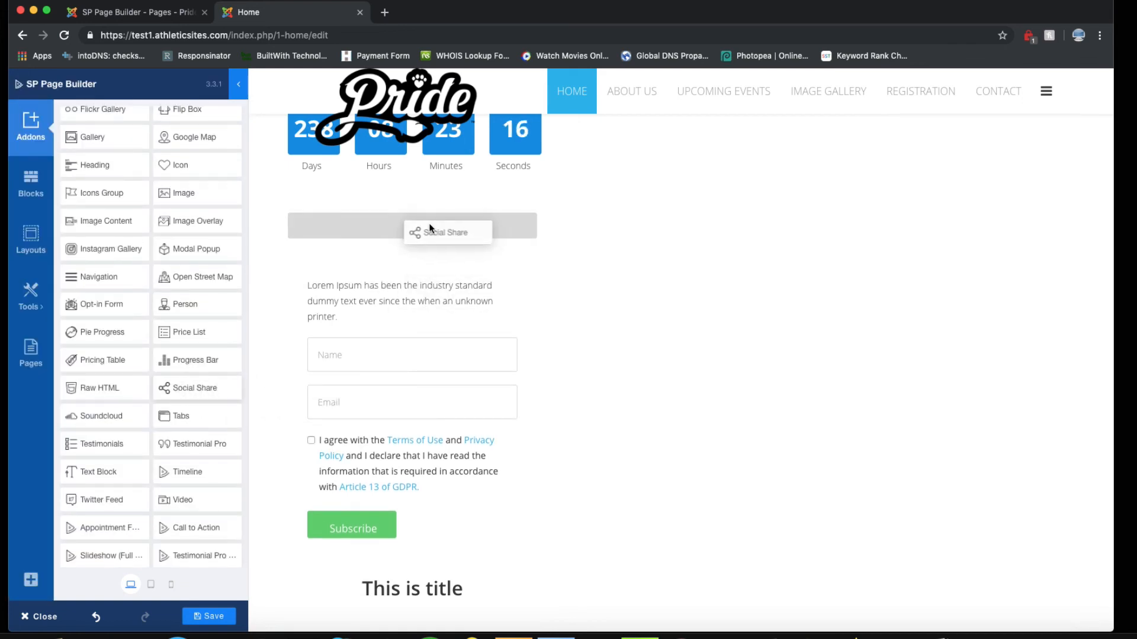
left_click(445, 232)
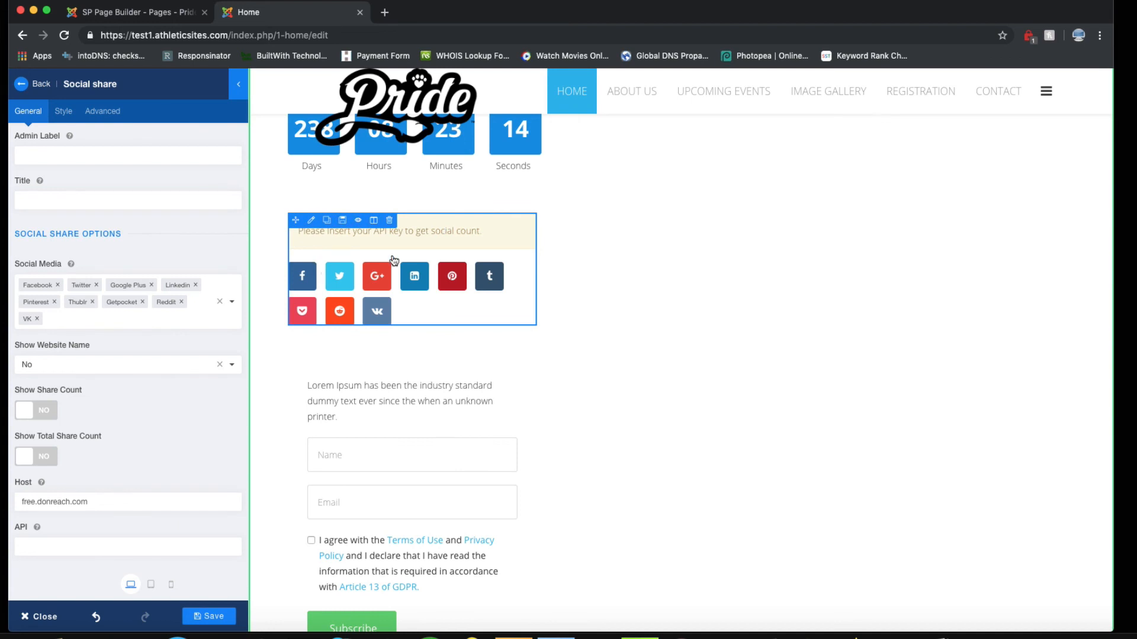
mouse_move(302, 277)
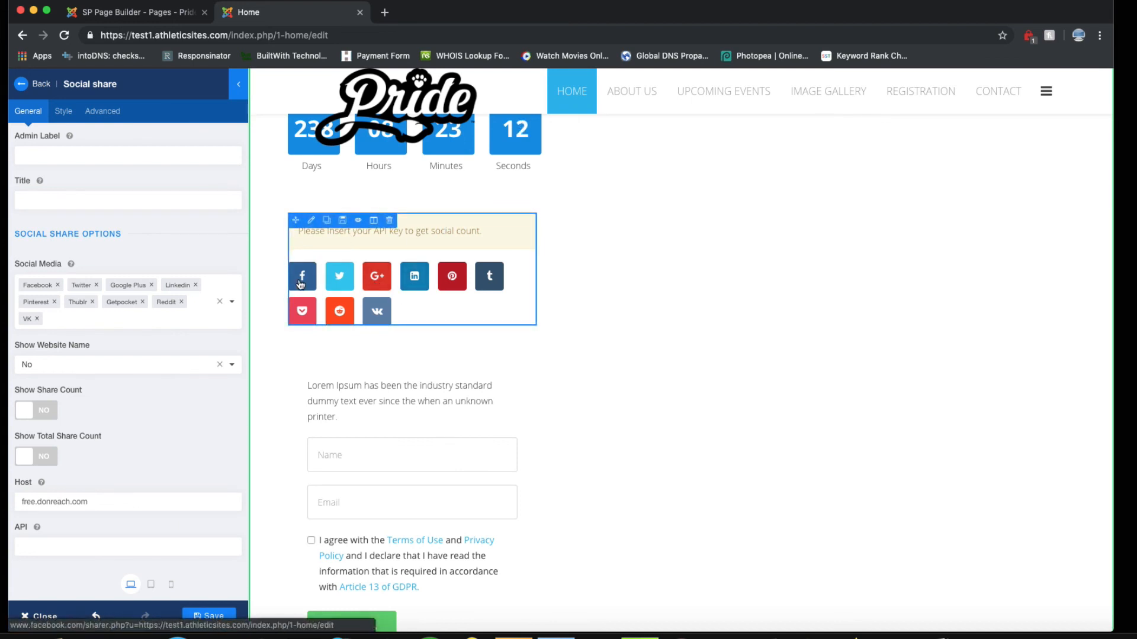
mouse_move(414, 276)
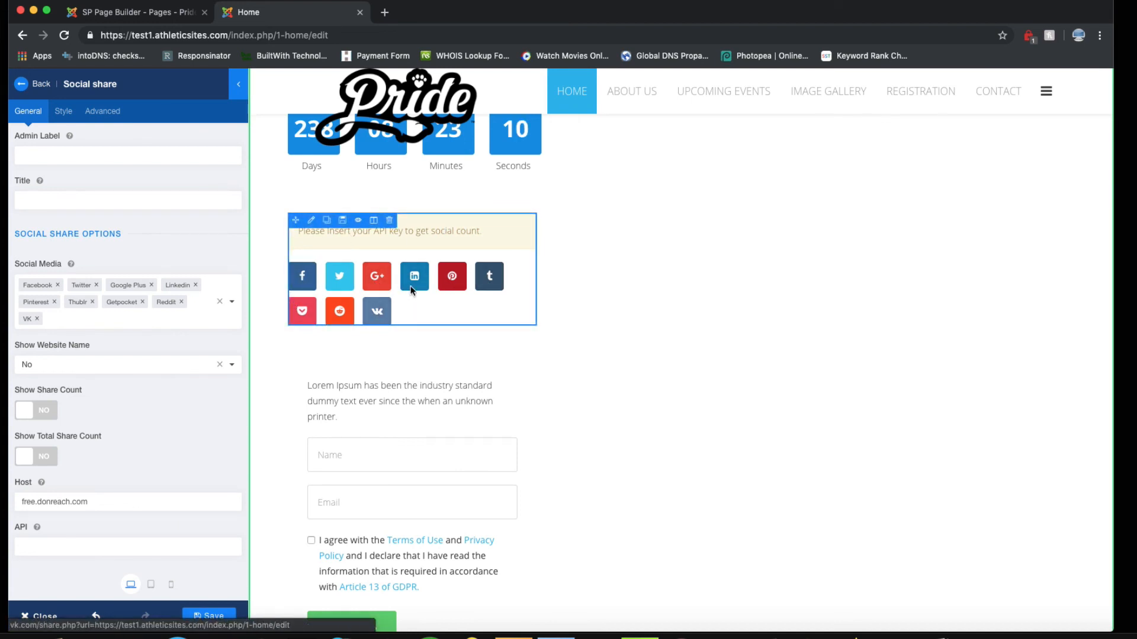